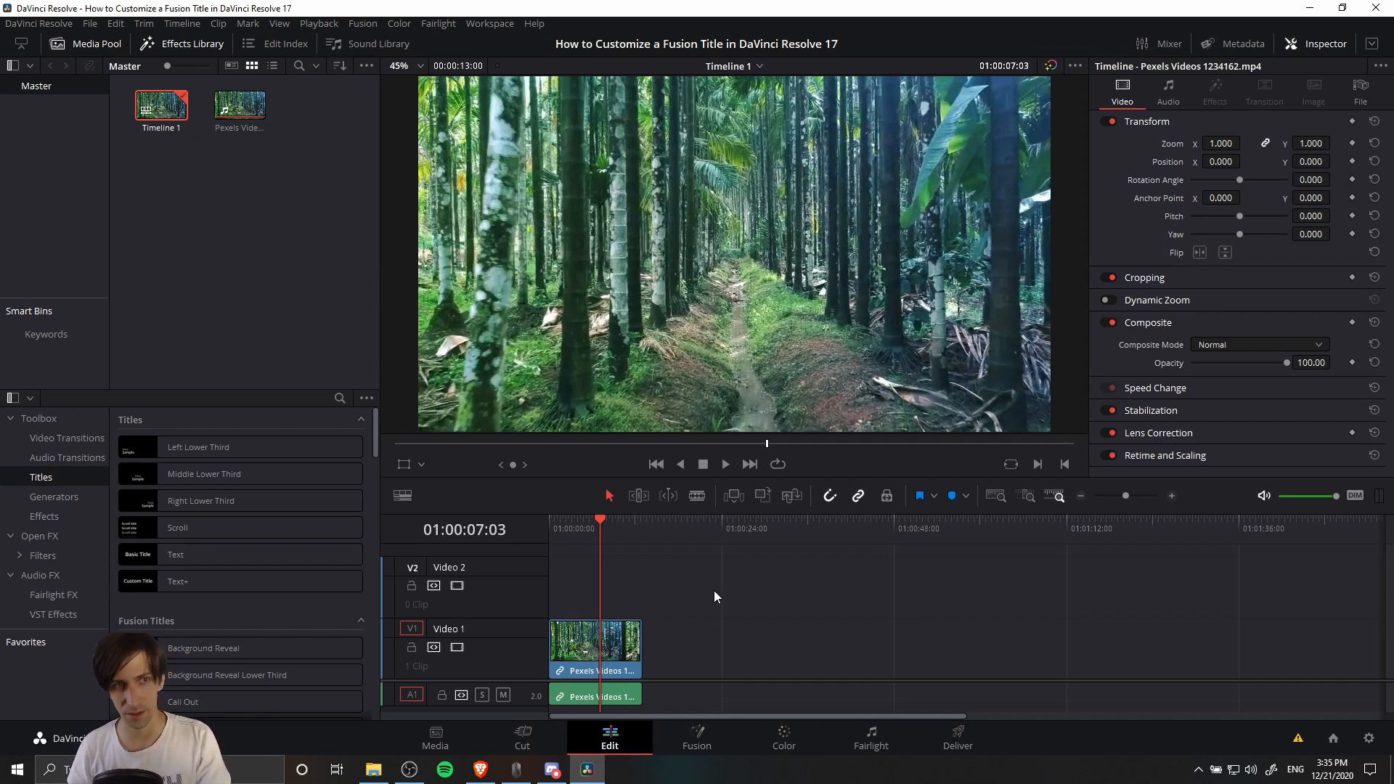
Step: Browse the Titles collection in the Effects library on the Edit page
click(596, 645)
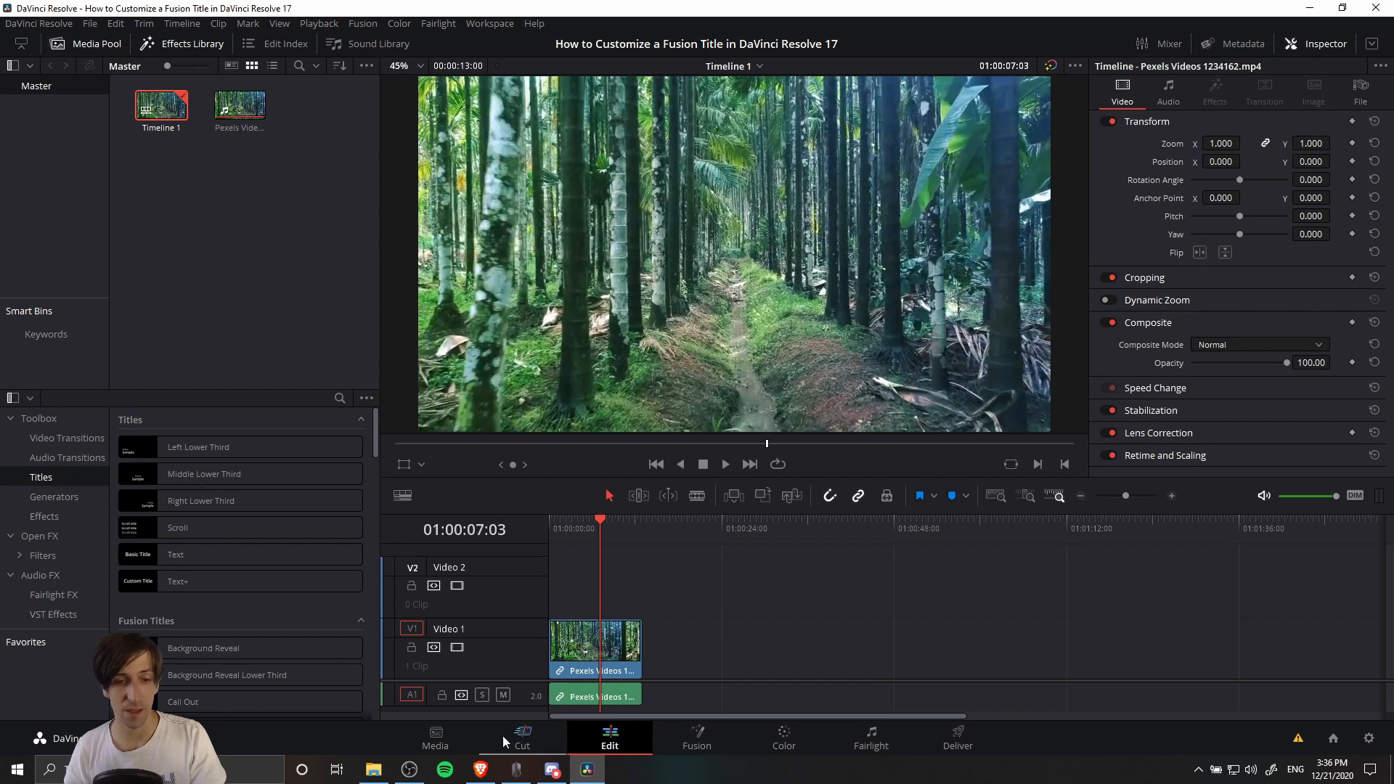
click(522, 738)
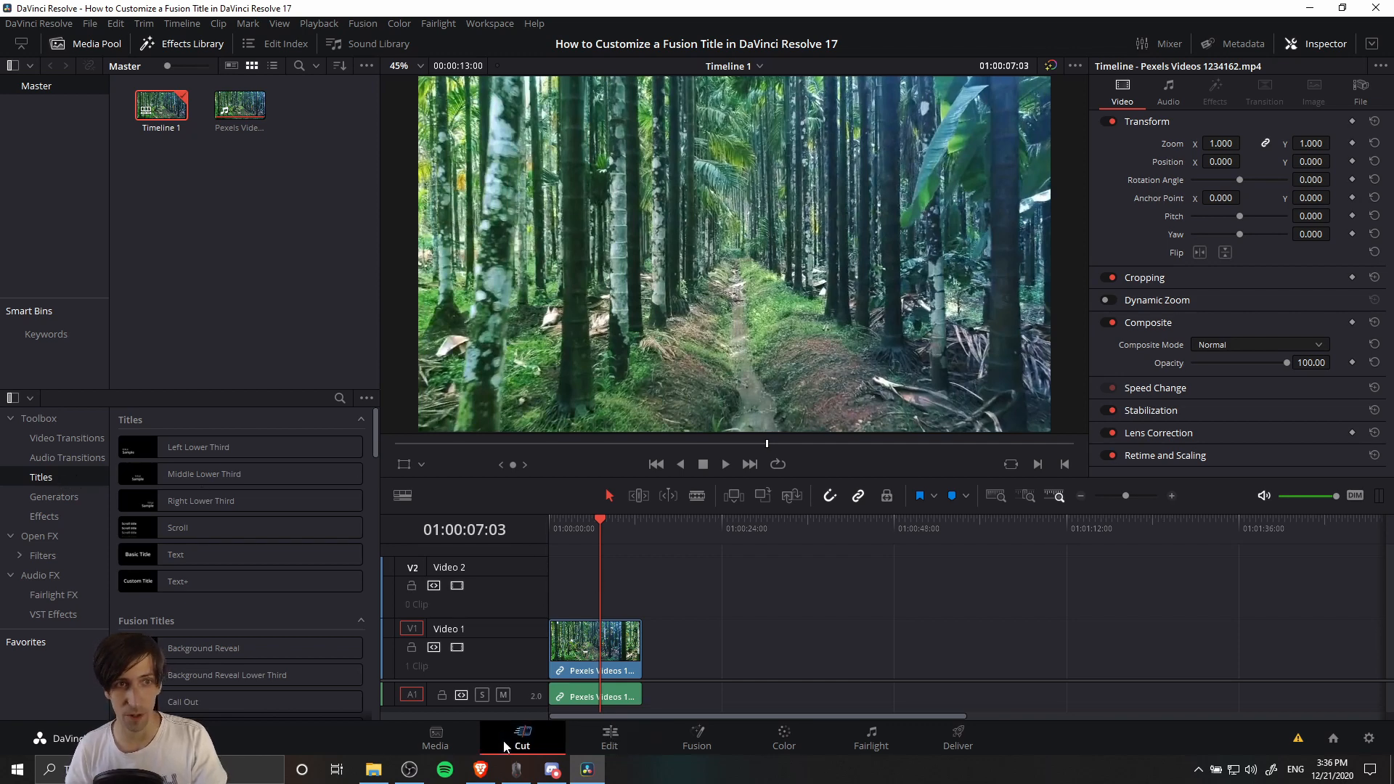
click(521, 738)
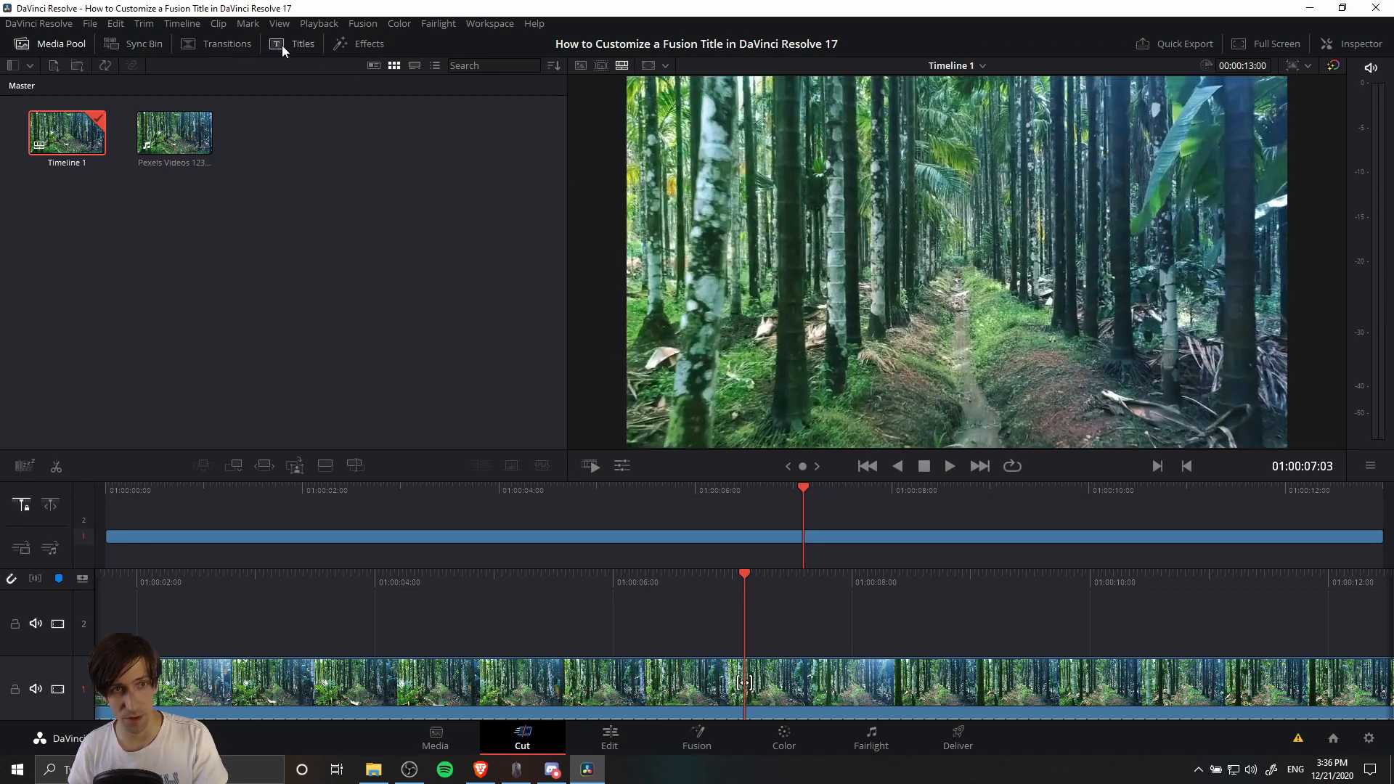
click(302, 44)
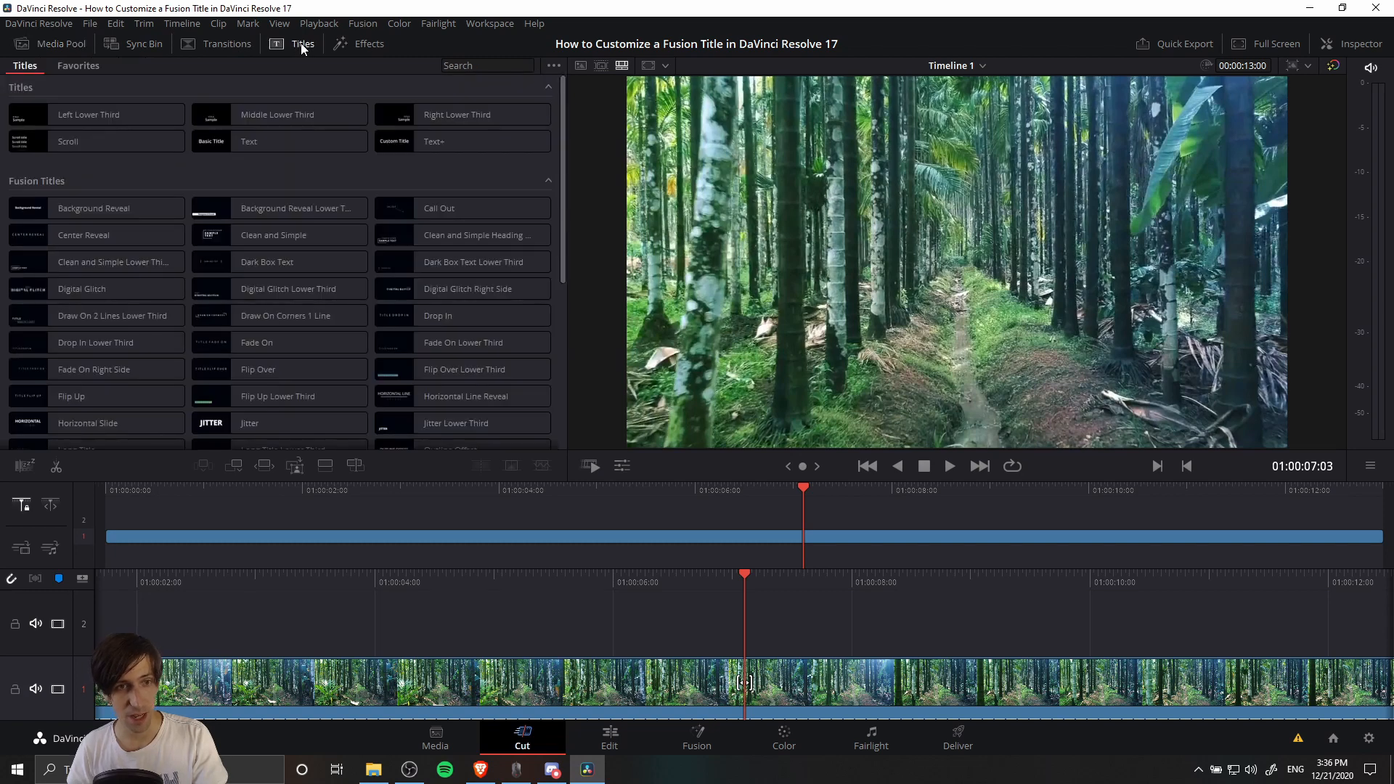
scroll(down, 3)
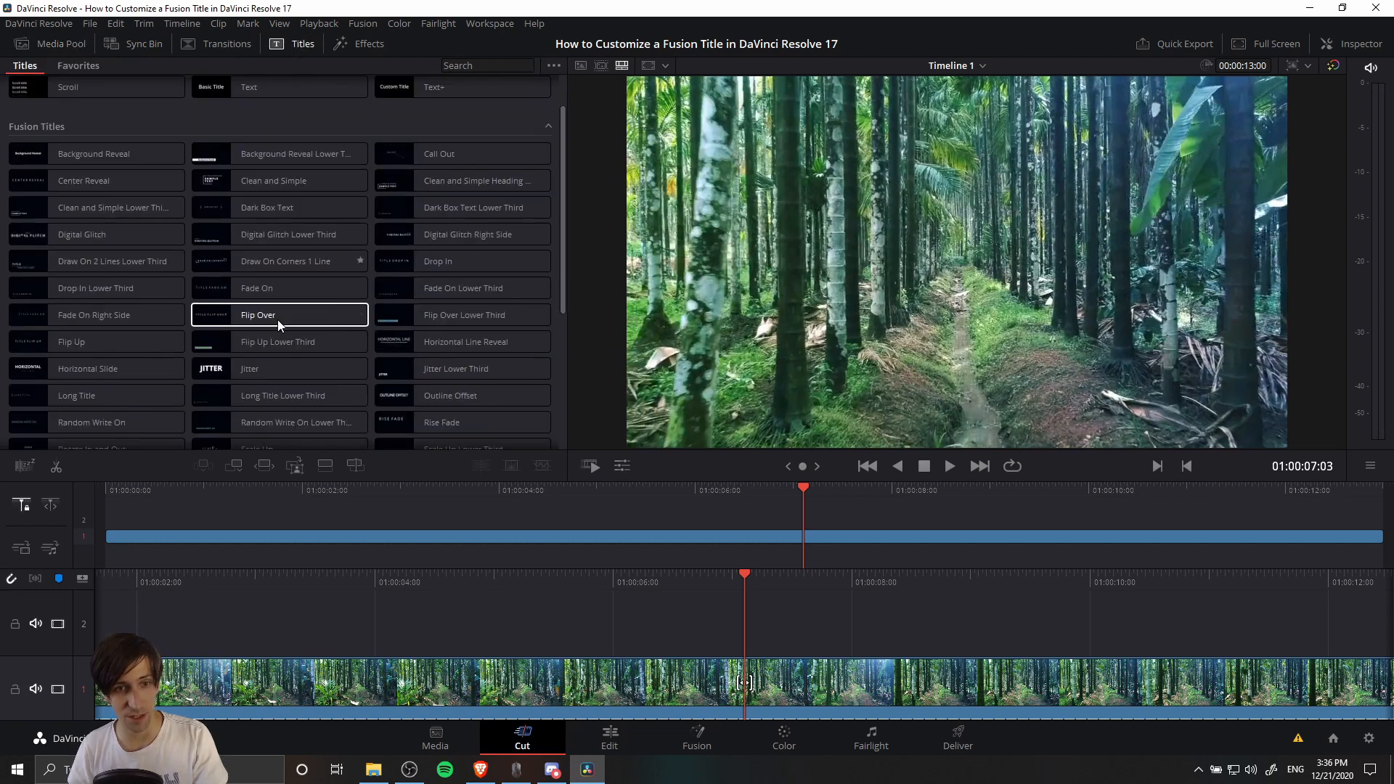
scroll(down, 3)
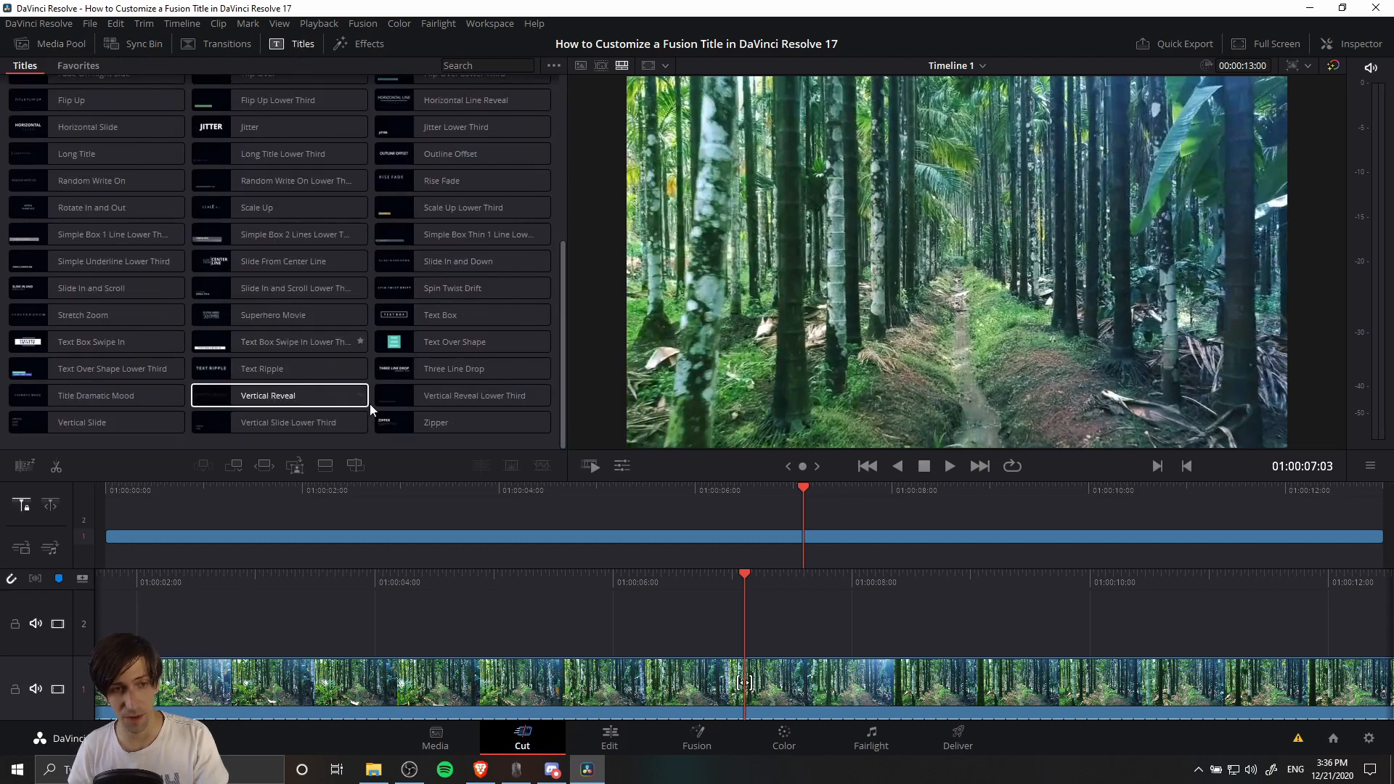
click(609, 736)
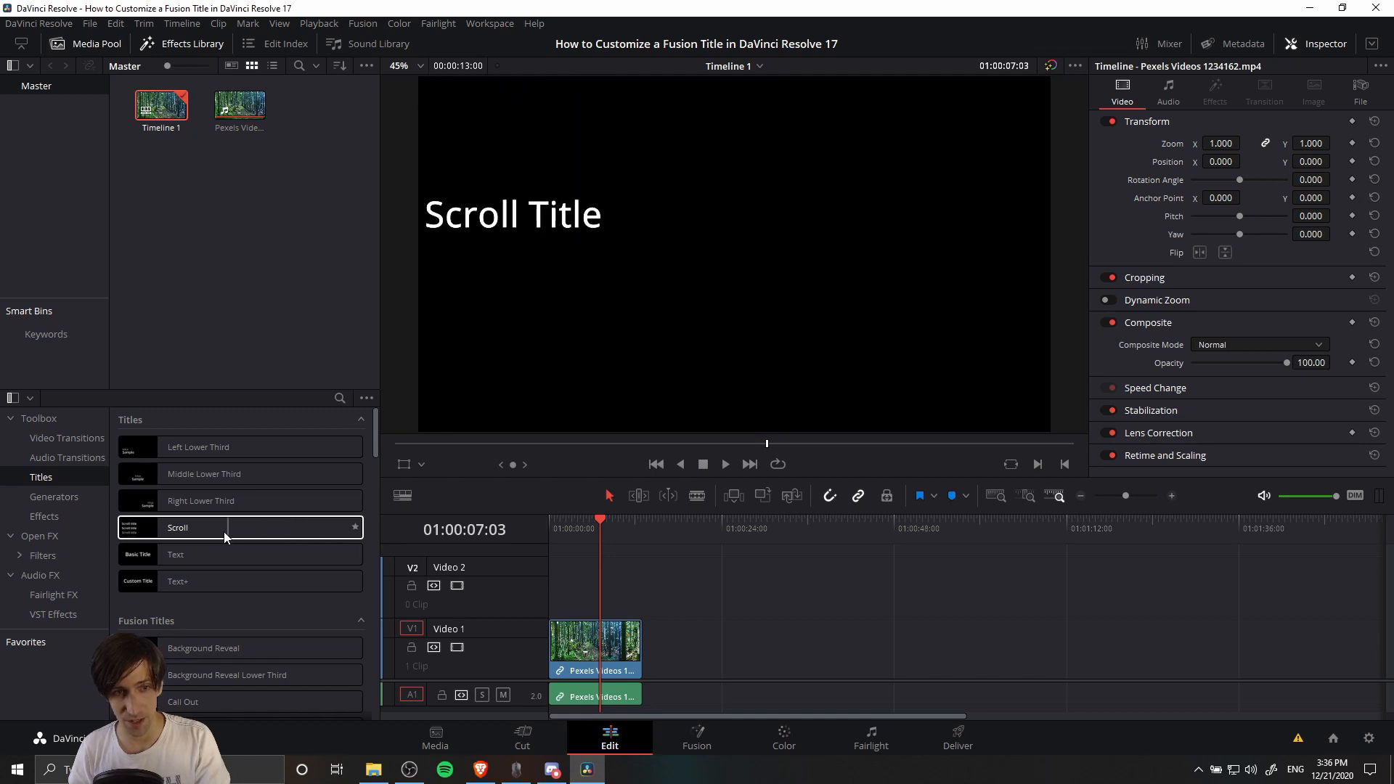
scroll(down, 3)
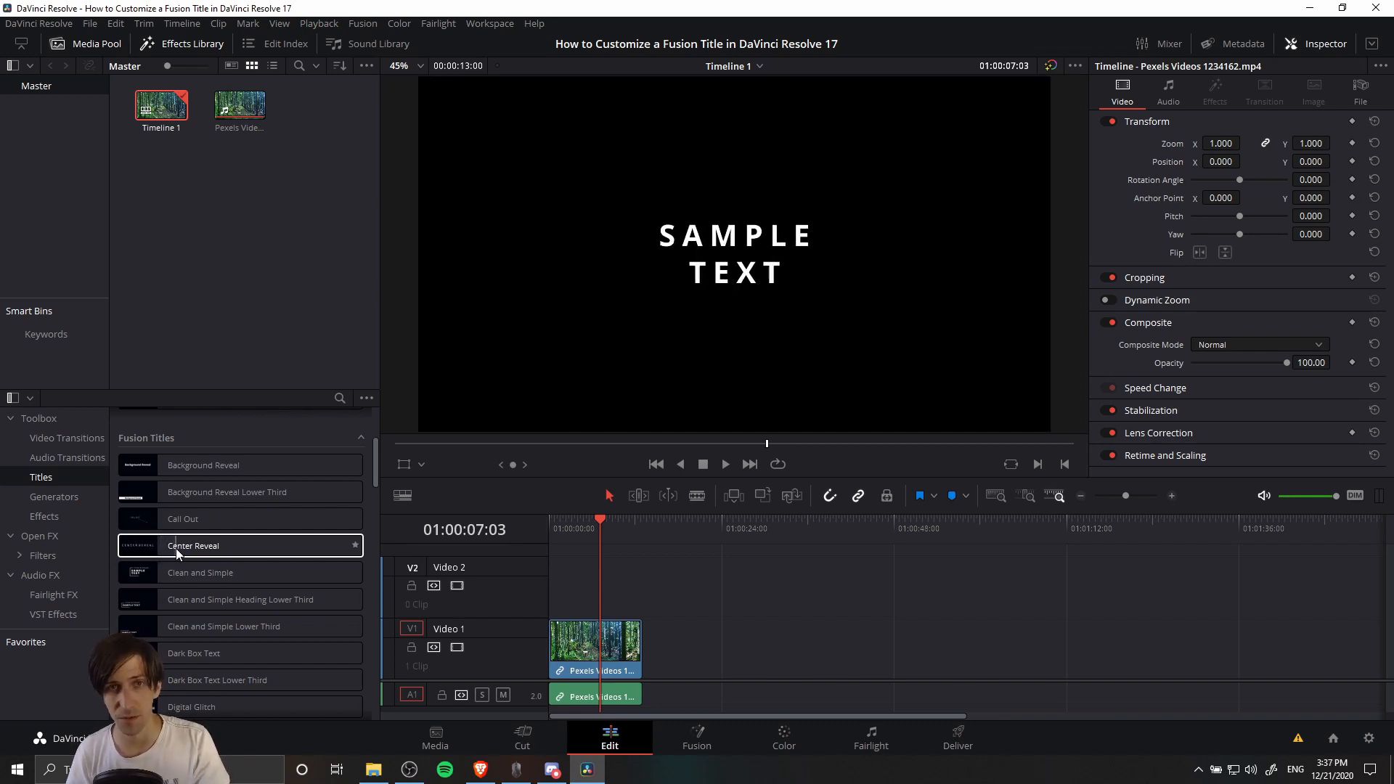
Step: Preview Center Reveal, choose the Clean and Simple title and play it back over the forest clip
click(199, 573)
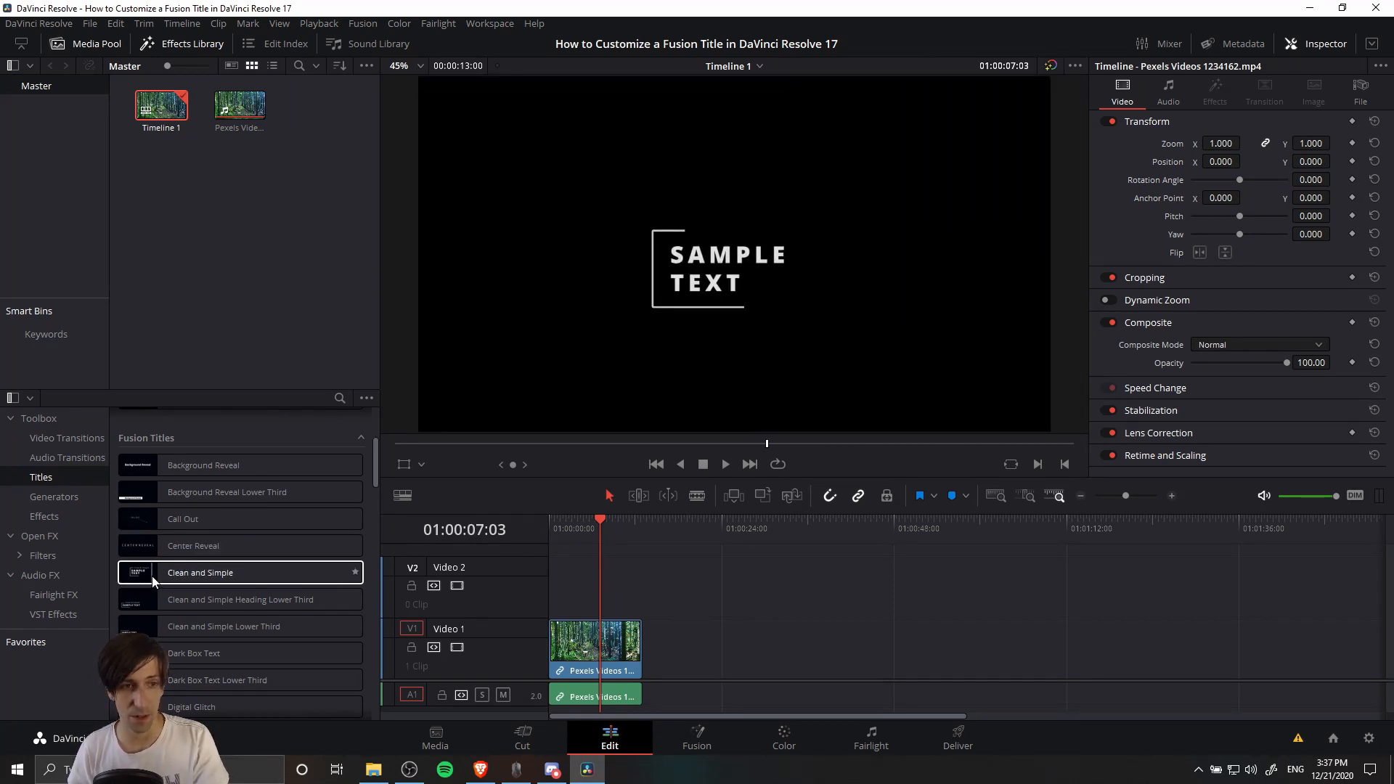
click(240, 572)
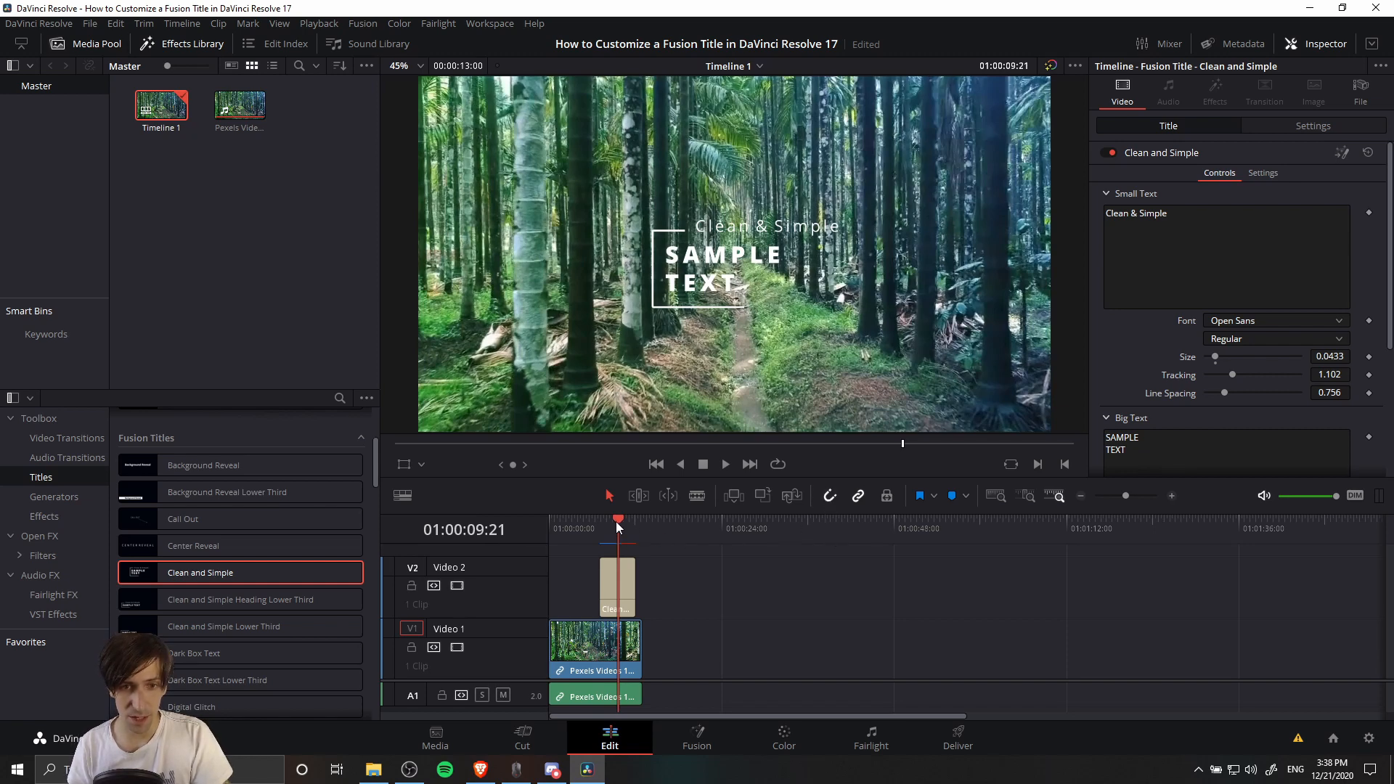
drag(619, 520, 600, 520)
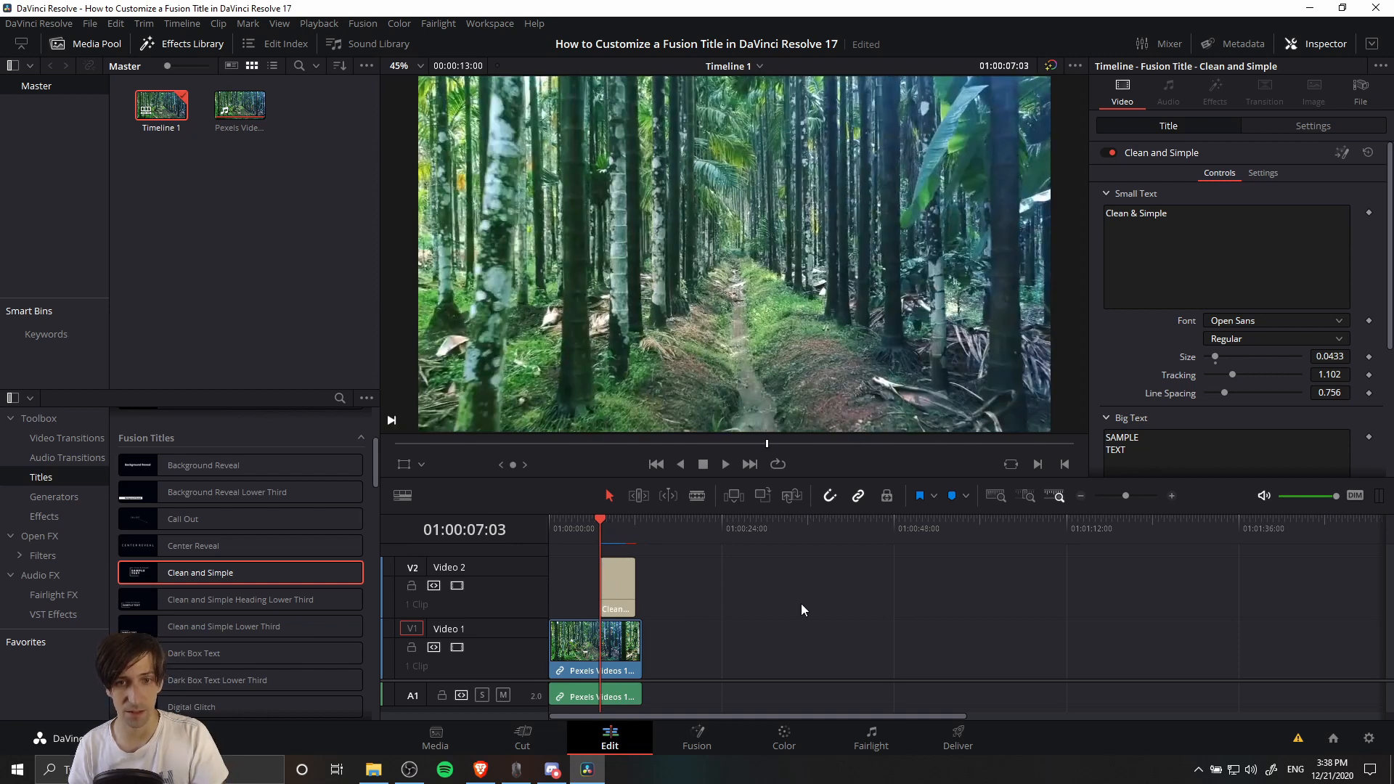
click(725, 464)
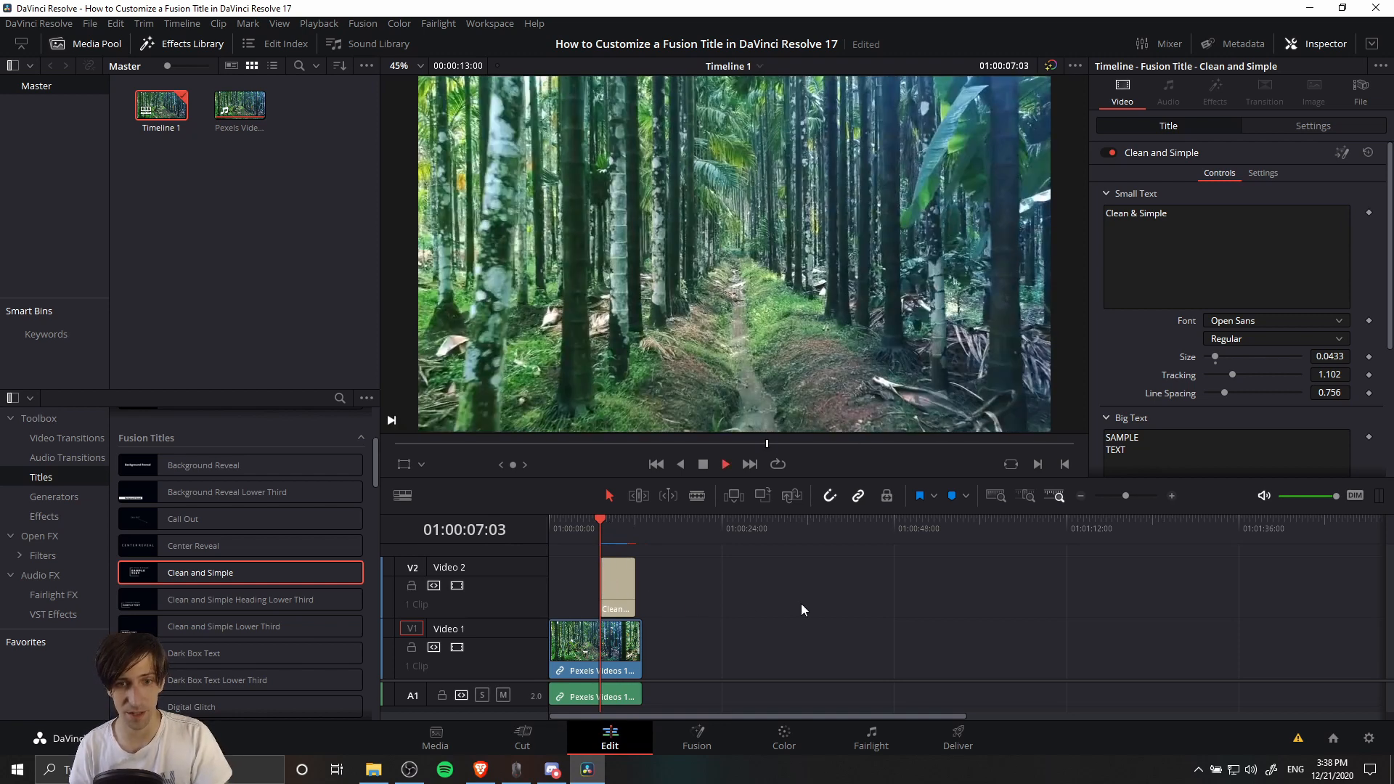
click(725, 463)
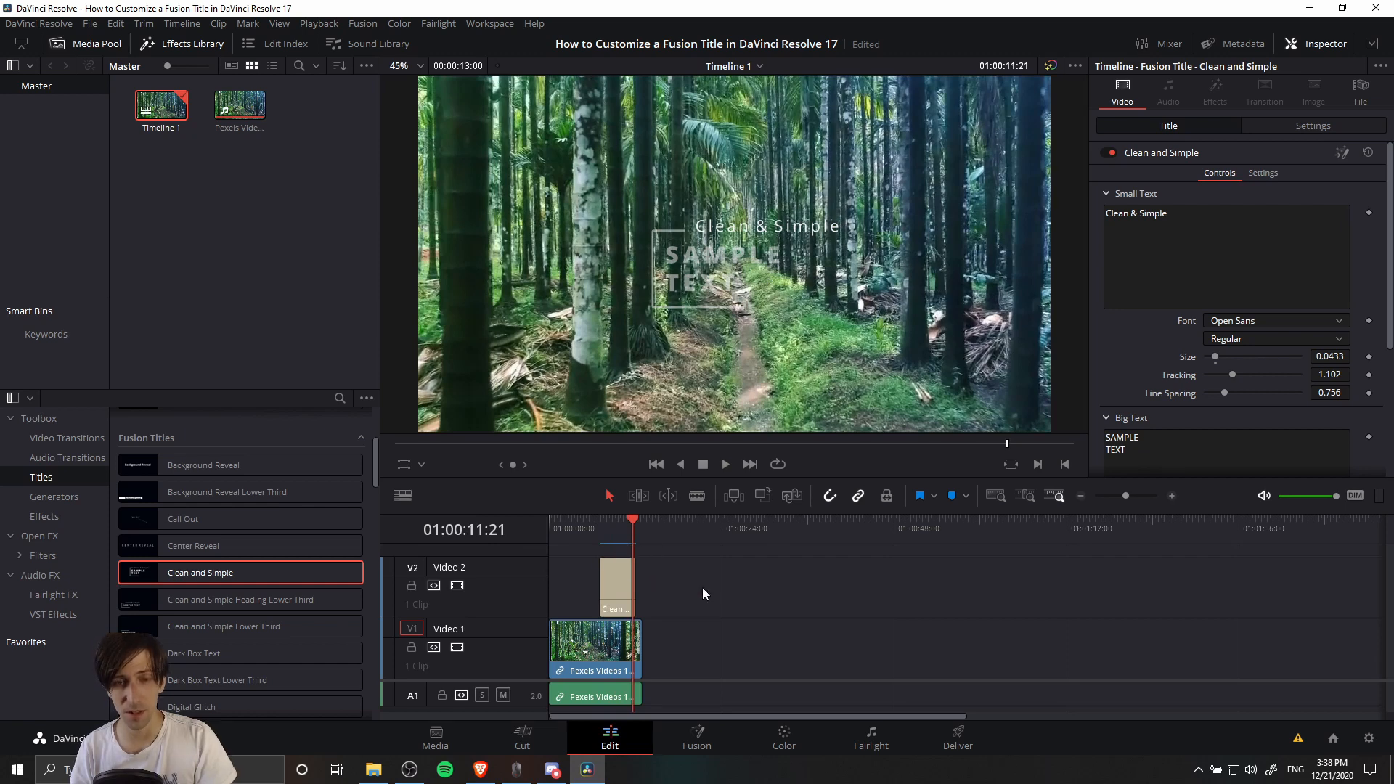
mouse_move(646, 552)
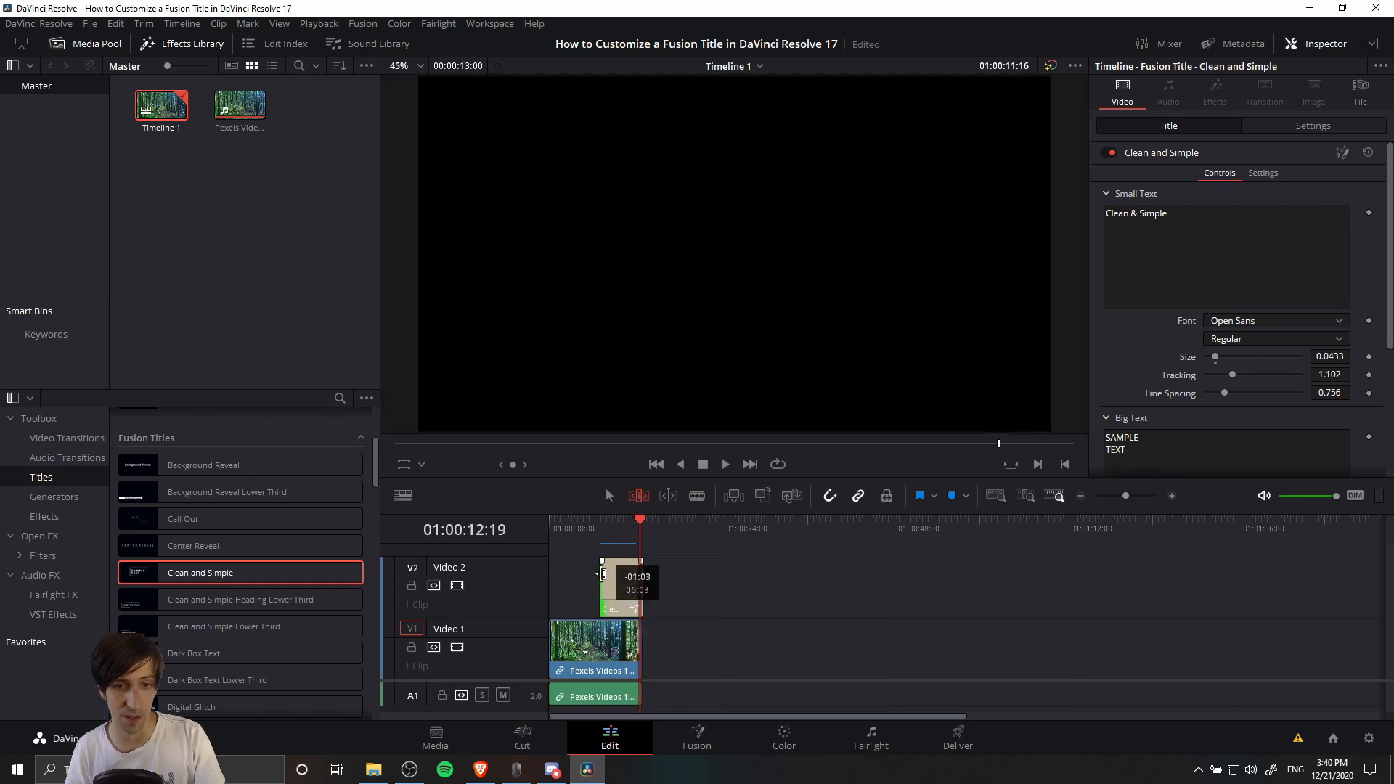
Step: Lengthen and shift the title clip on Video 2 so it ends with the forest clip
drag(641, 520, 646, 520)
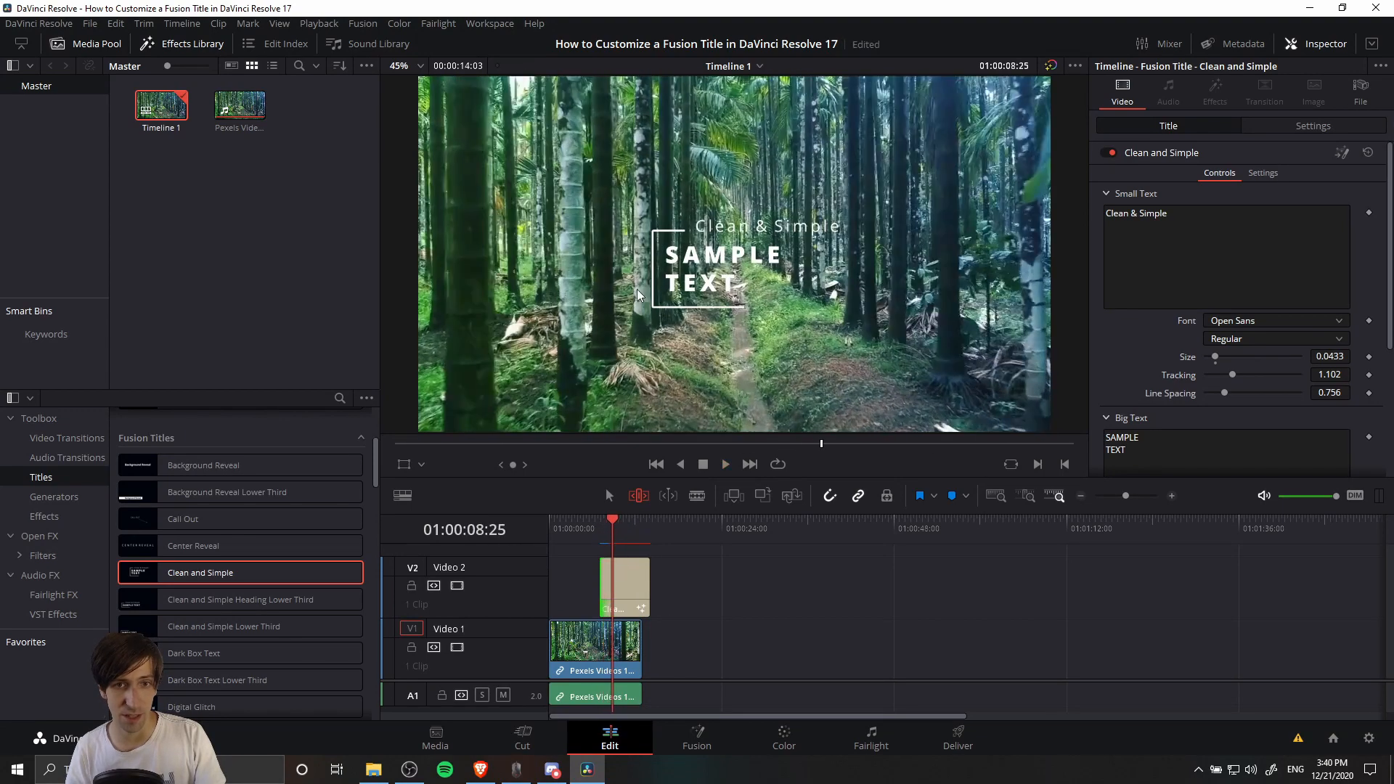
click(629, 520)
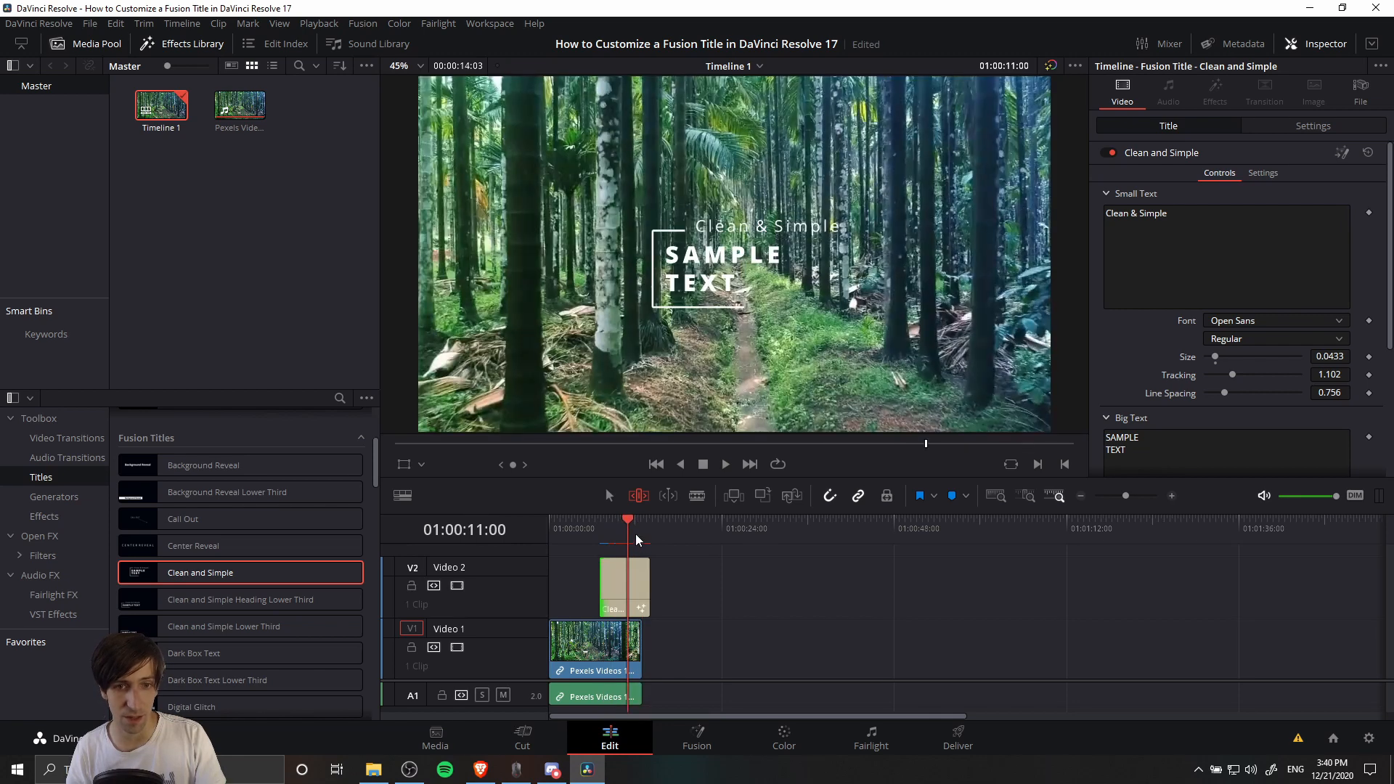
click(725, 463)
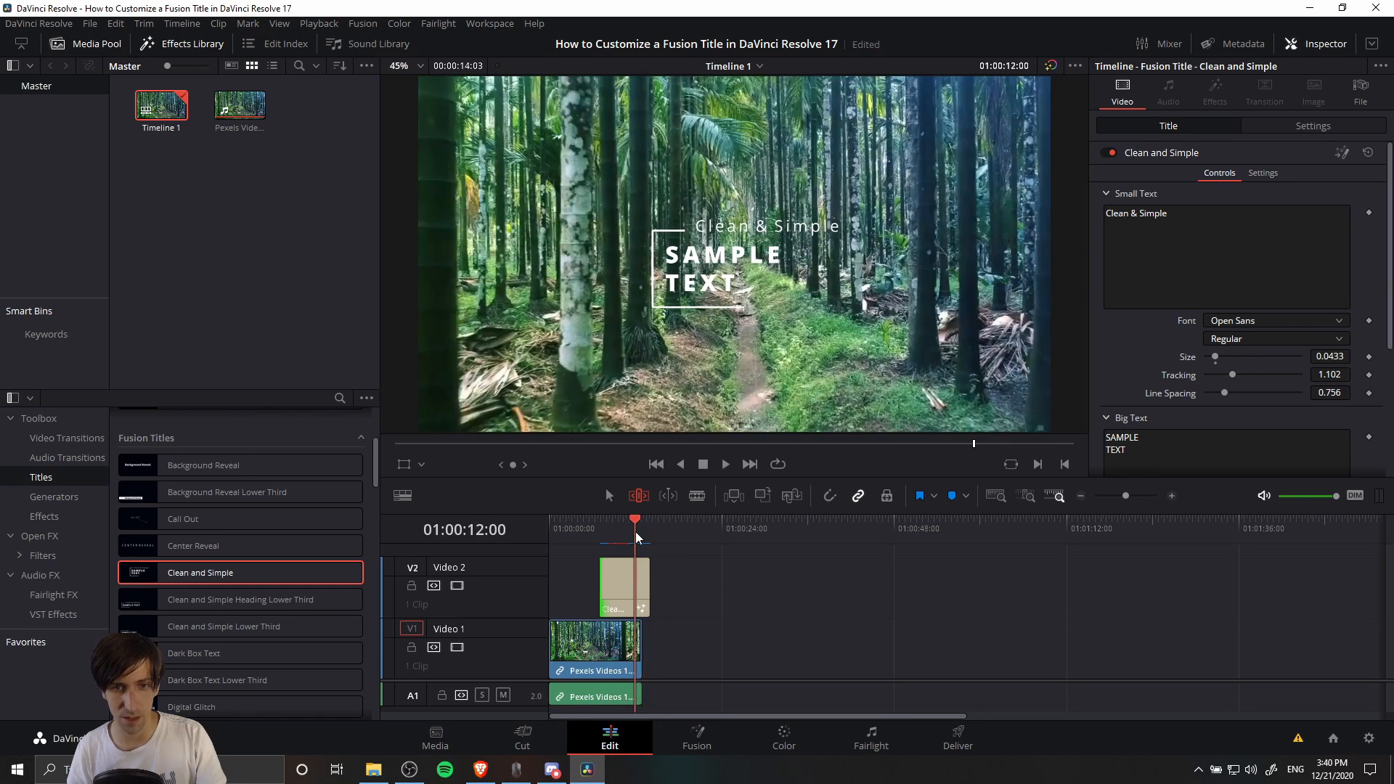
click(726, 464)
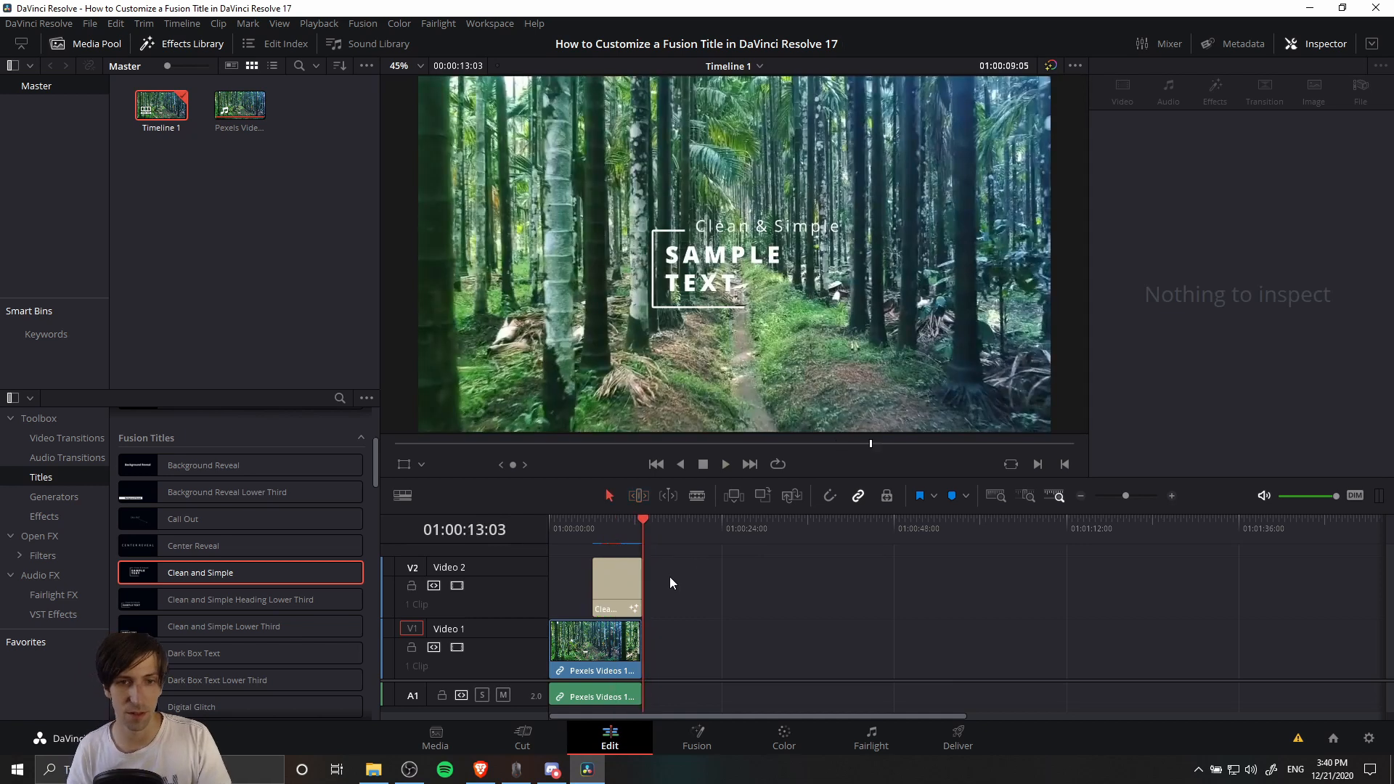
click(616, 583)
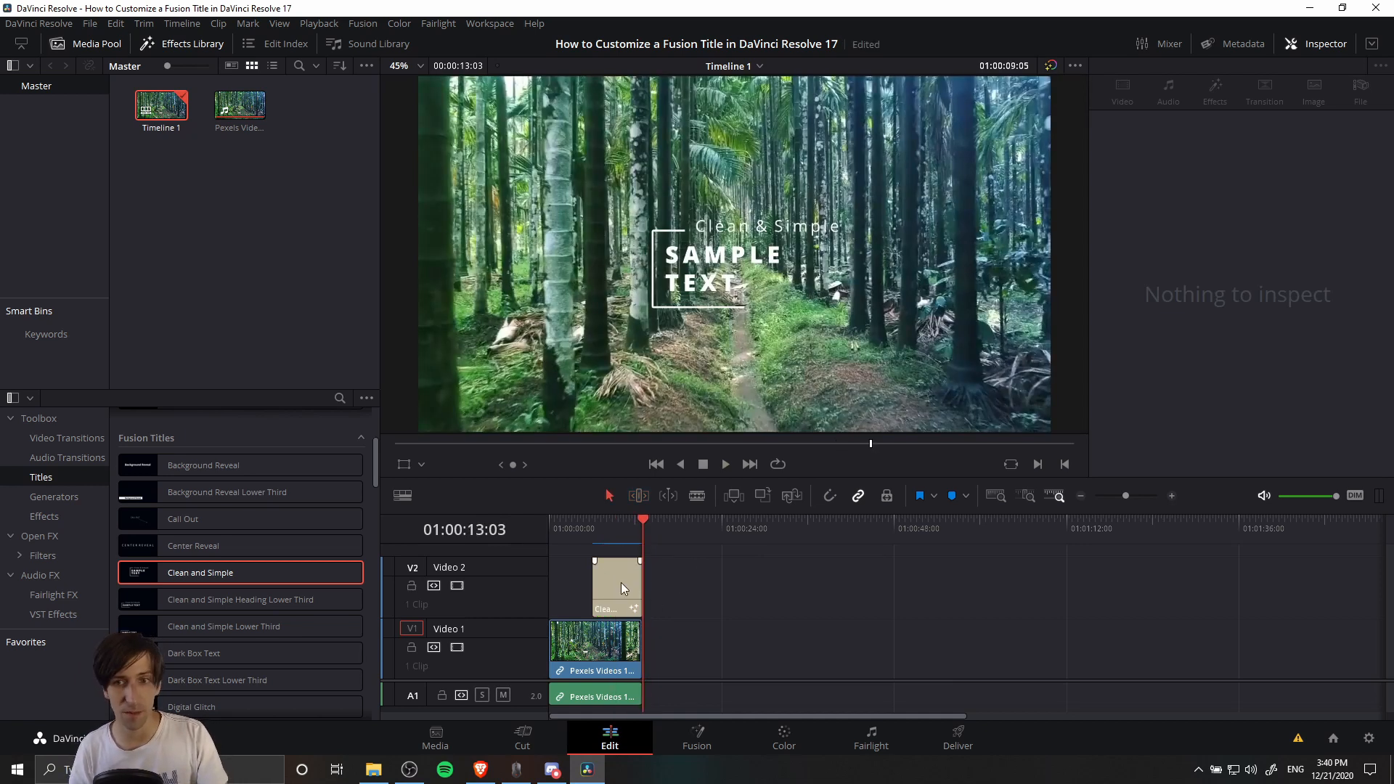
Step: Clear the SAMPLE TEXT from the title's Big Text field in the Inspector
click(613, 587)
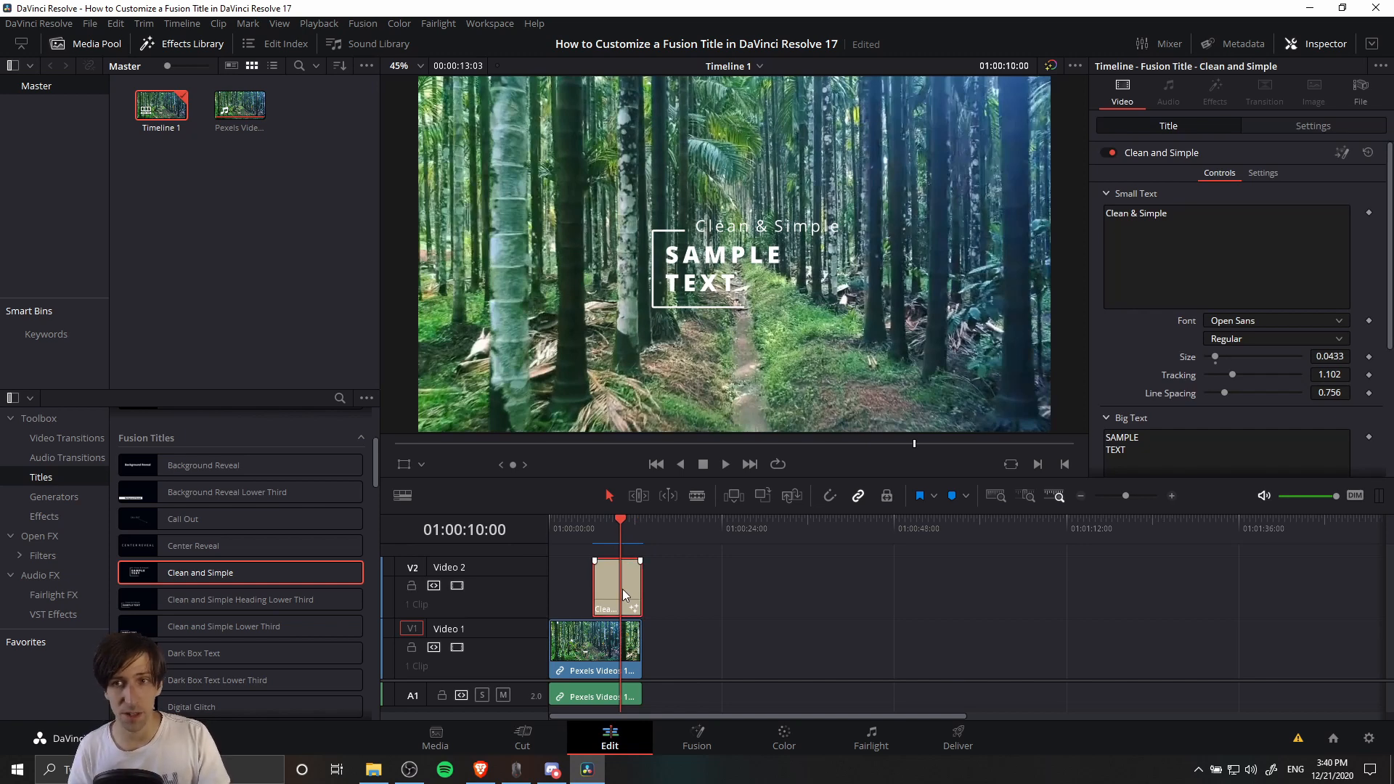
mouse_move(616, 579)
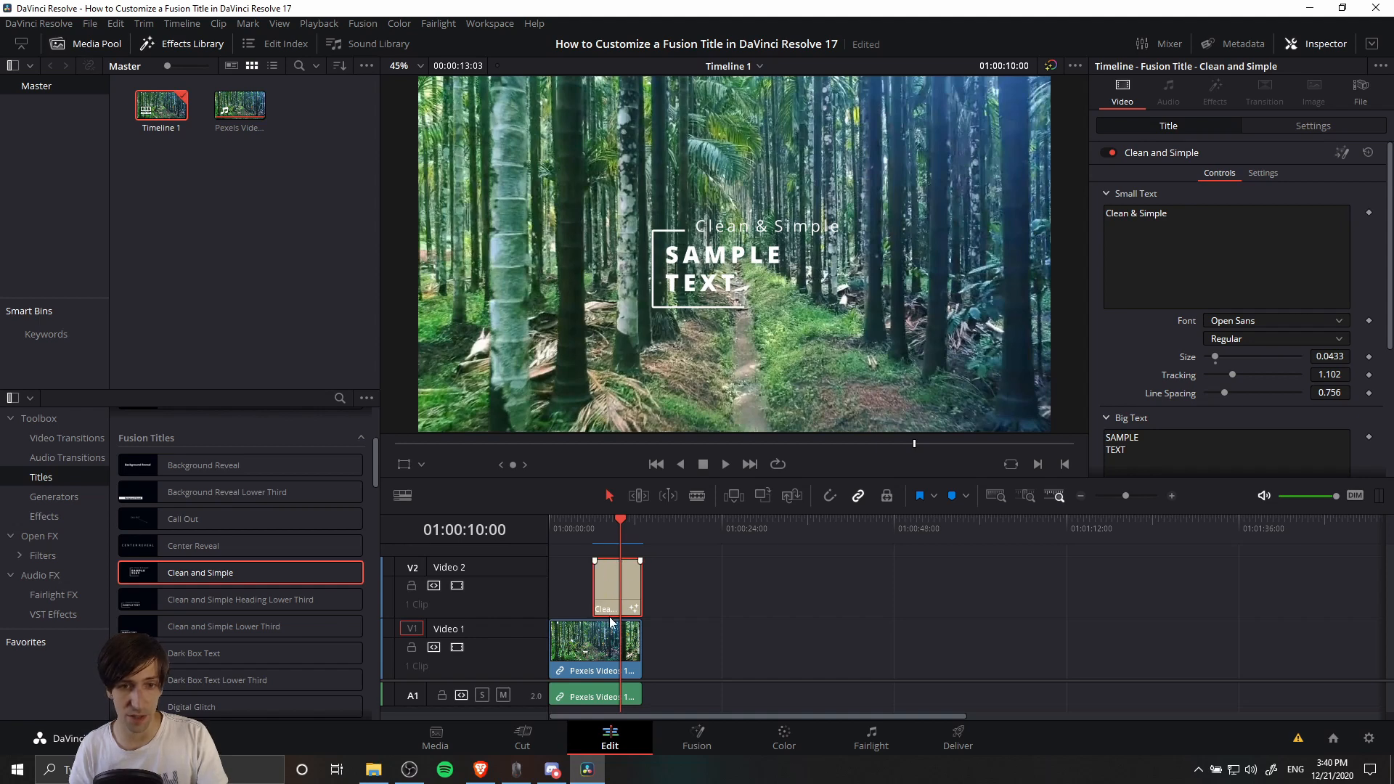
mouse_move(909, 152)
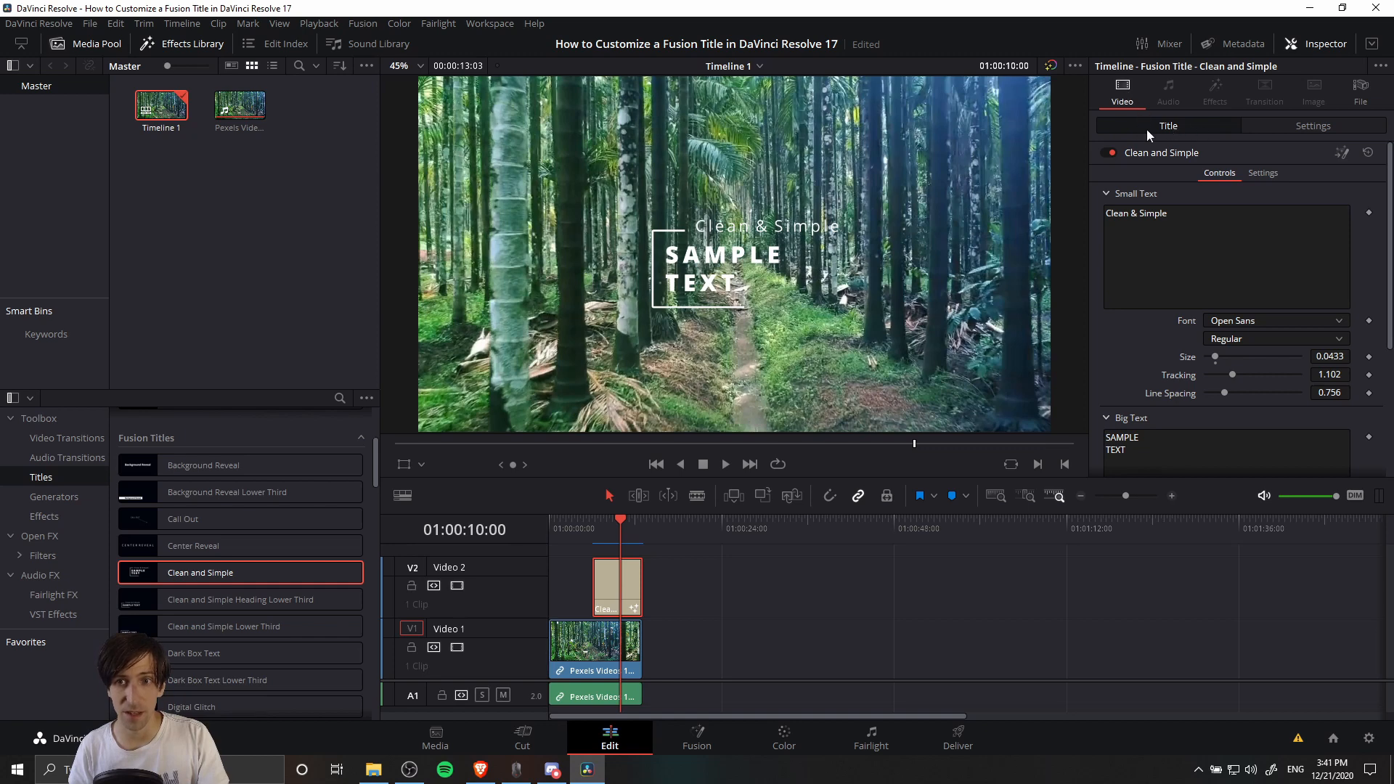
mouse_move(1202, 133)
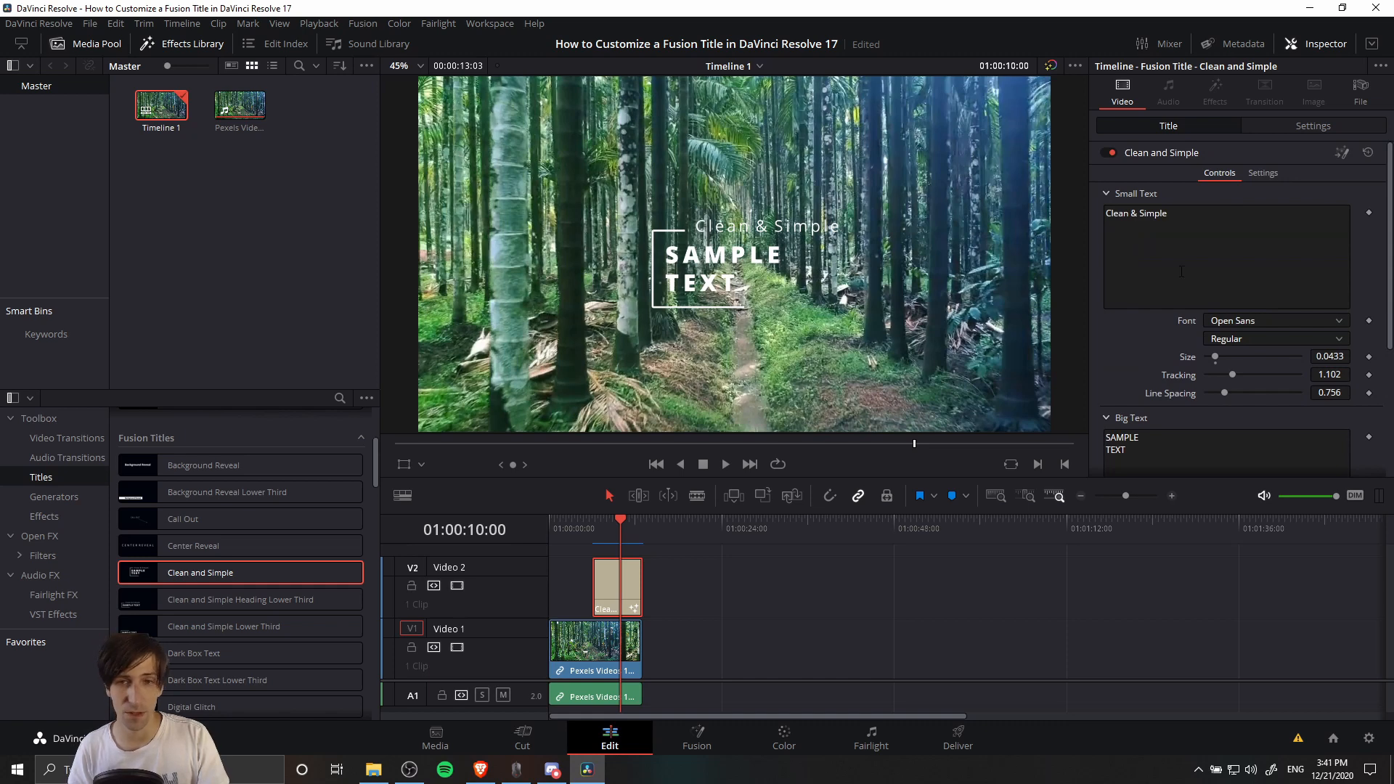
click(1232, 259)
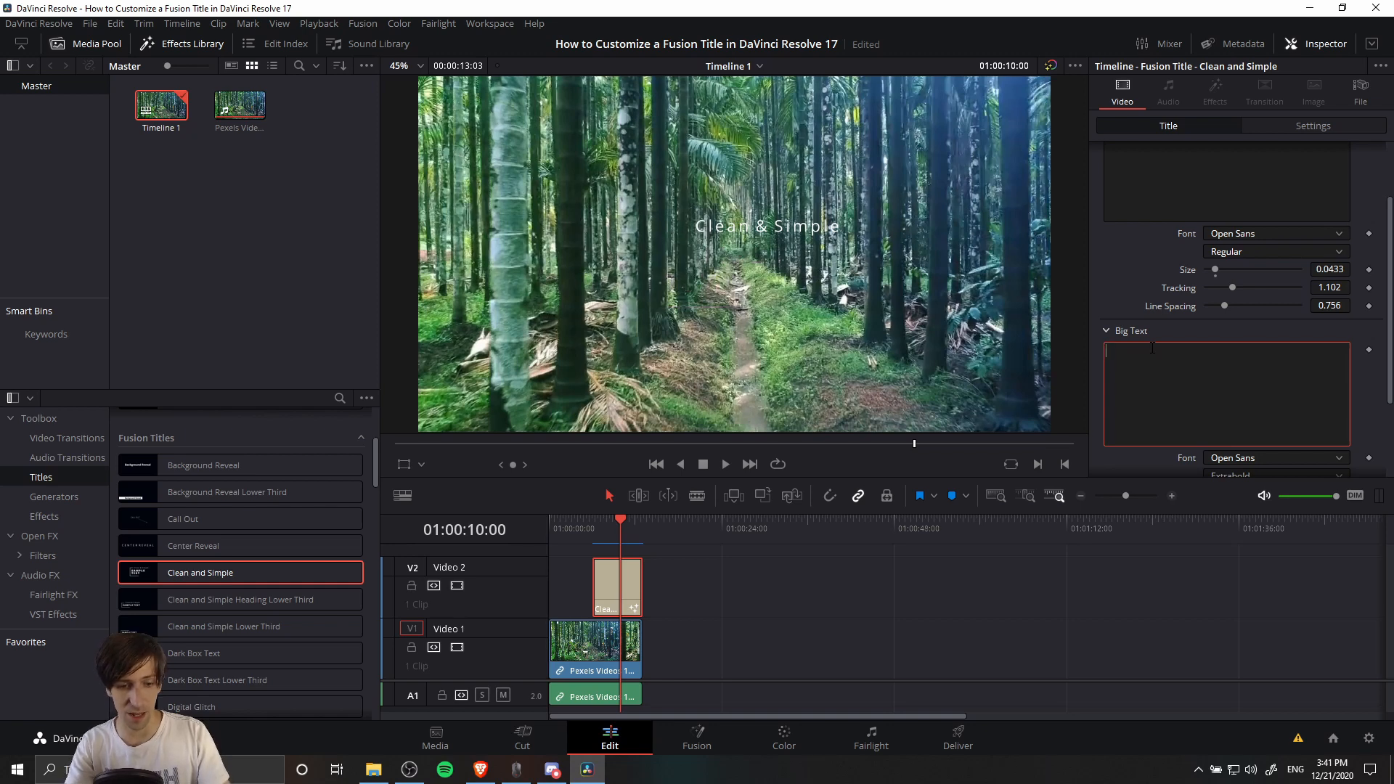
Step: Enter CHRIS' TUTORIALS as the big text and set its font to Bebas Neue
text(C)
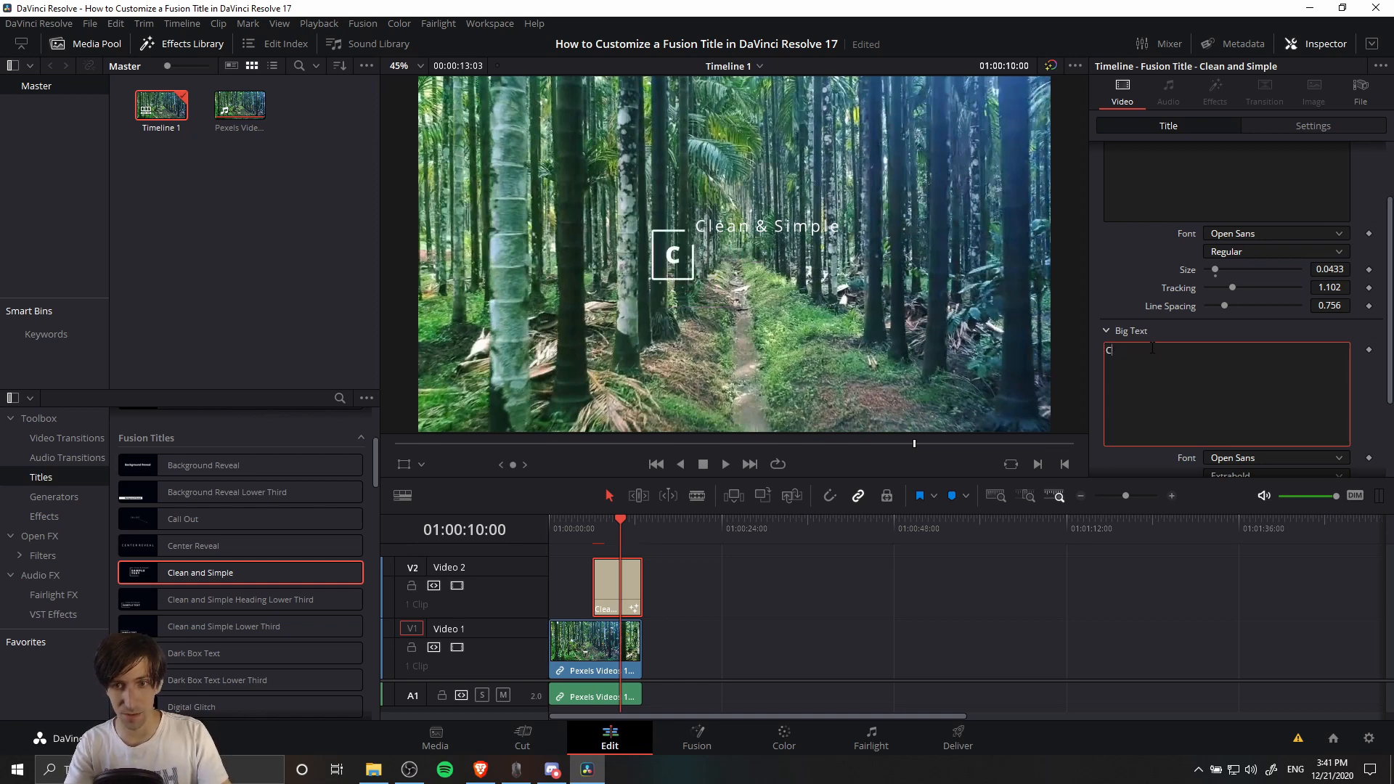
text(HRIS TU)
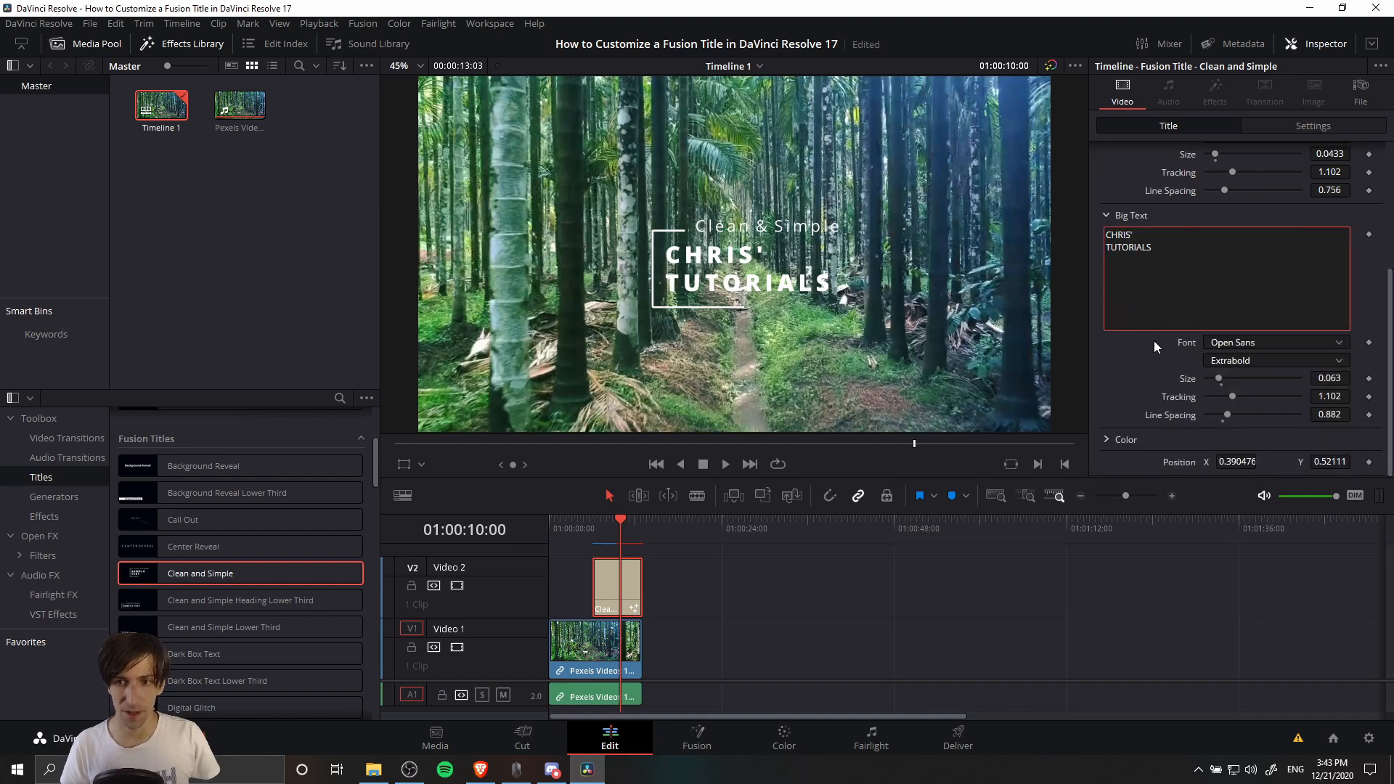
mouse_move(1236, 343)
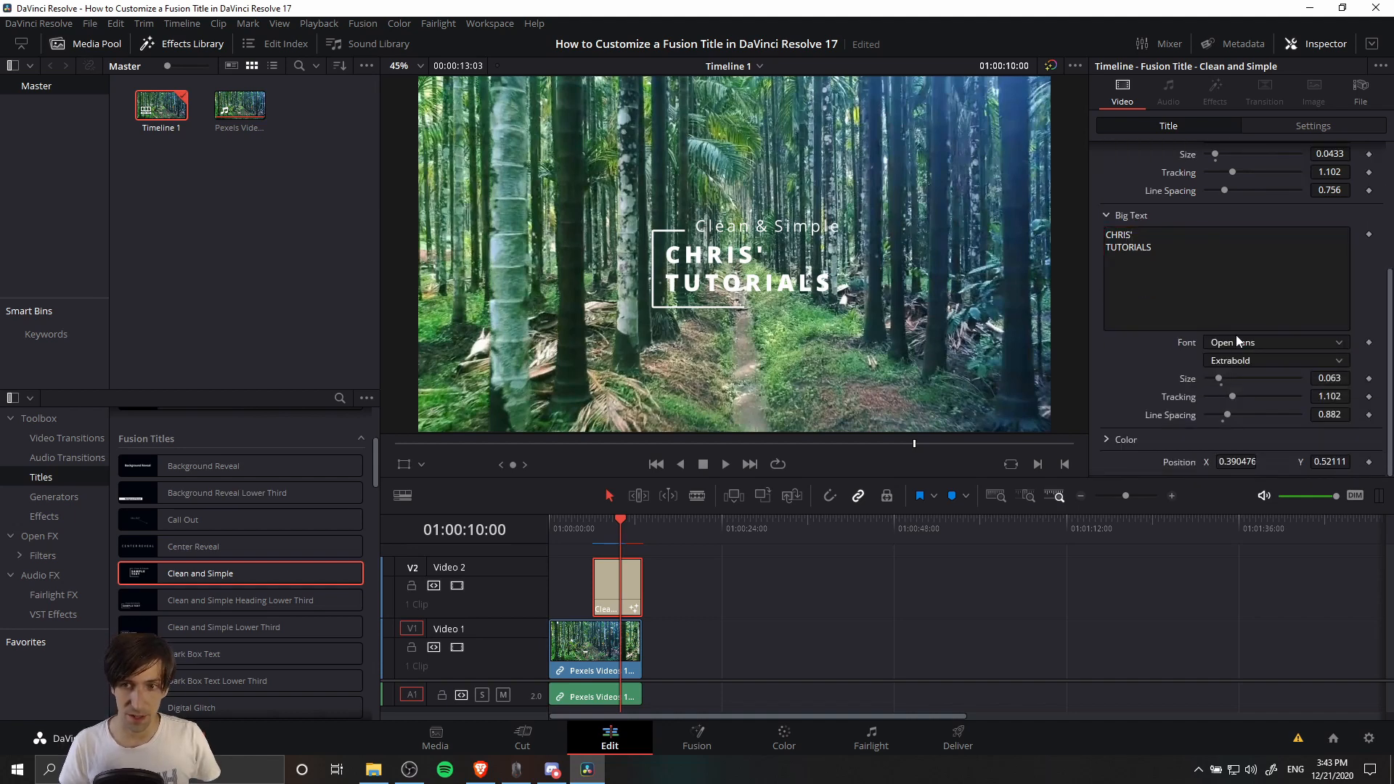
click(1273, 342)
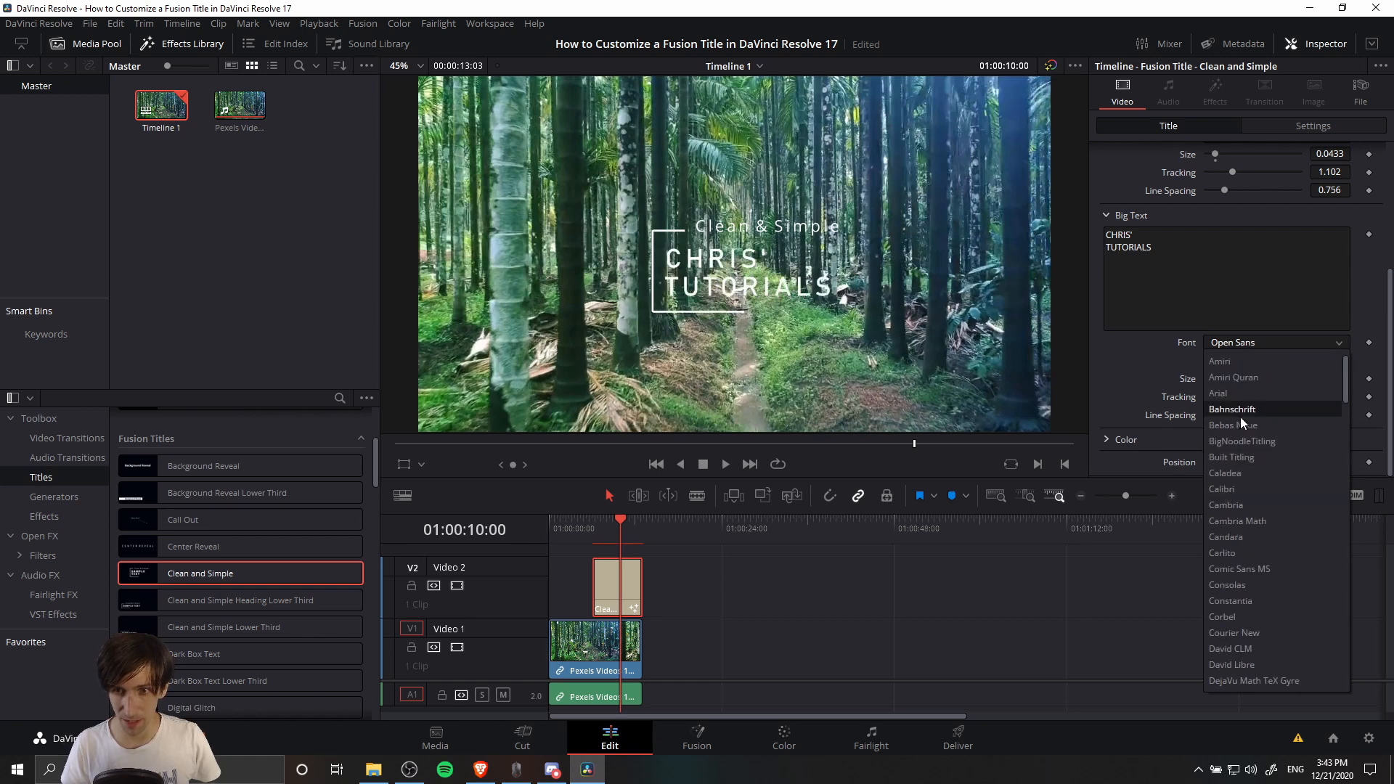
click(1234, 426)
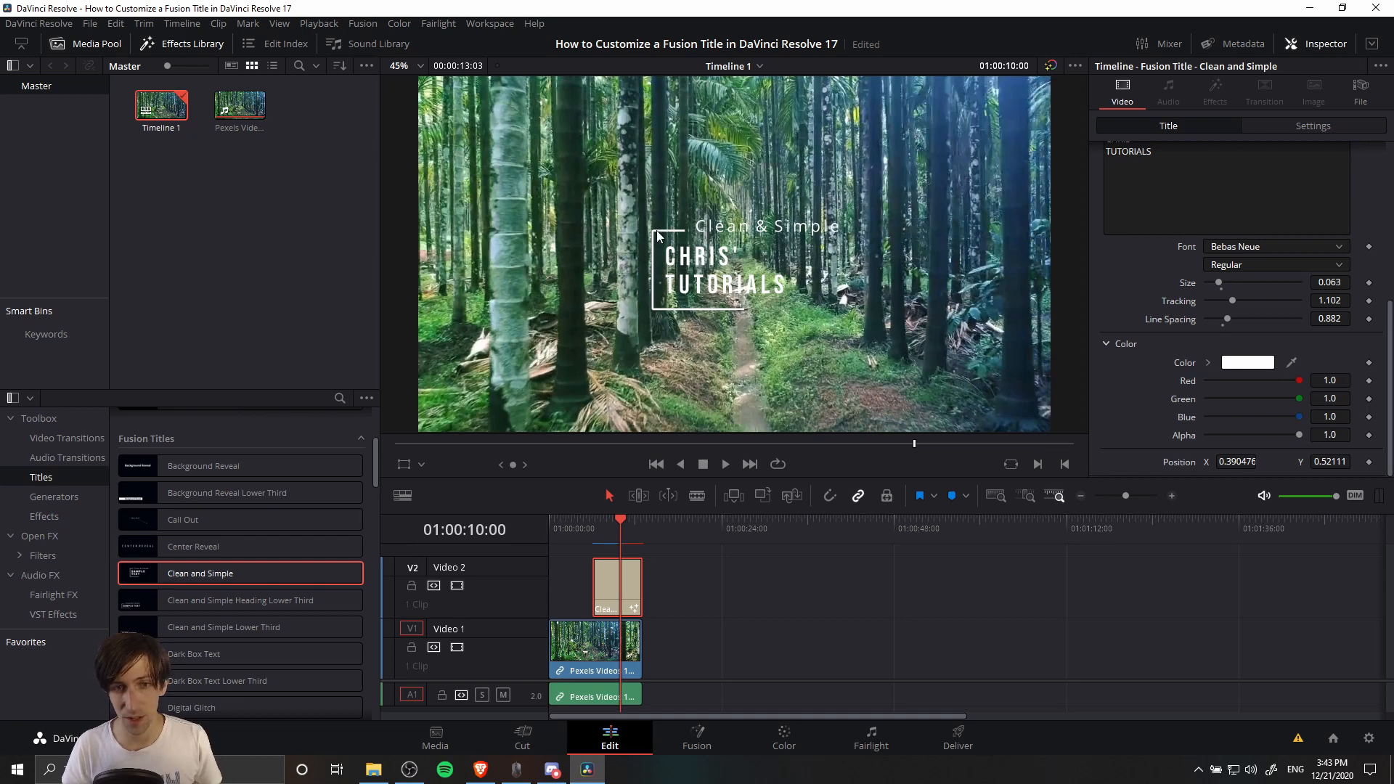
mouse_move(719, 227)
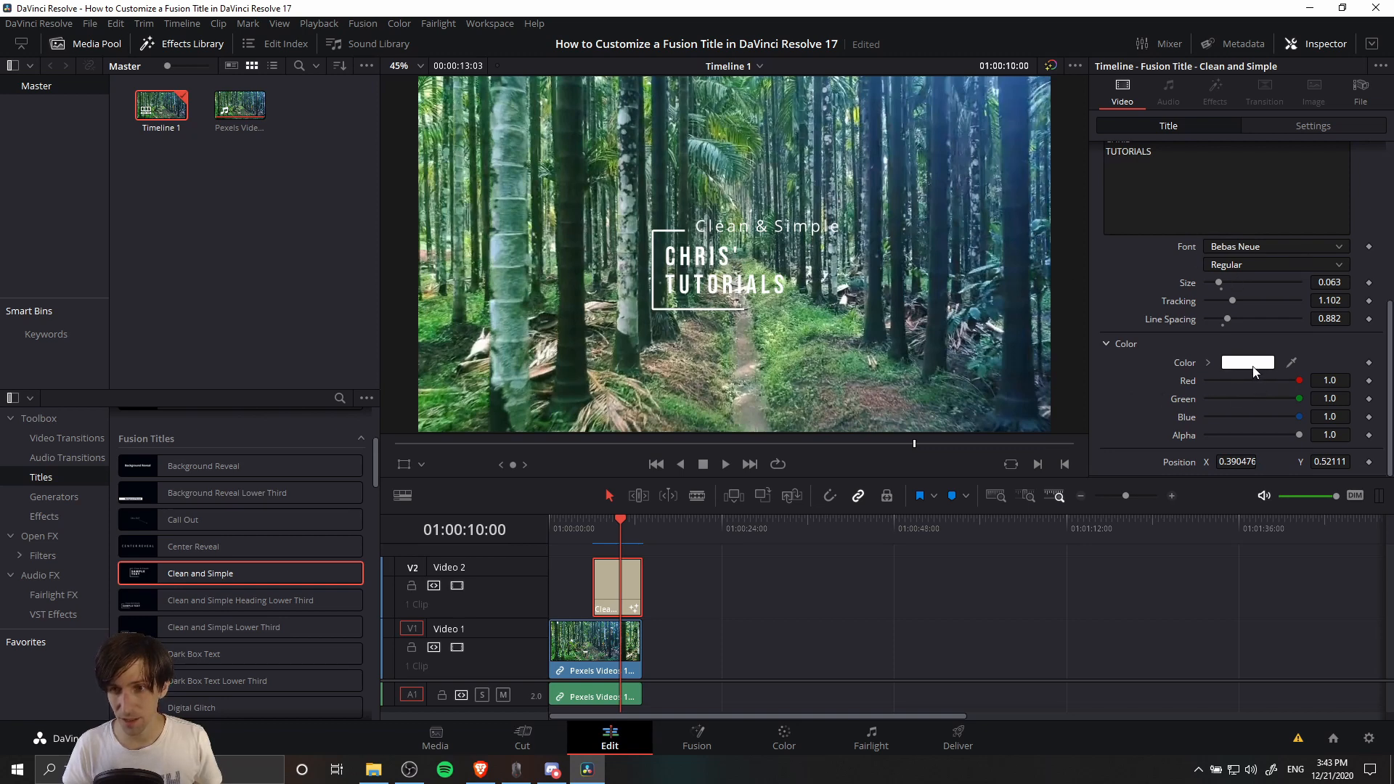
Step: Set the title's colour swatch to light blue, tinting the text and frame
click(1248, 362)
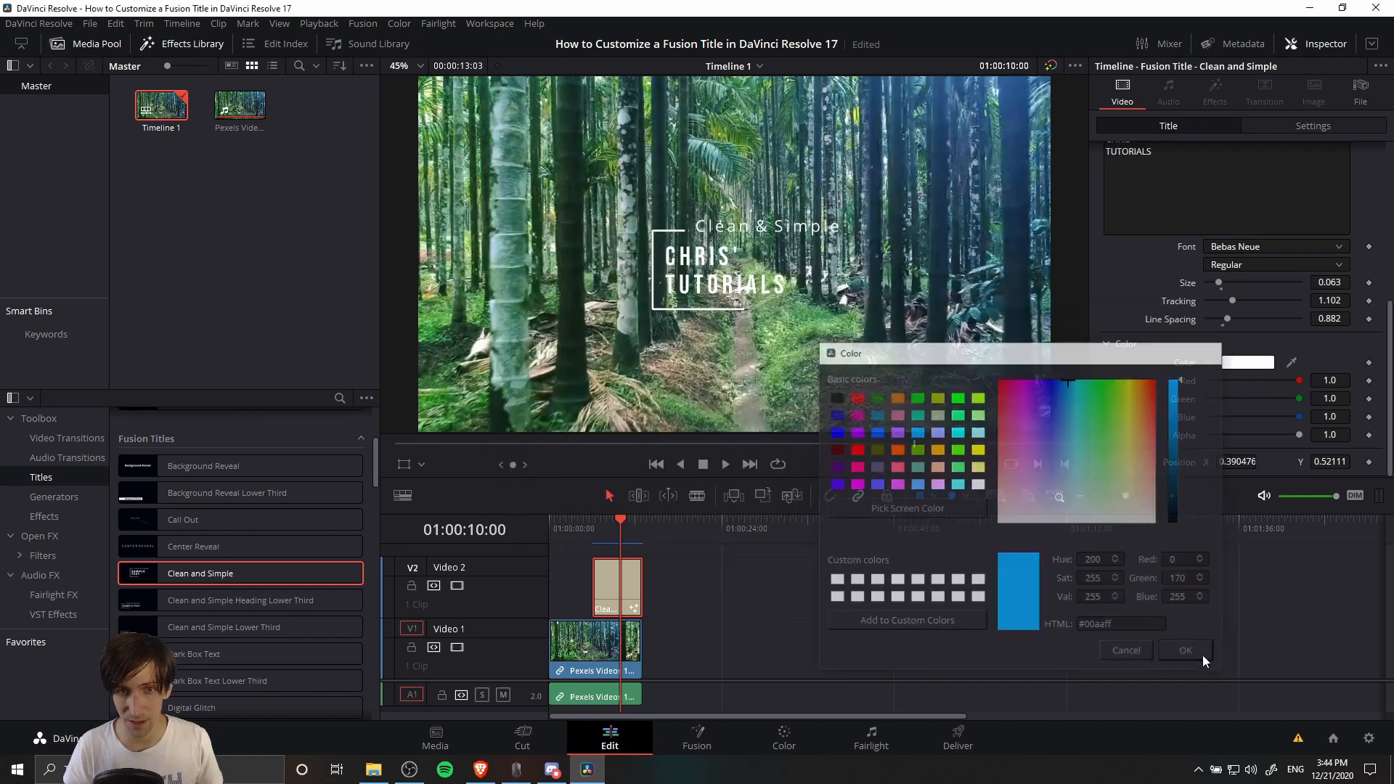
click(1186, 651)
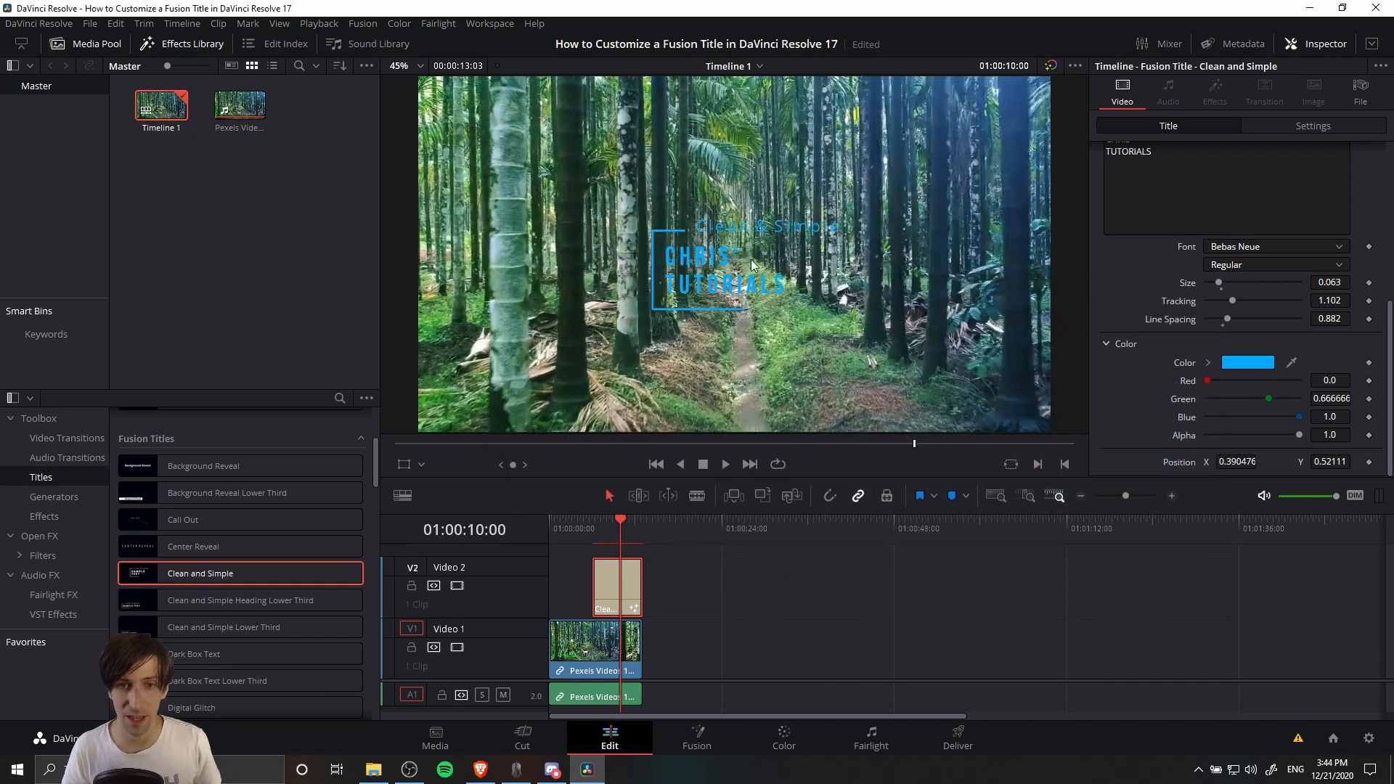
scroll(down, 3)
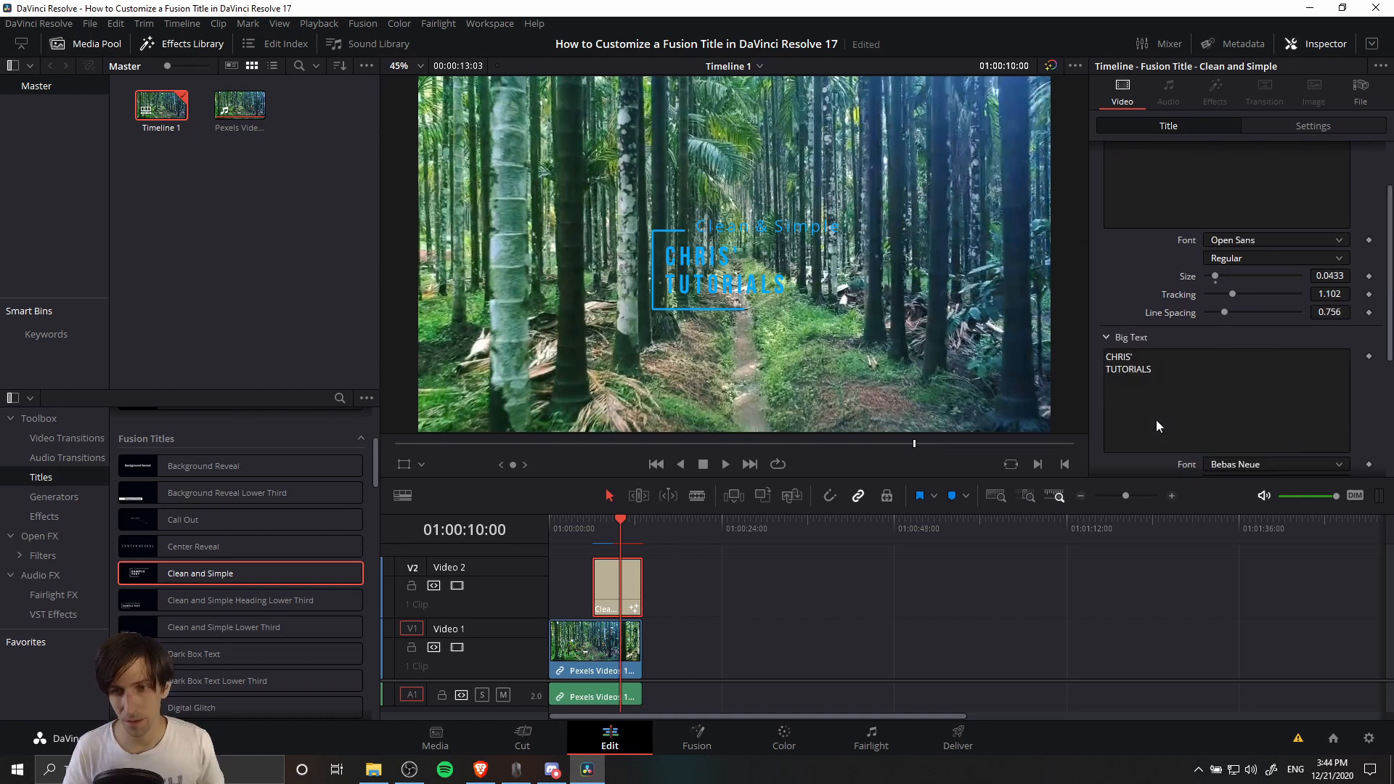
scroll(down, 3)
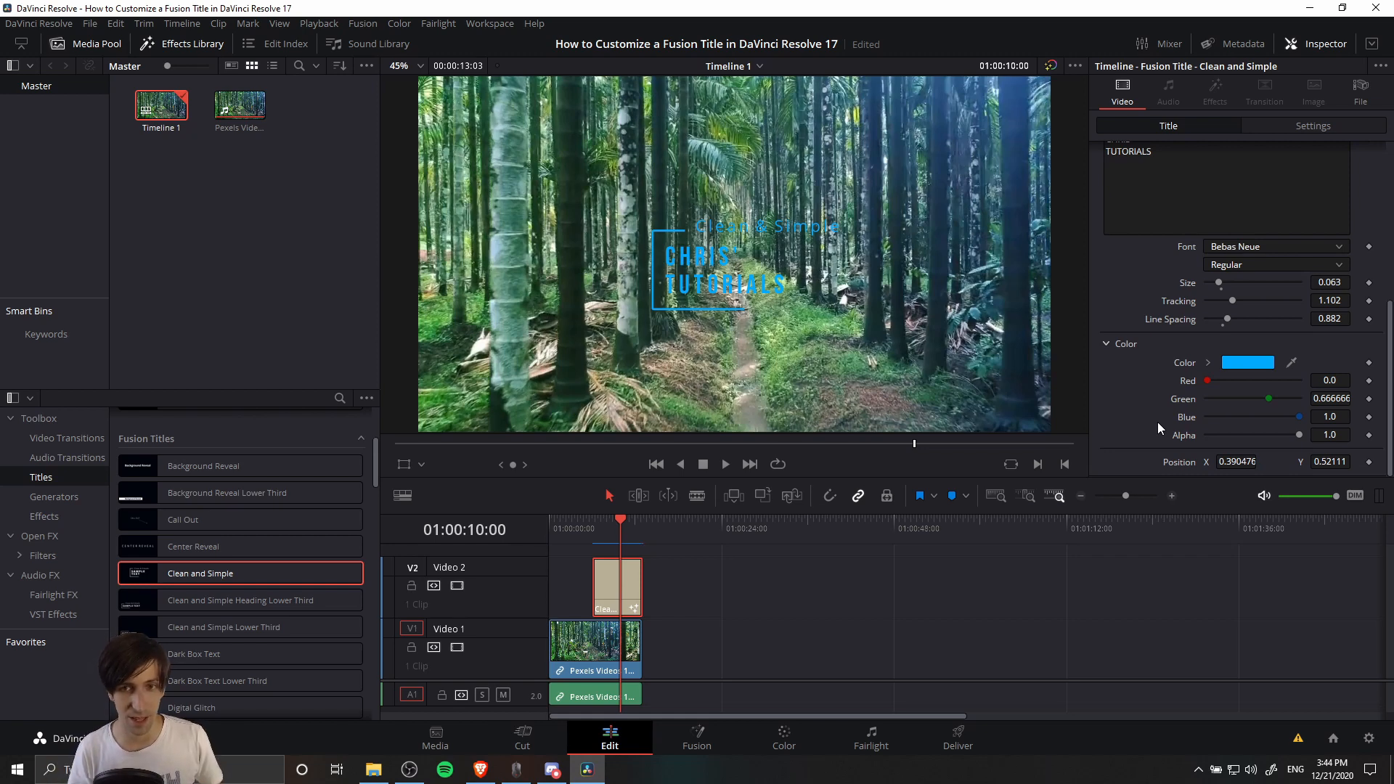
mouse_move(1161, 427)
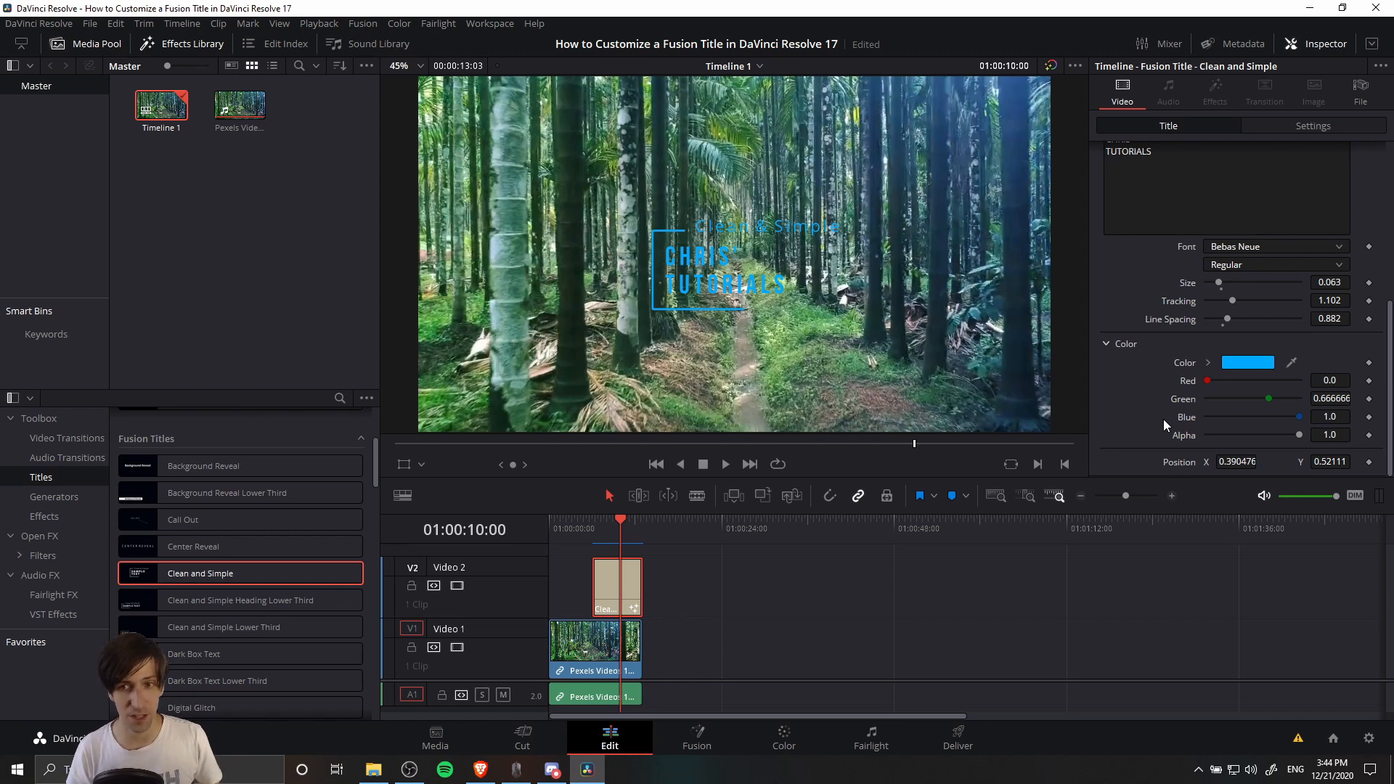
mouse_move(1117, 370)
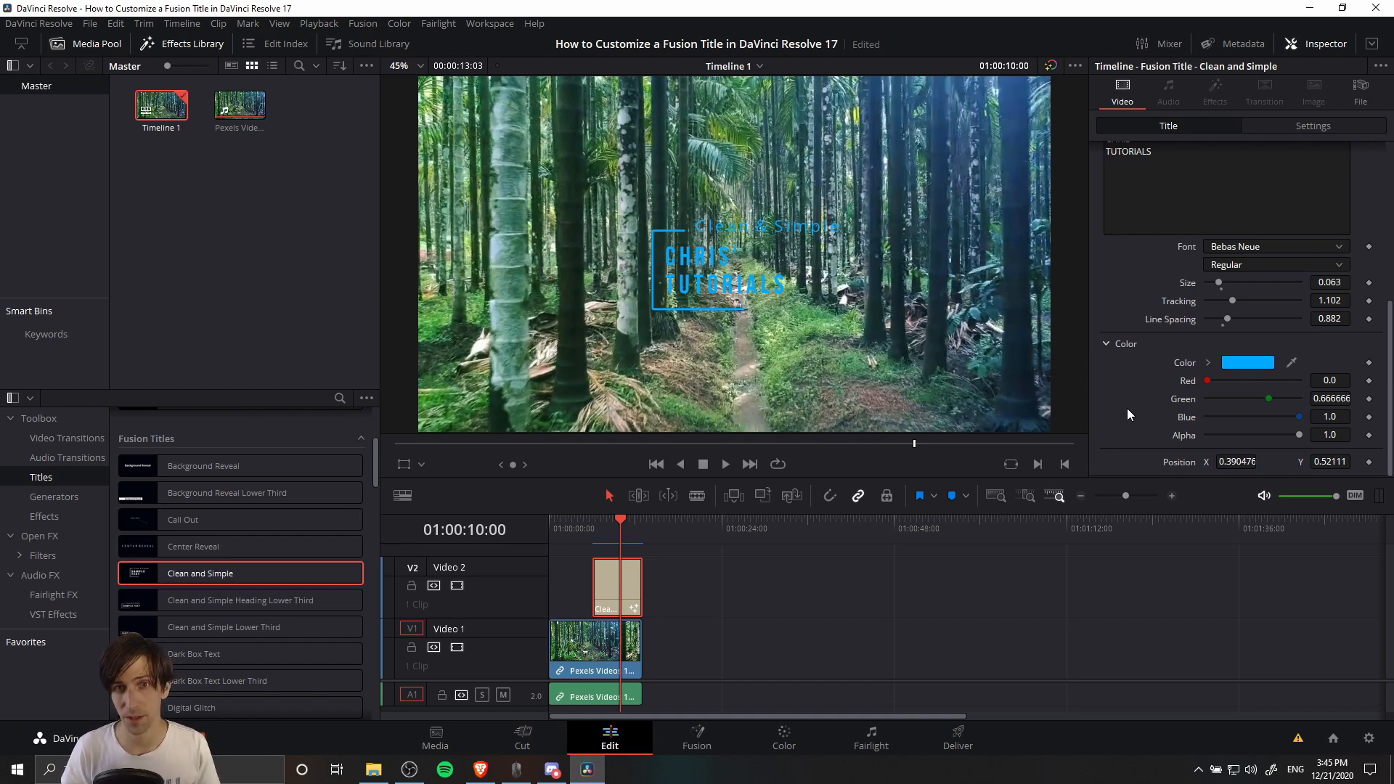
mouse_move(1130, 360)
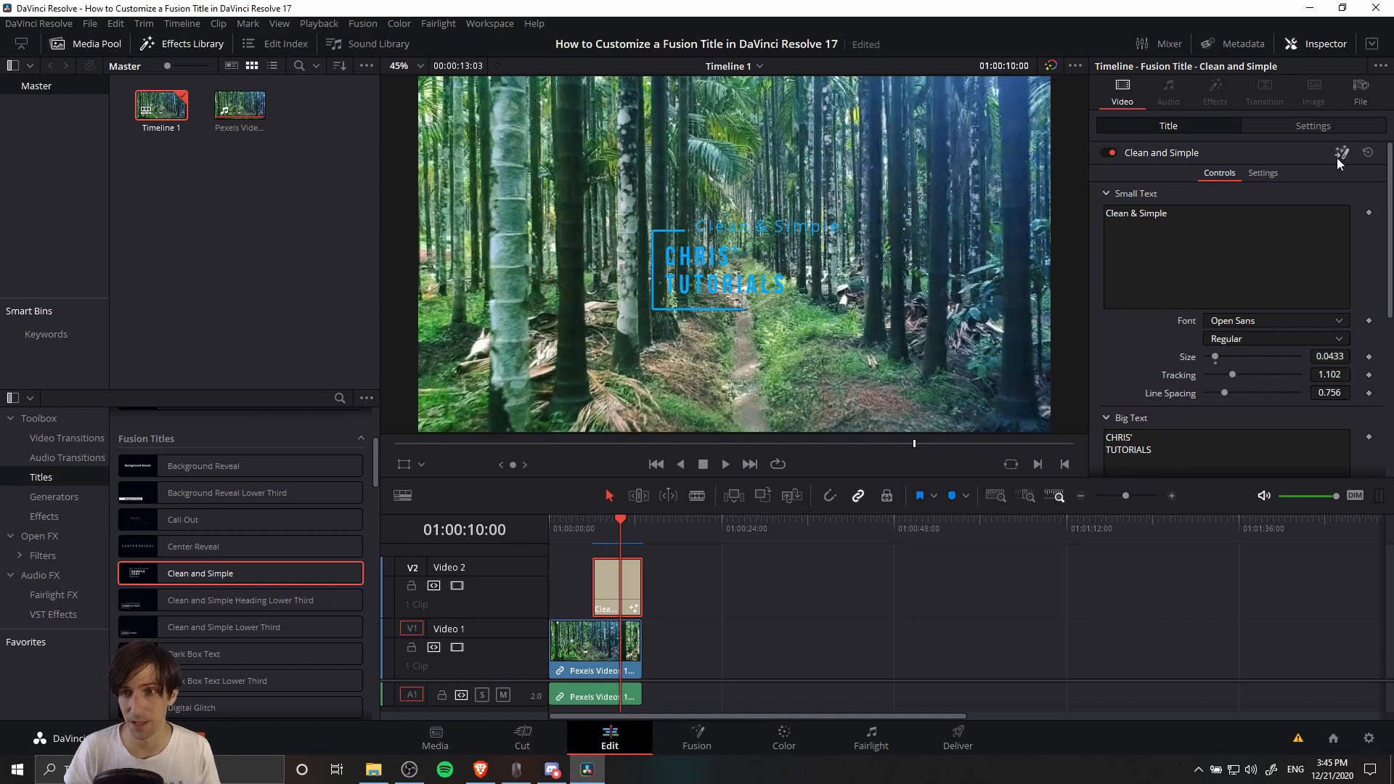
mouse_move(1346, 160)
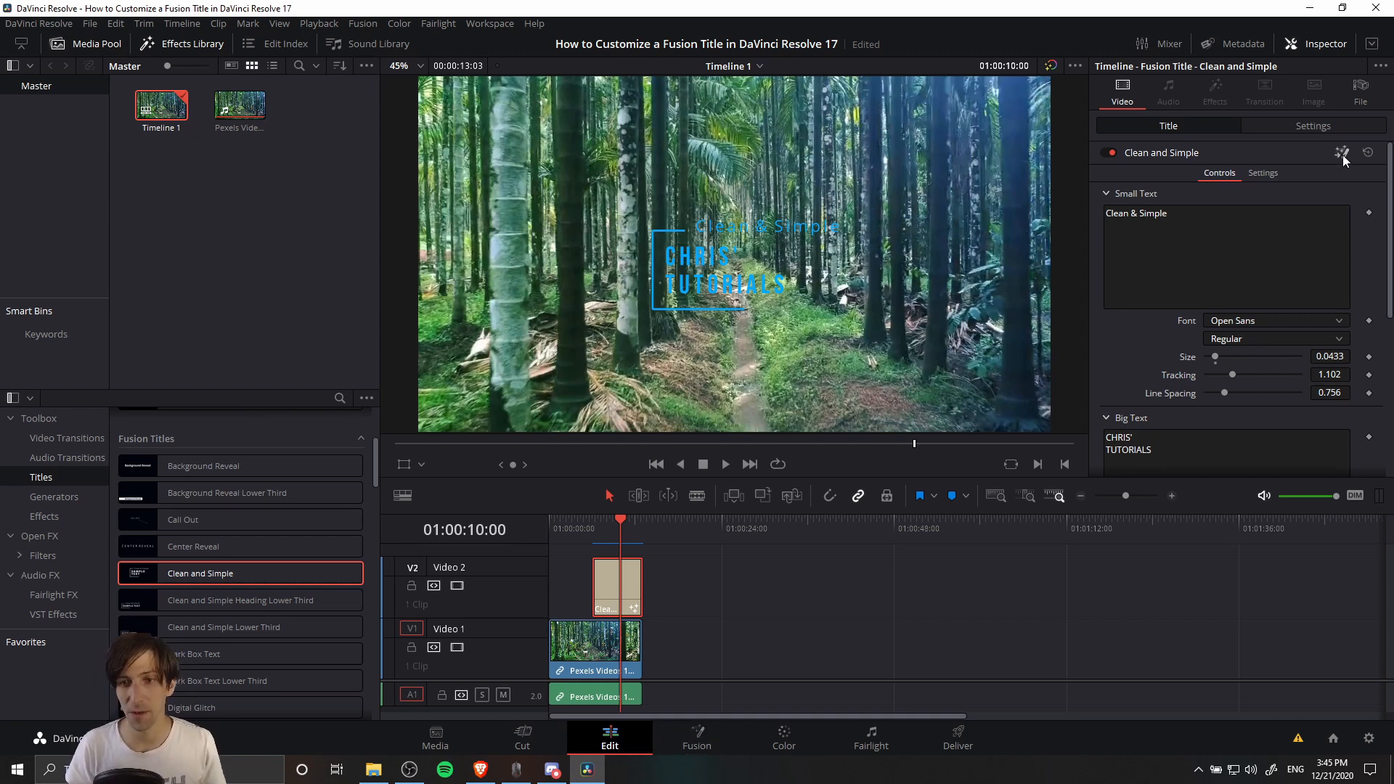
Step: Open the light blue title on the Fusion page
click(696, 738)
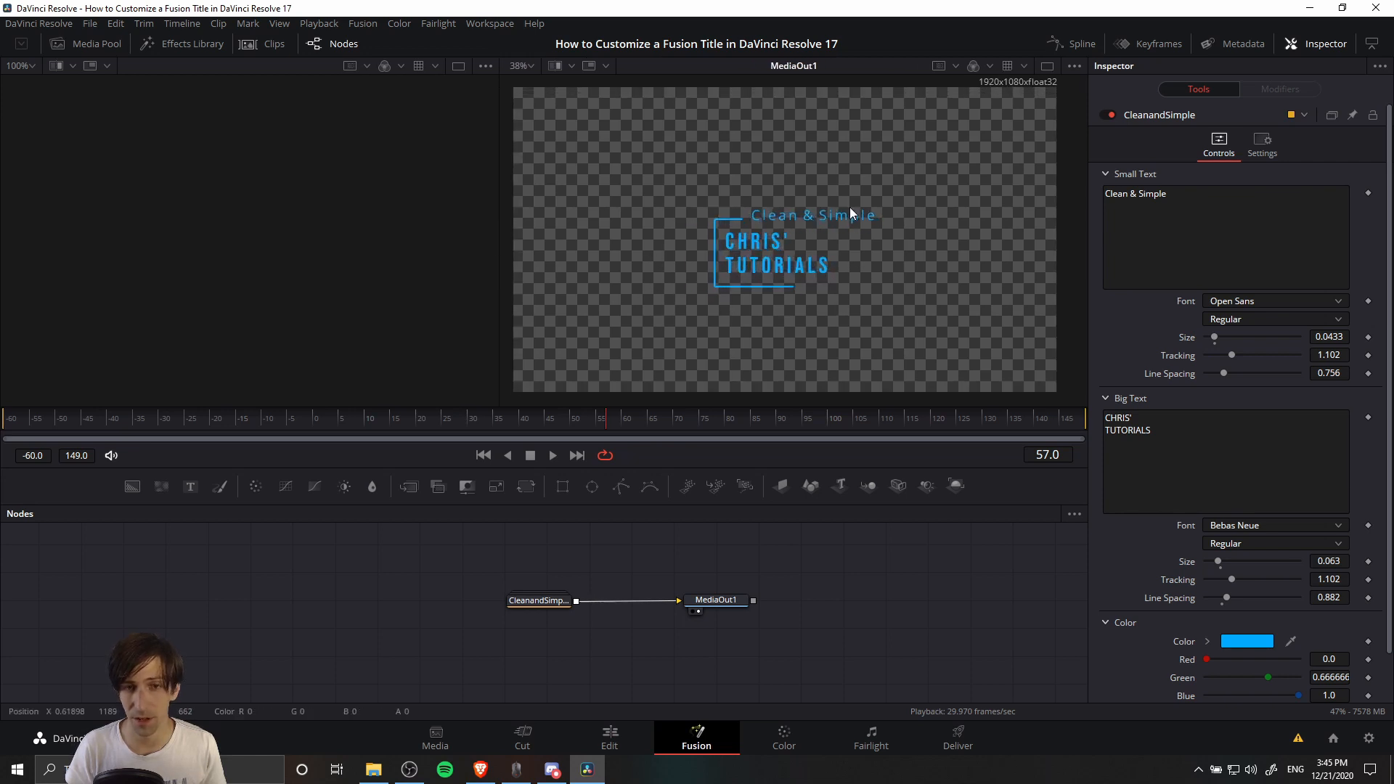
mouse_move(769, 199)
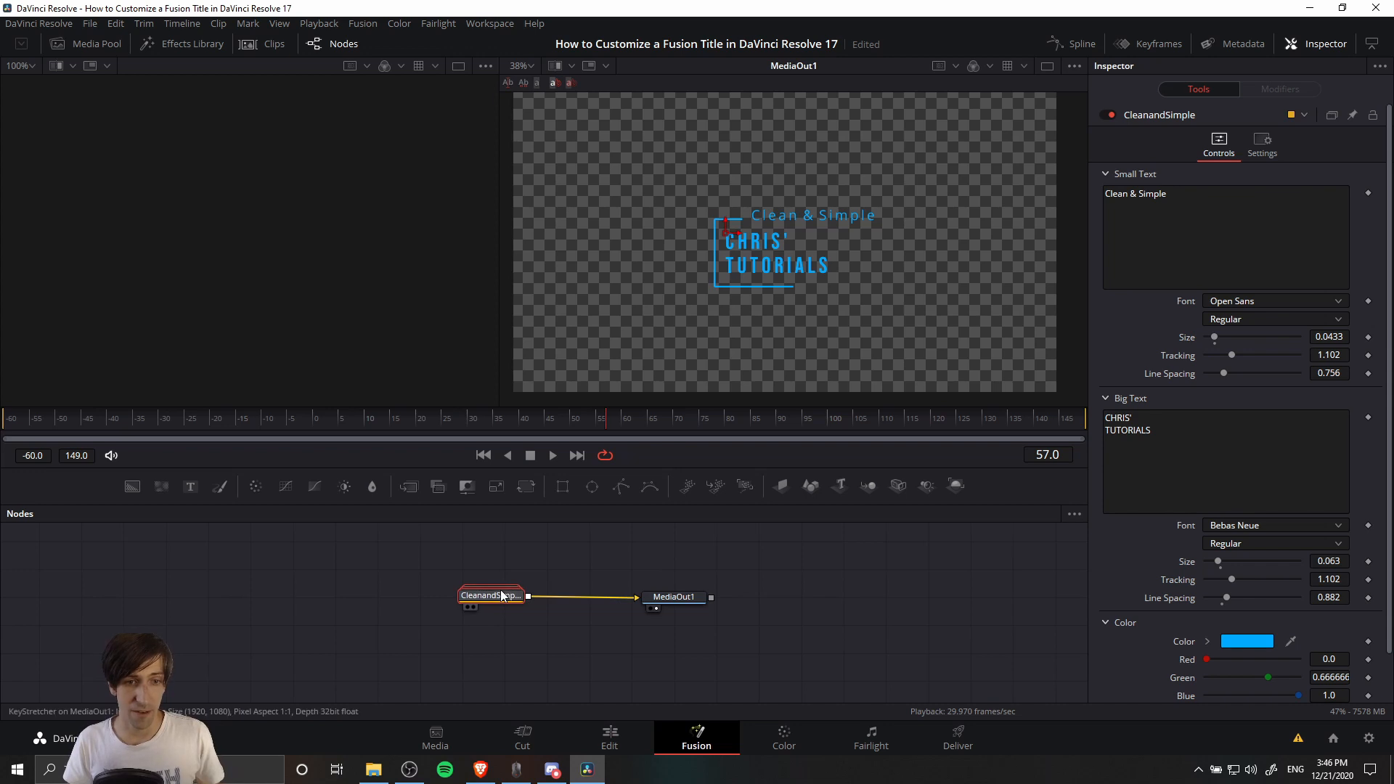
mouse_move(489, 595)
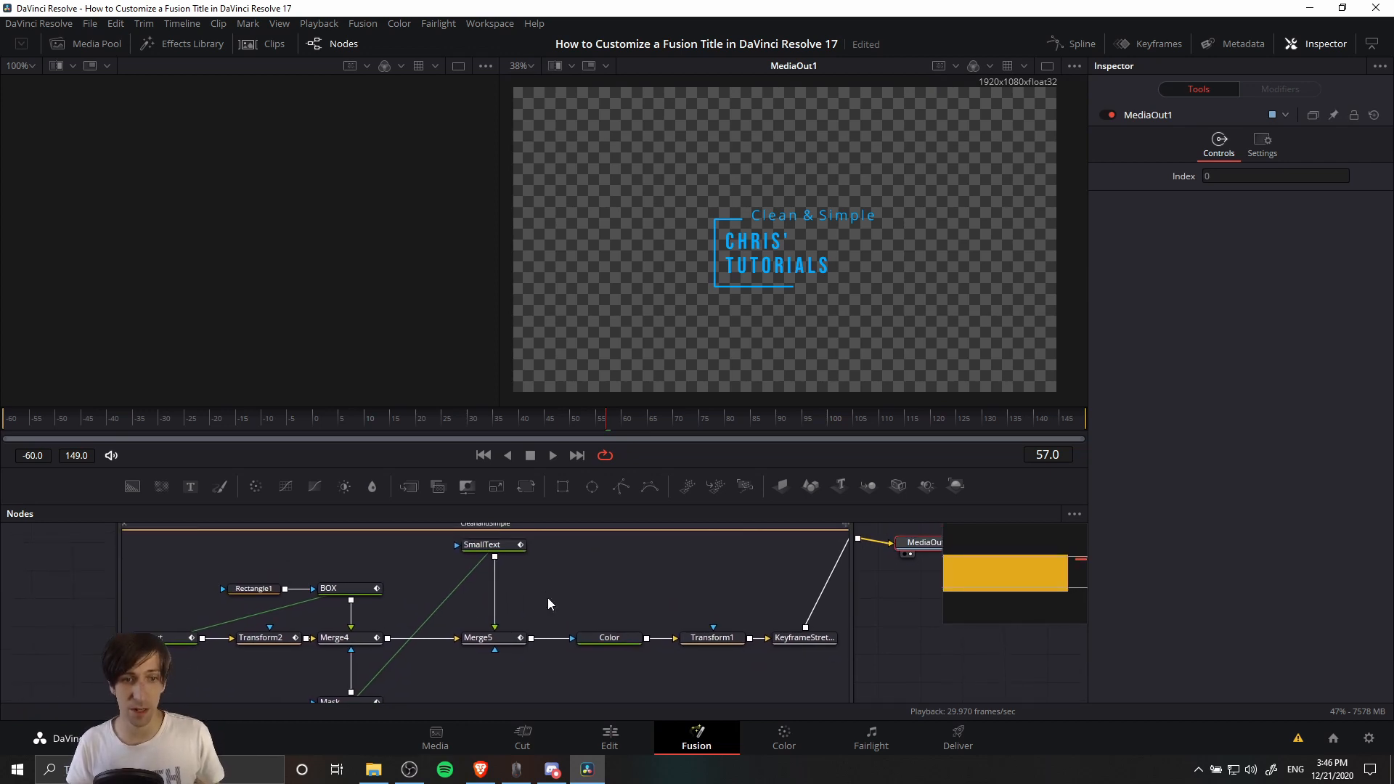
mouse_move(576, 693)
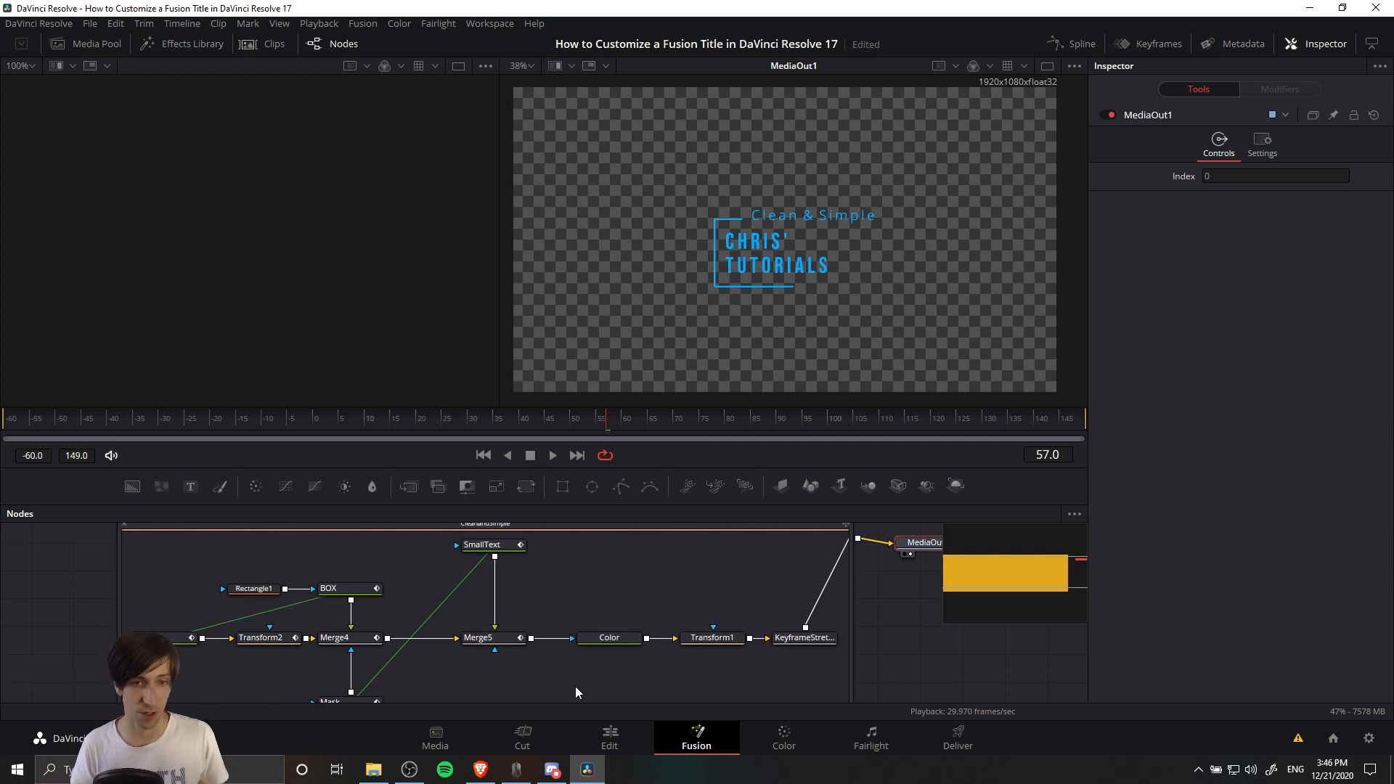
click(483, 545)
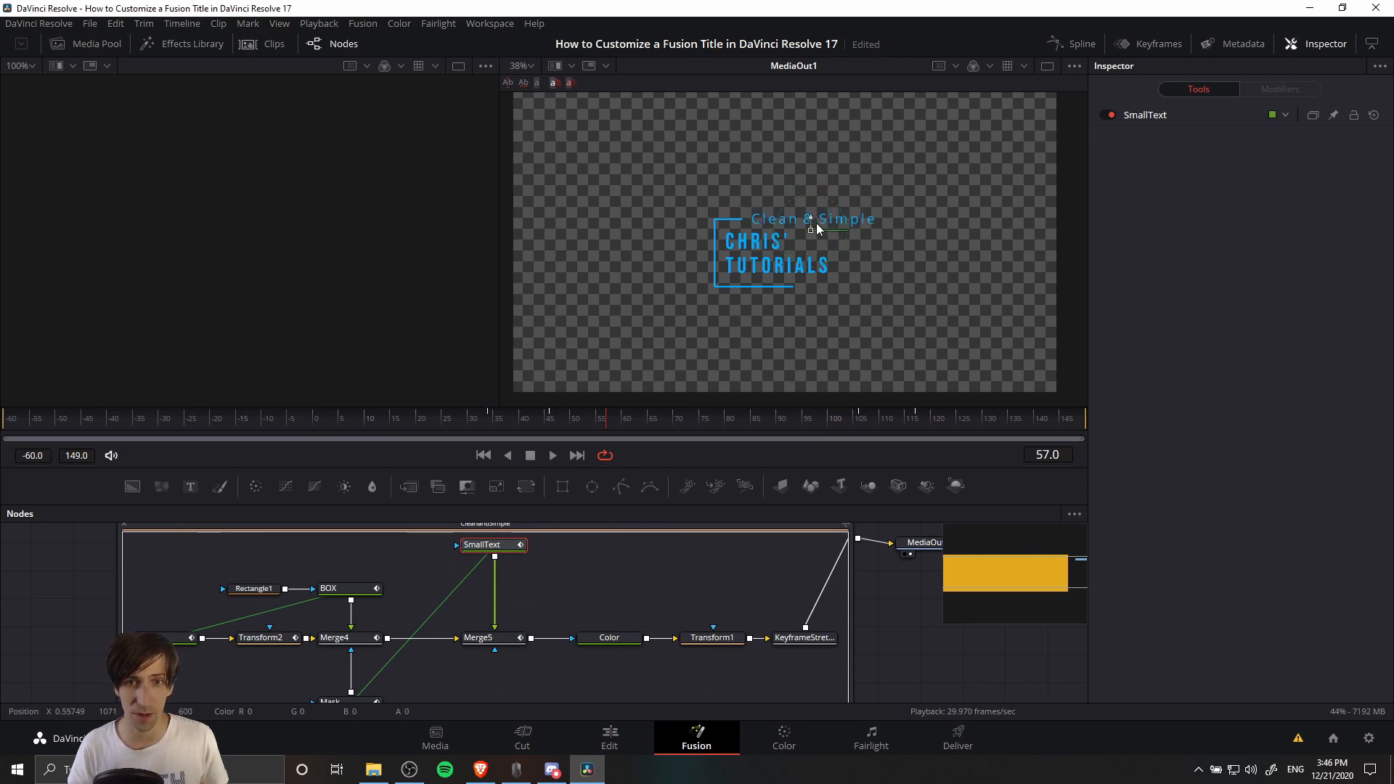
drag(811, 228, 810, 206)
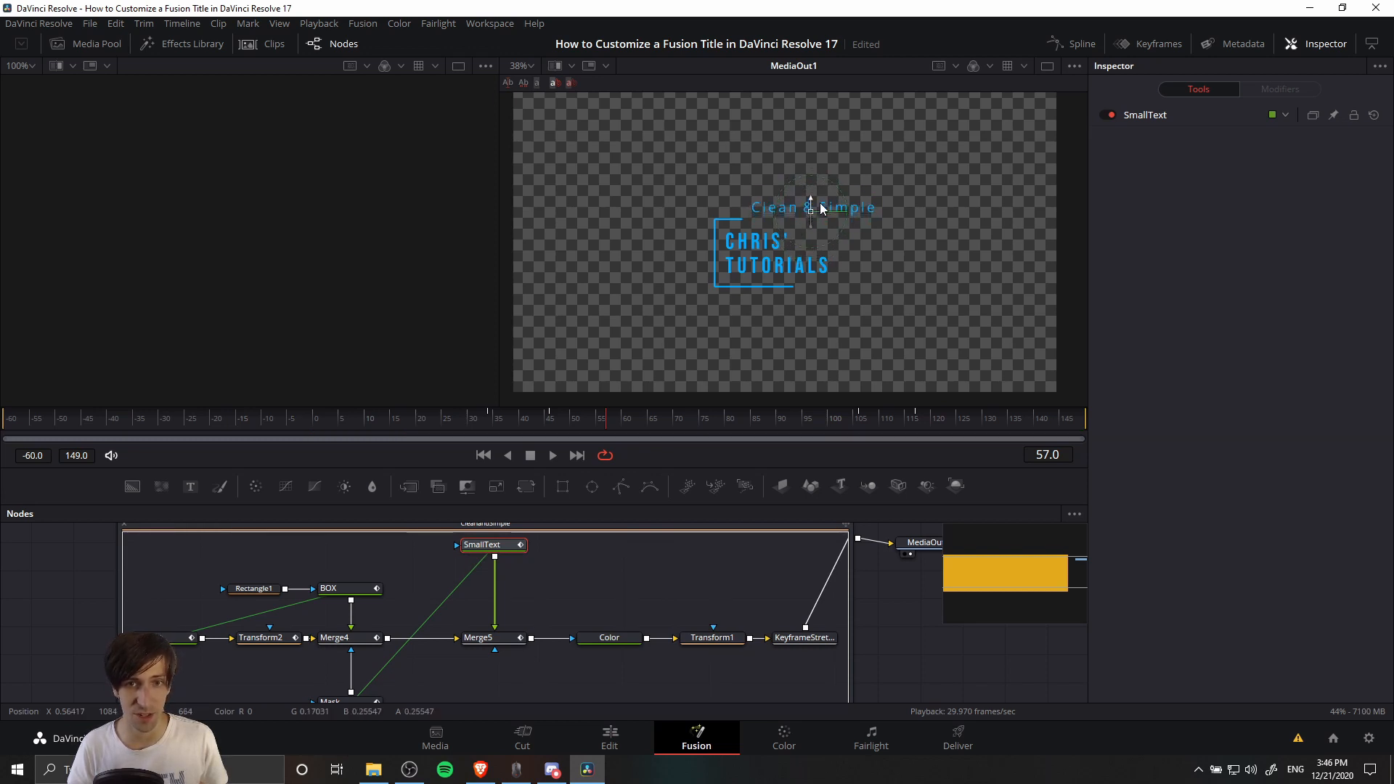
drag(809, 205, 817, 222)
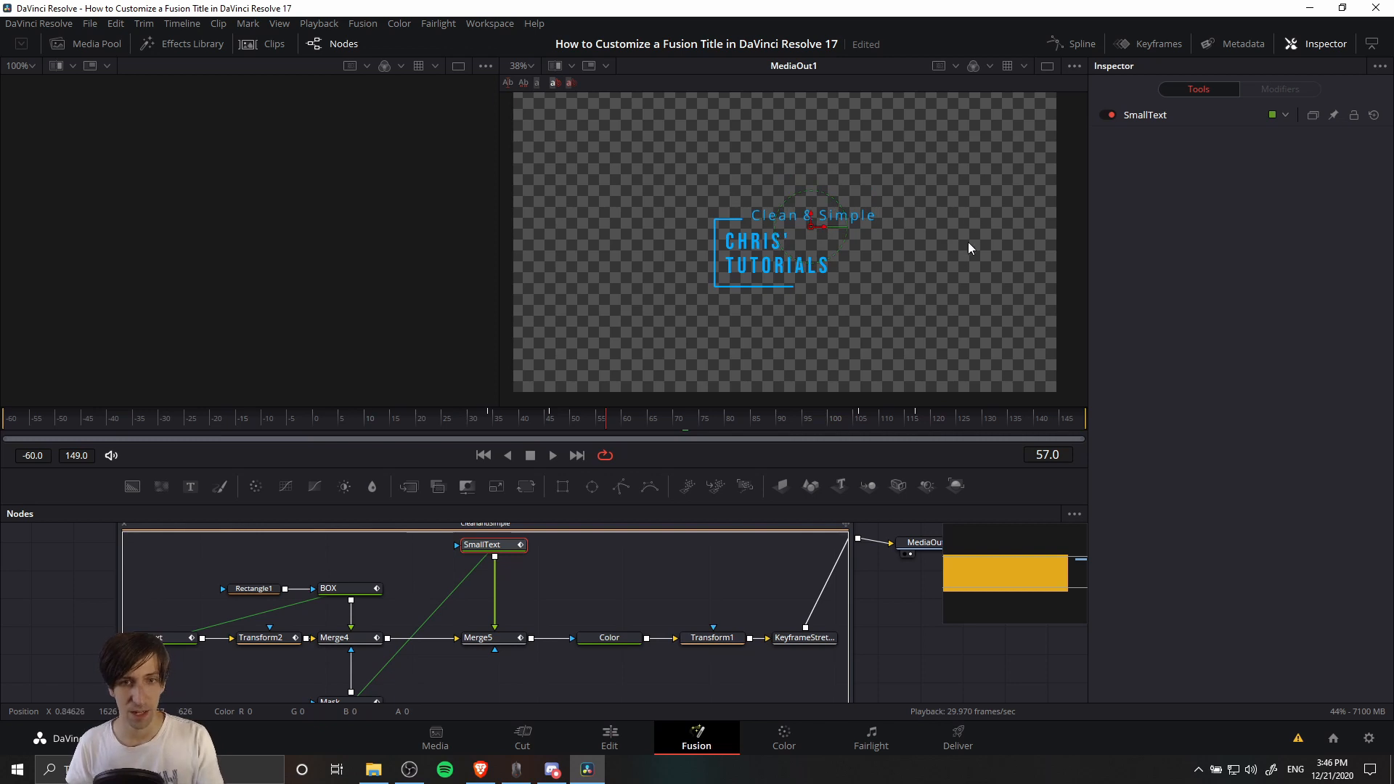
mouse_move(836, 286)
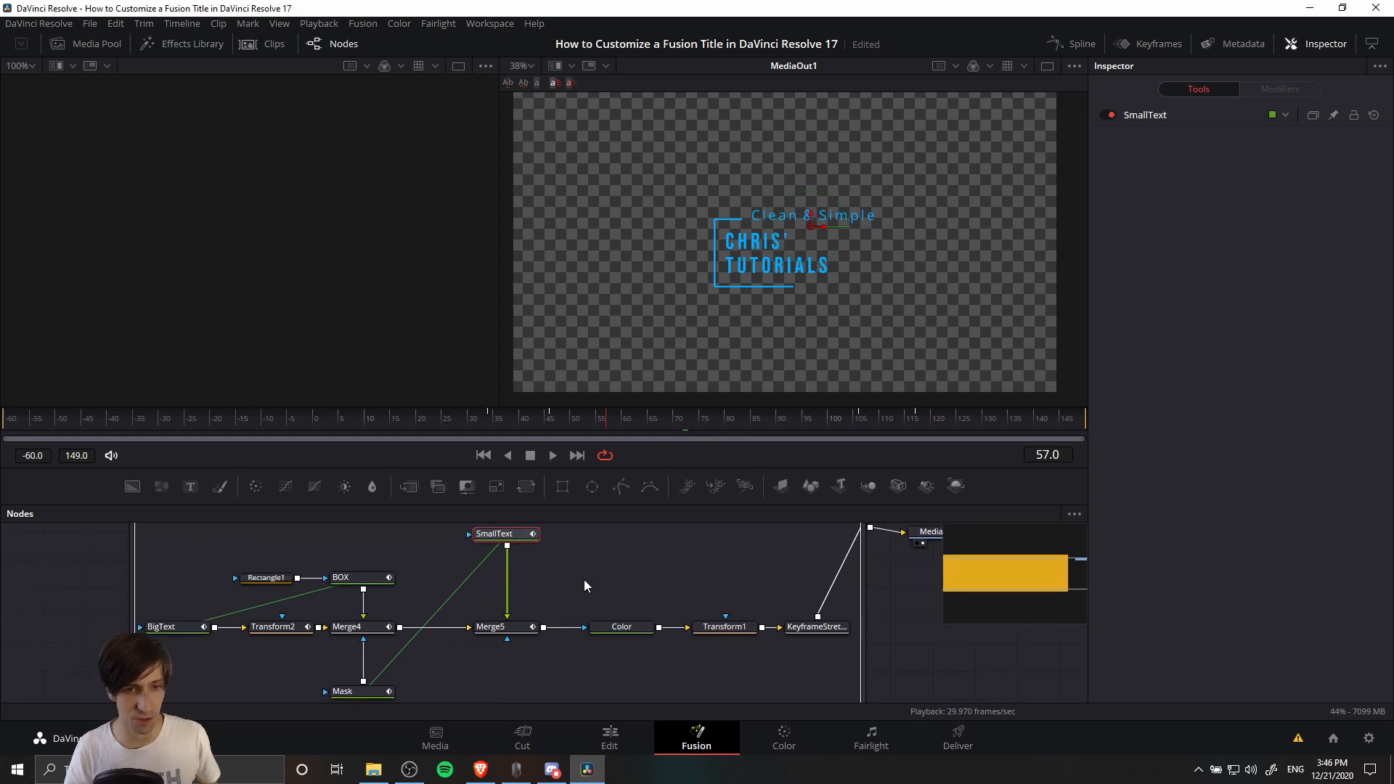
click(161, 628)
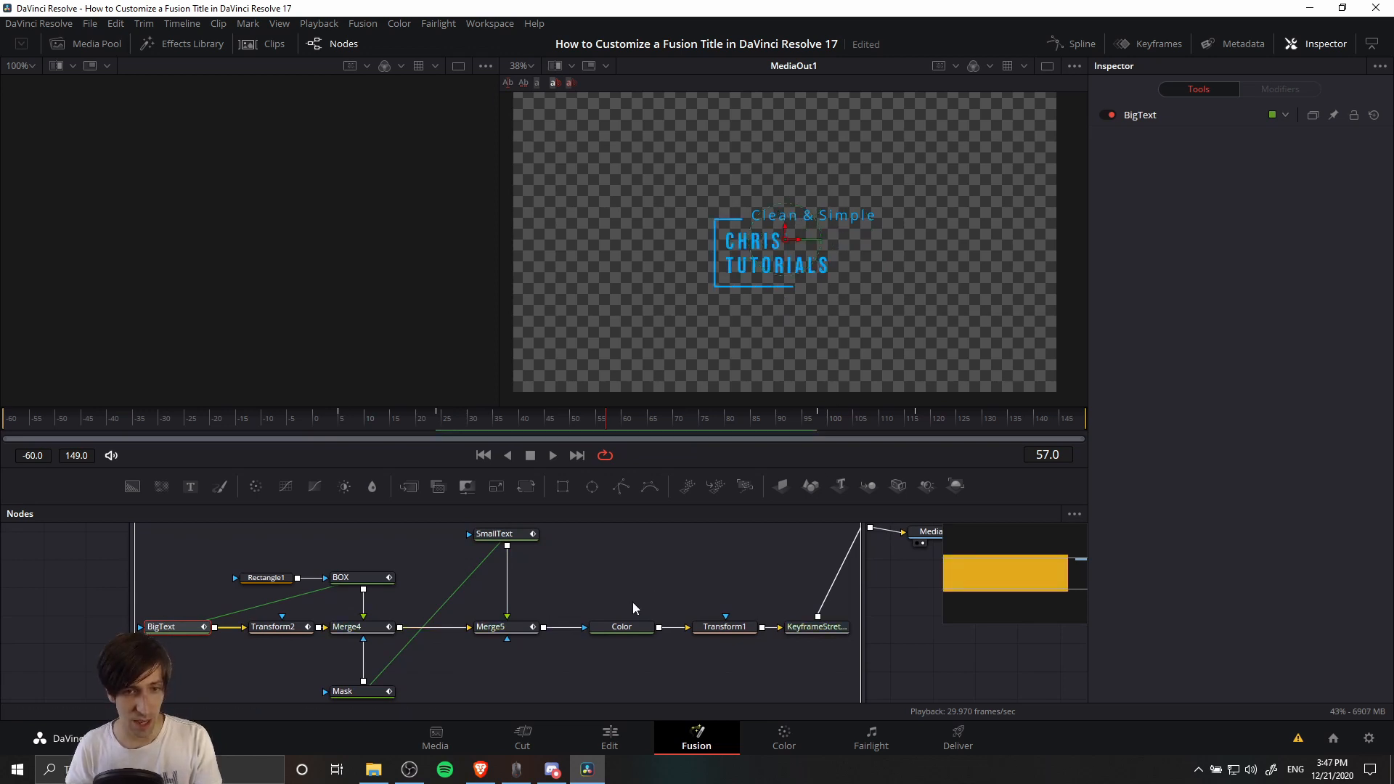
Step: Select the Color node and check its fill type list, leaving it on solid light blue
click(620, 628)
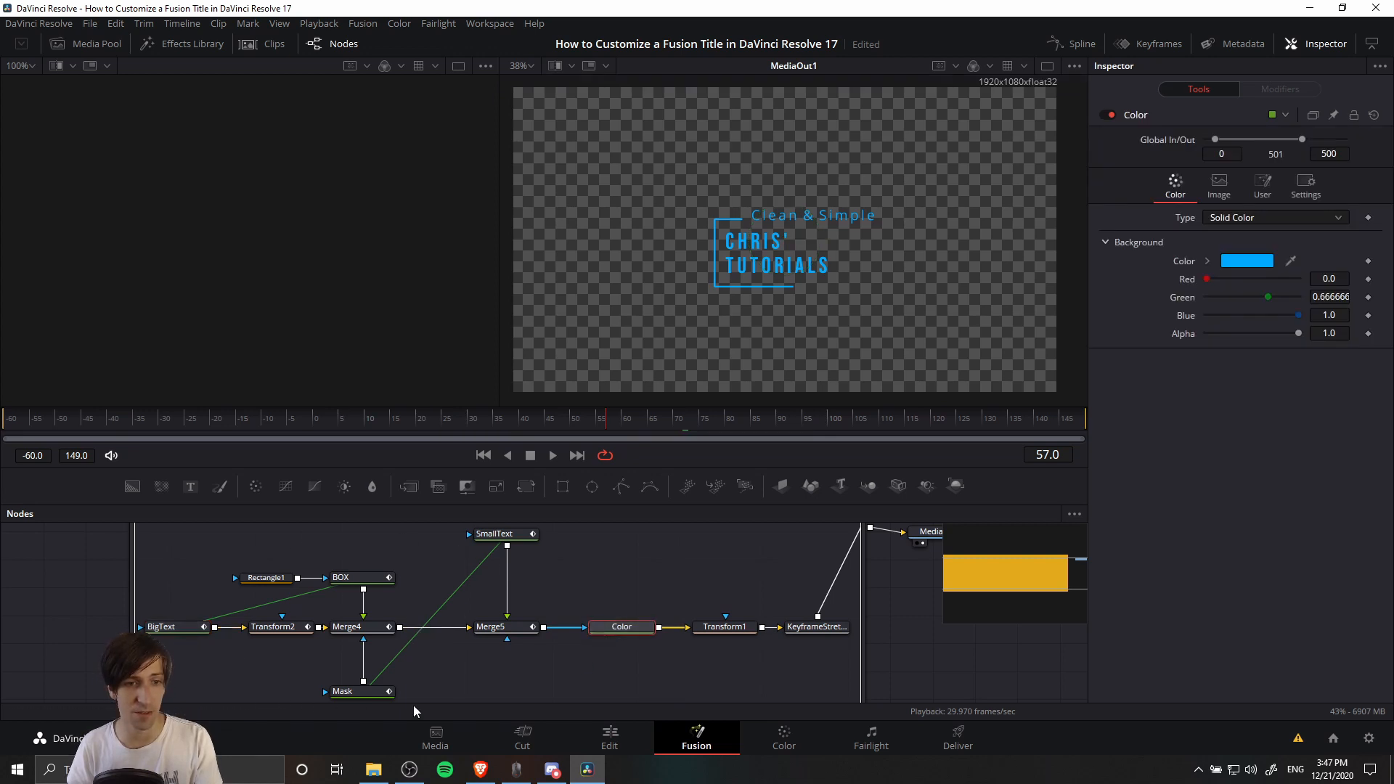
click(620, 628)
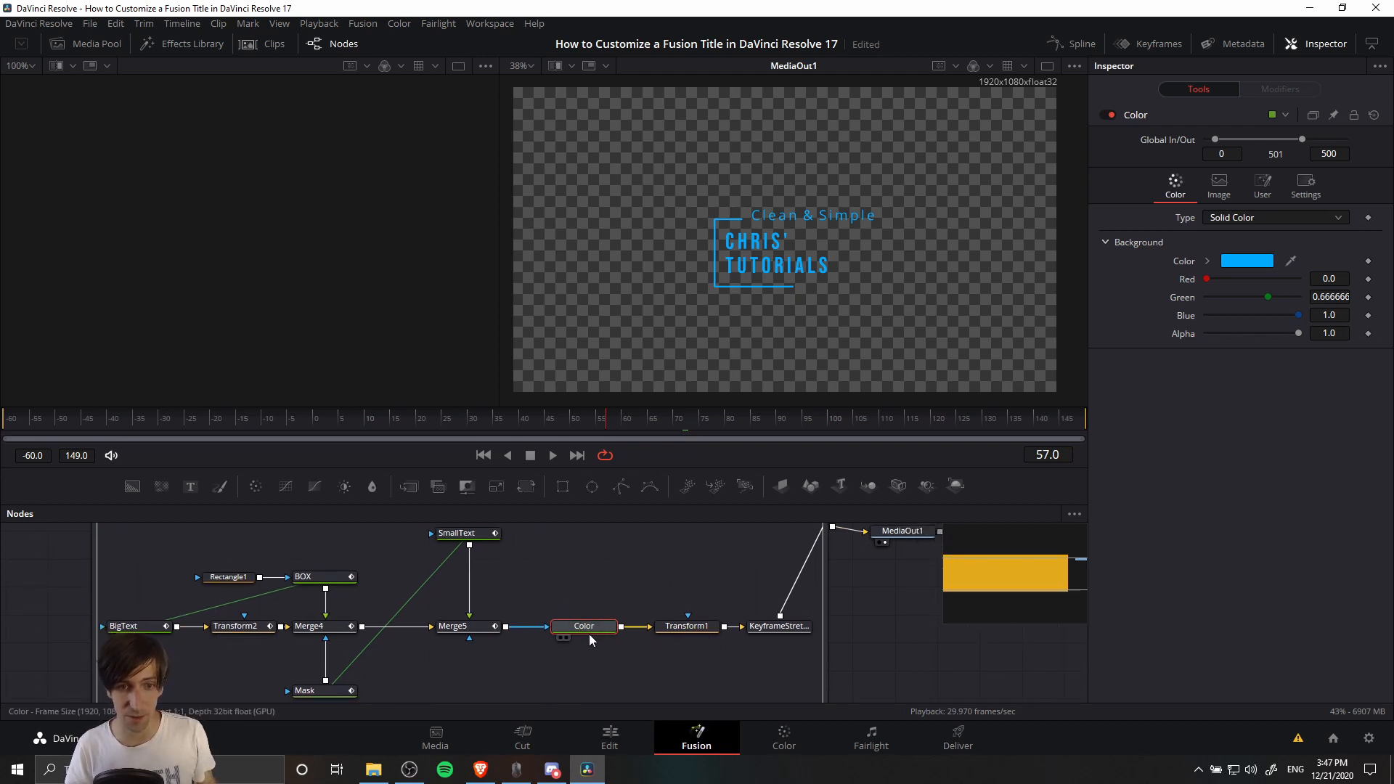
click(1274, 217)
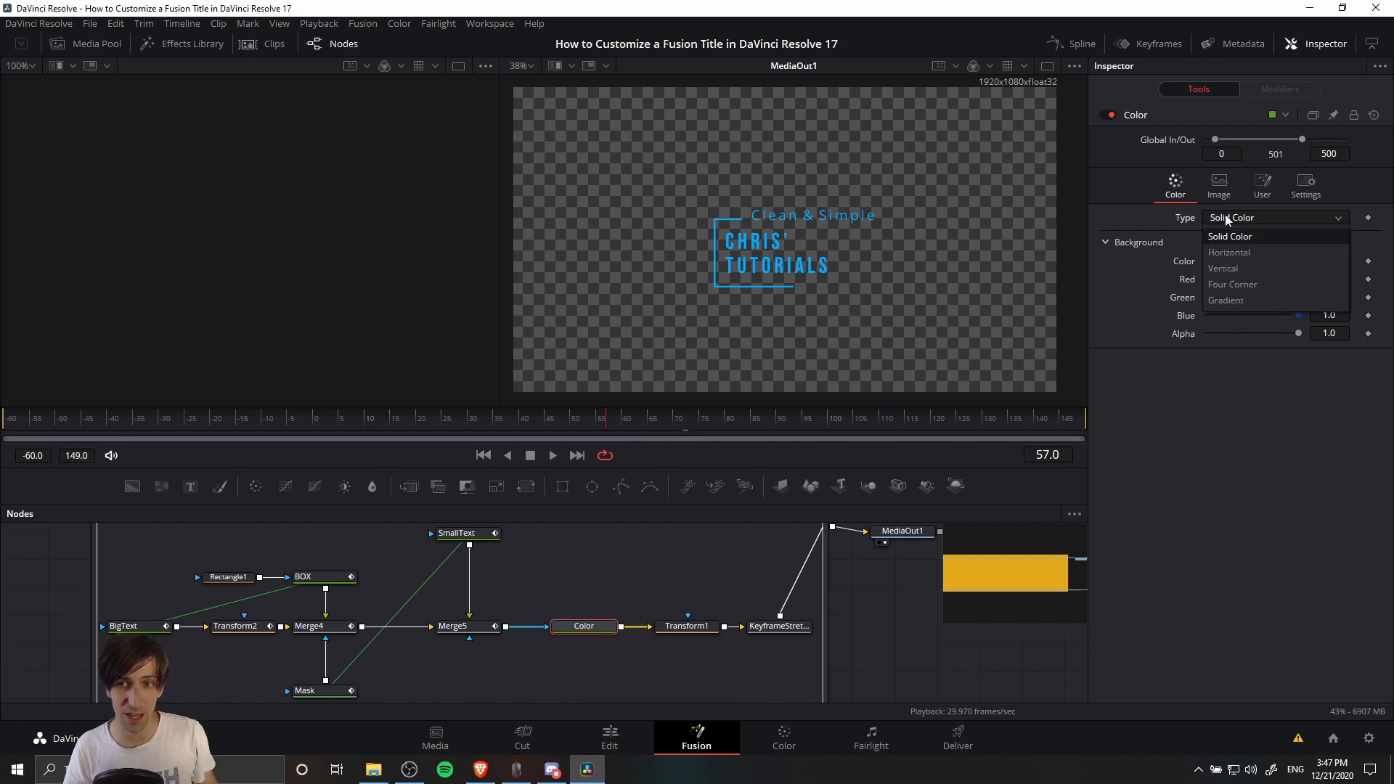
click(1231, 236)
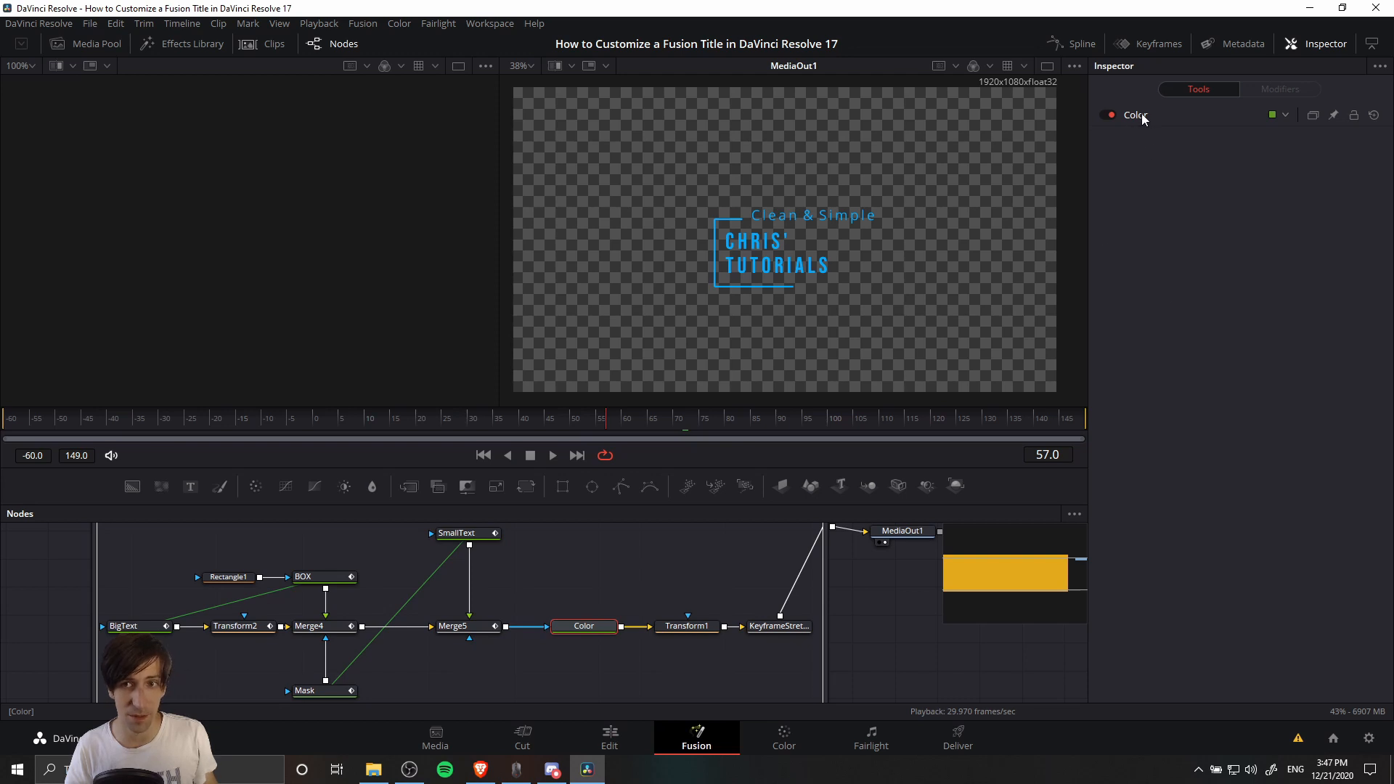
Step: Inspect the Merge5 and BOX nodes, then return to the Color node's settings
click(454, 626)
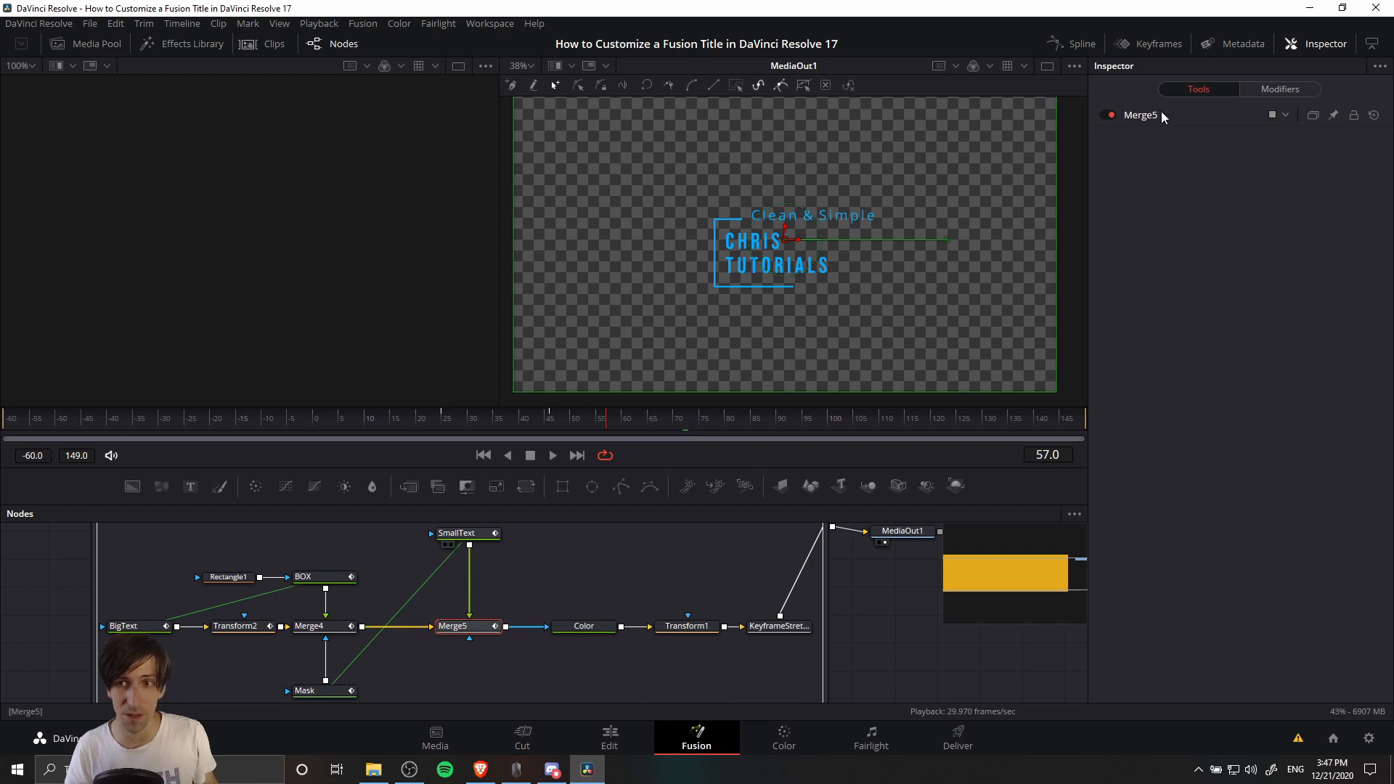
click(453, 626)
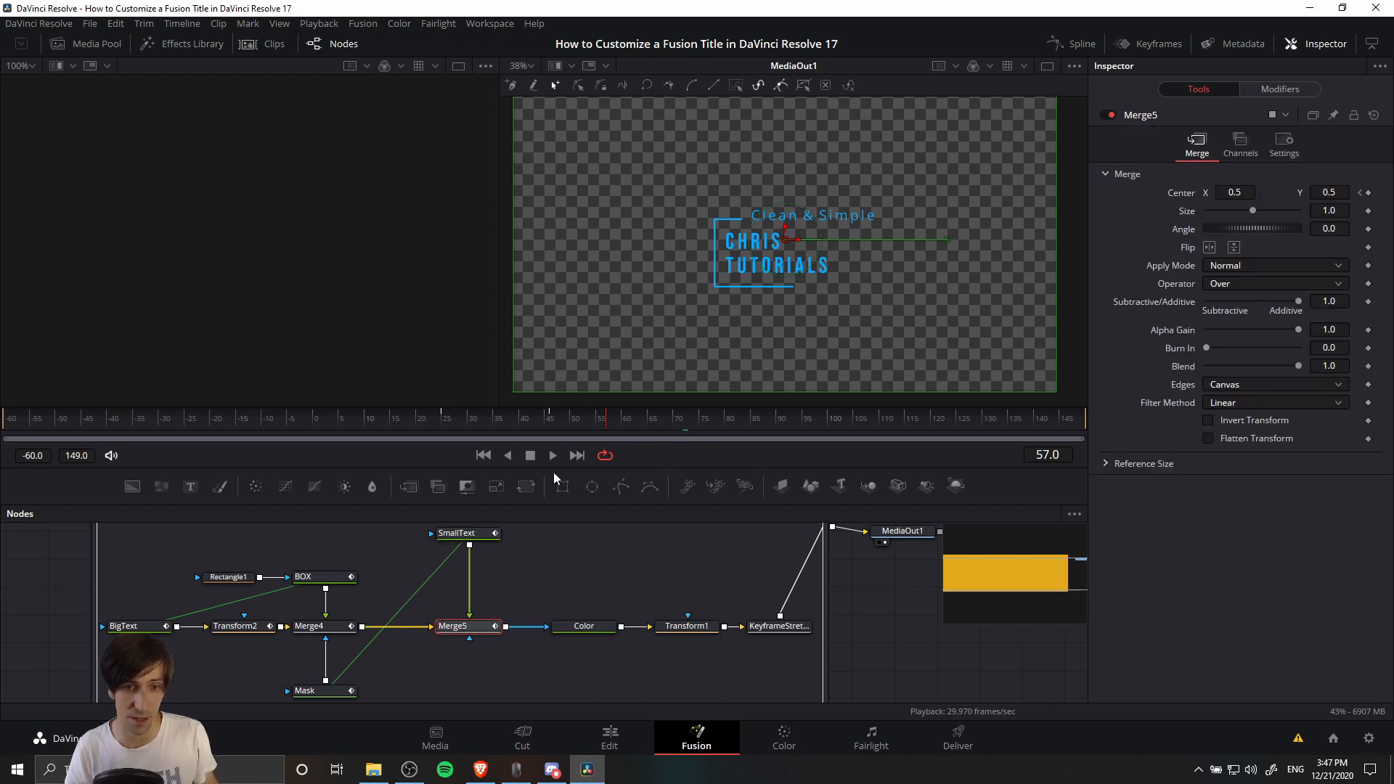
click(302, 577)
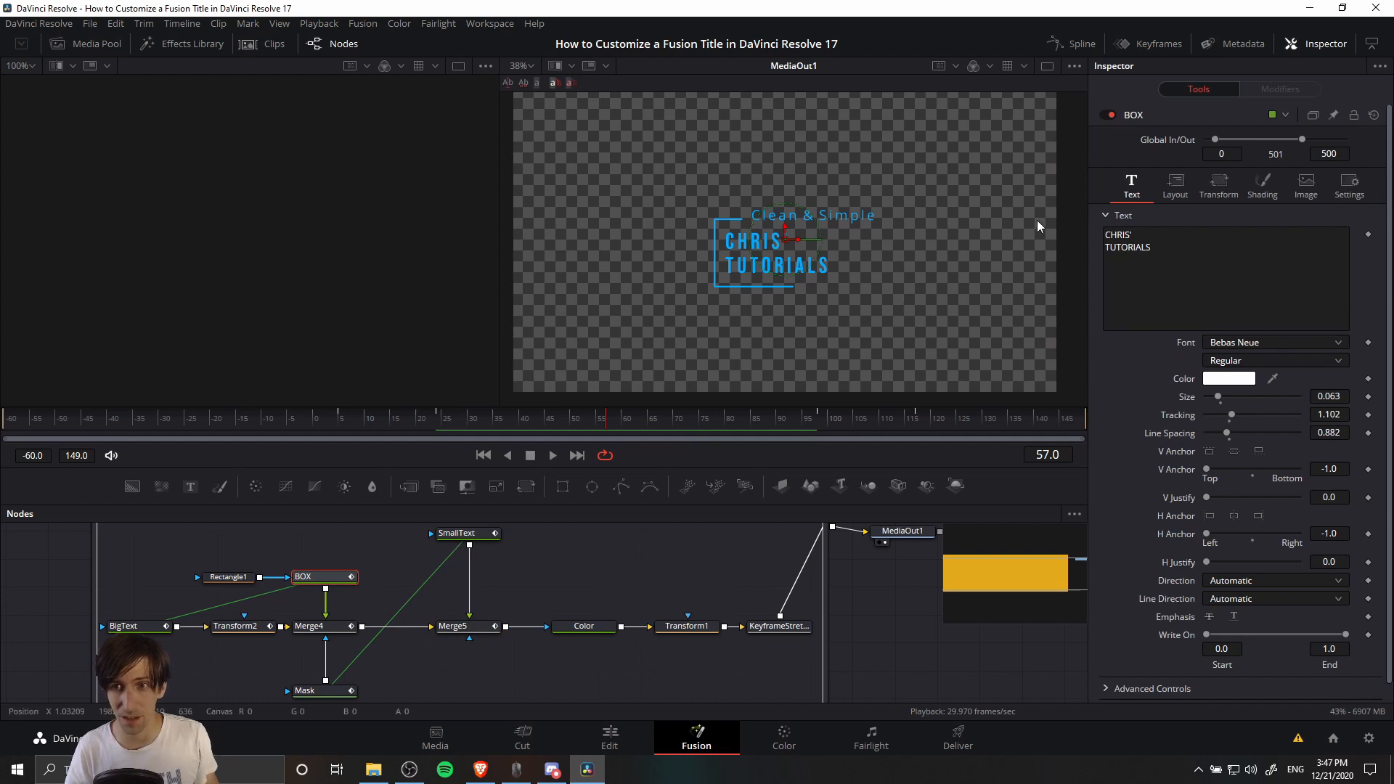
click(584, 626)
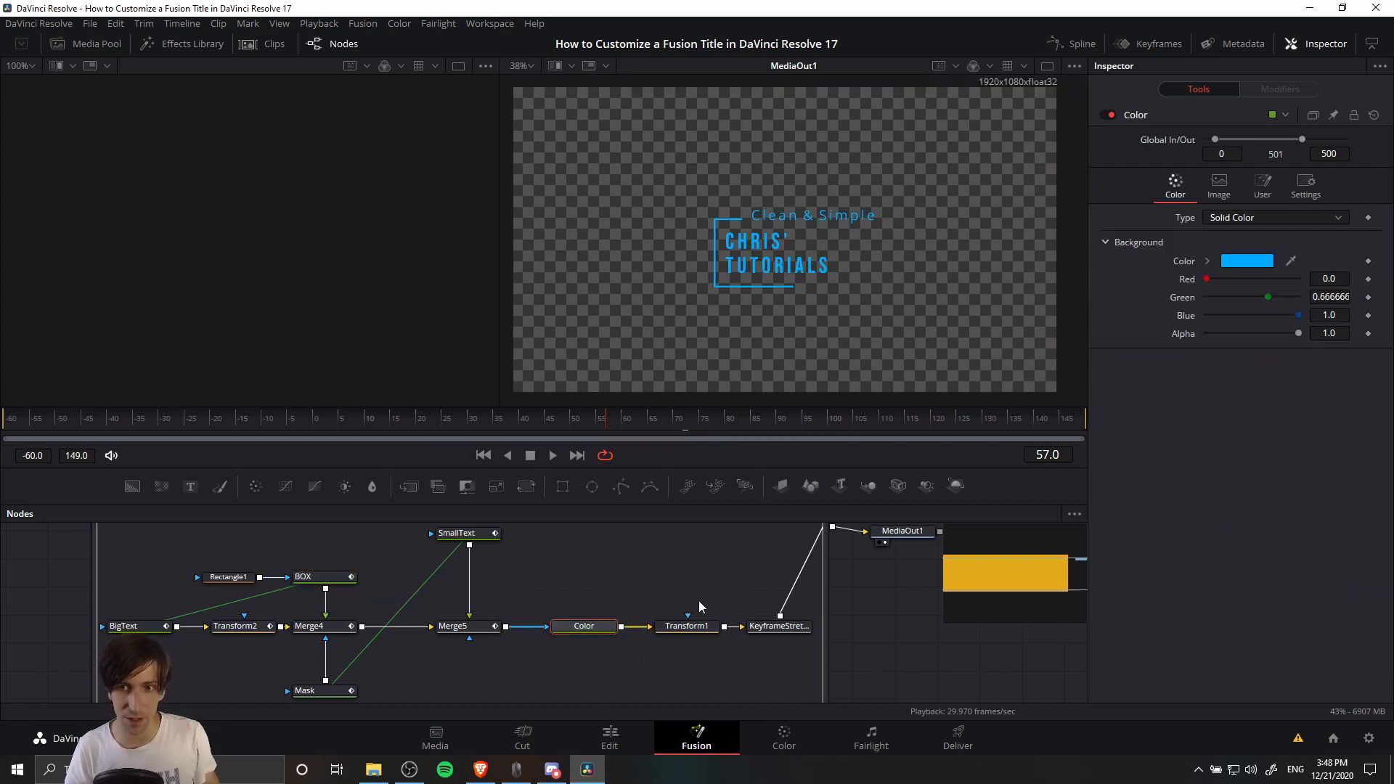
Step: Switch the Color node fill to a gradient and set its first stop to a bright pink
click(1275, 217)
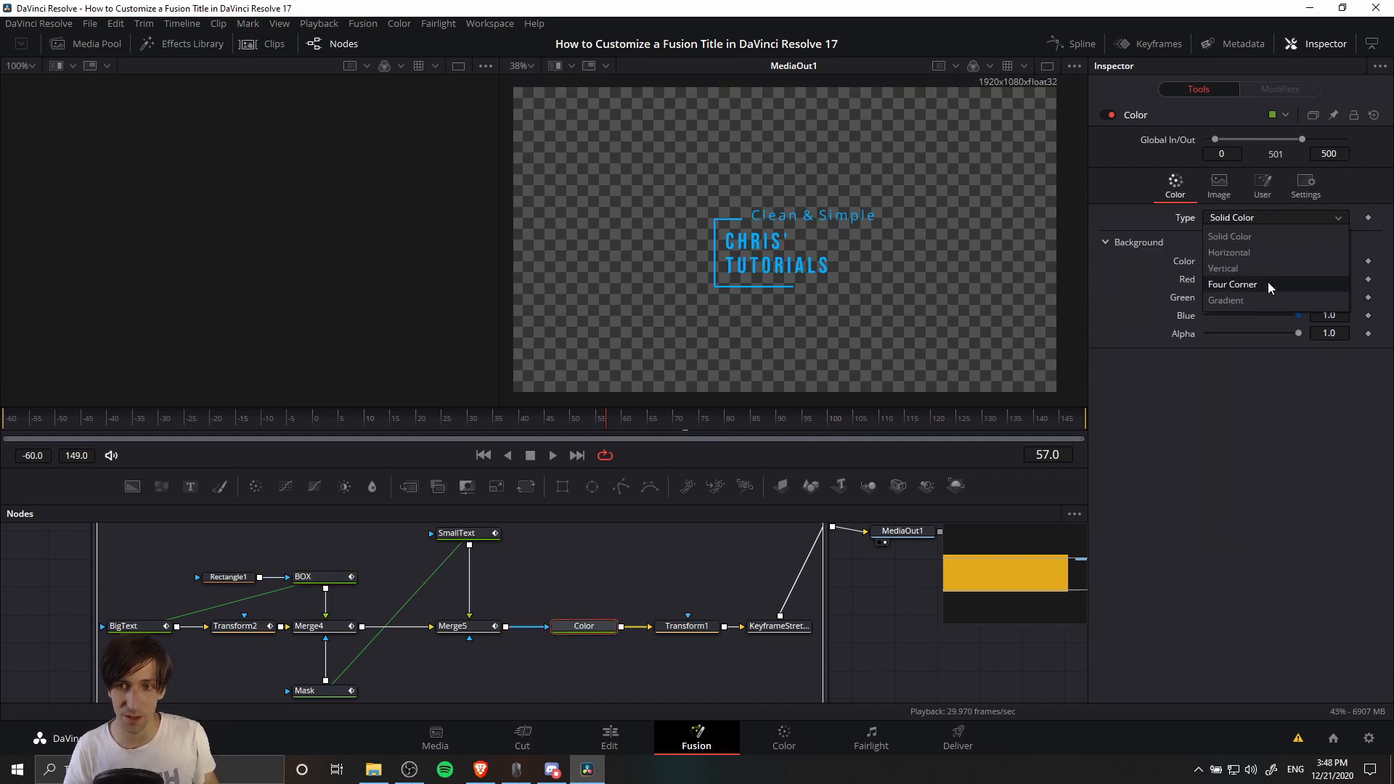
click(1226, 300)
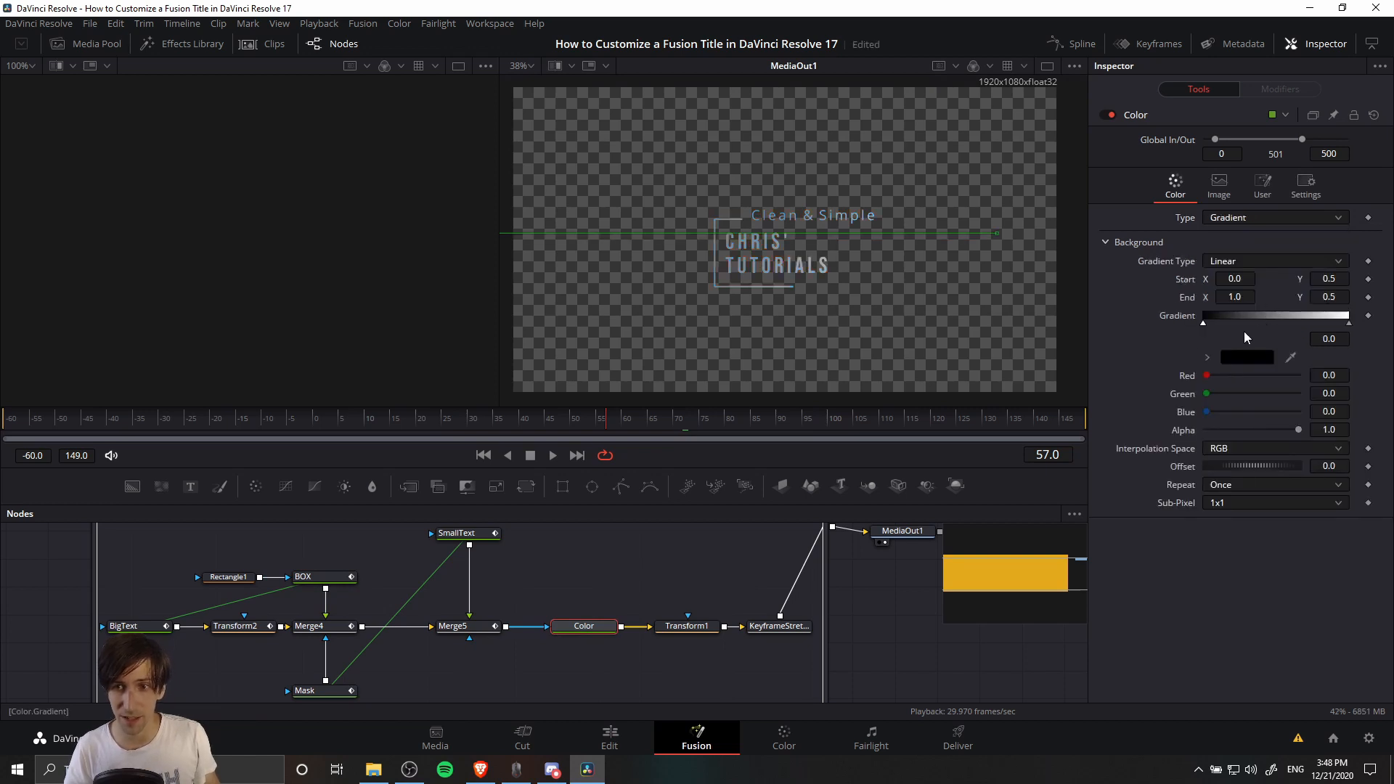
mouse_move(1375, 334)
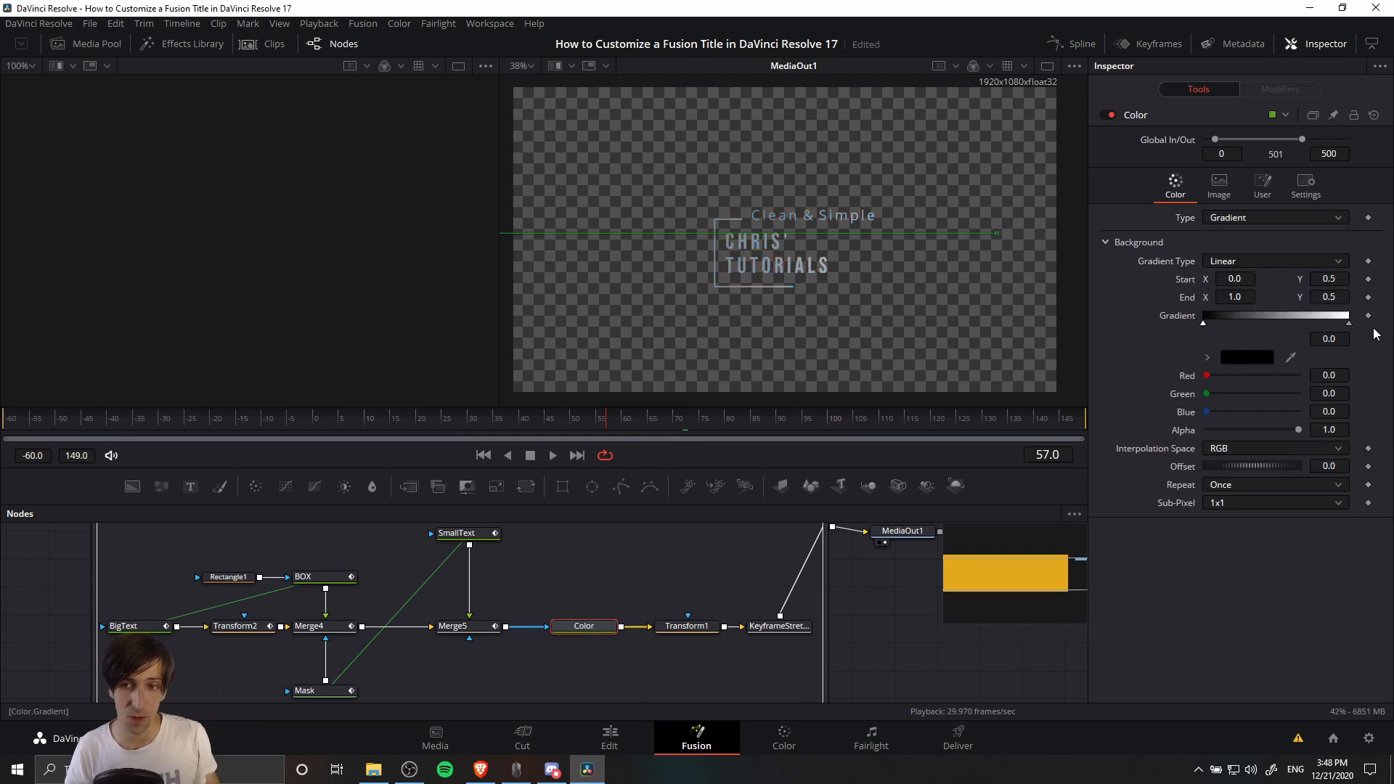
mouse_move(768, 219)
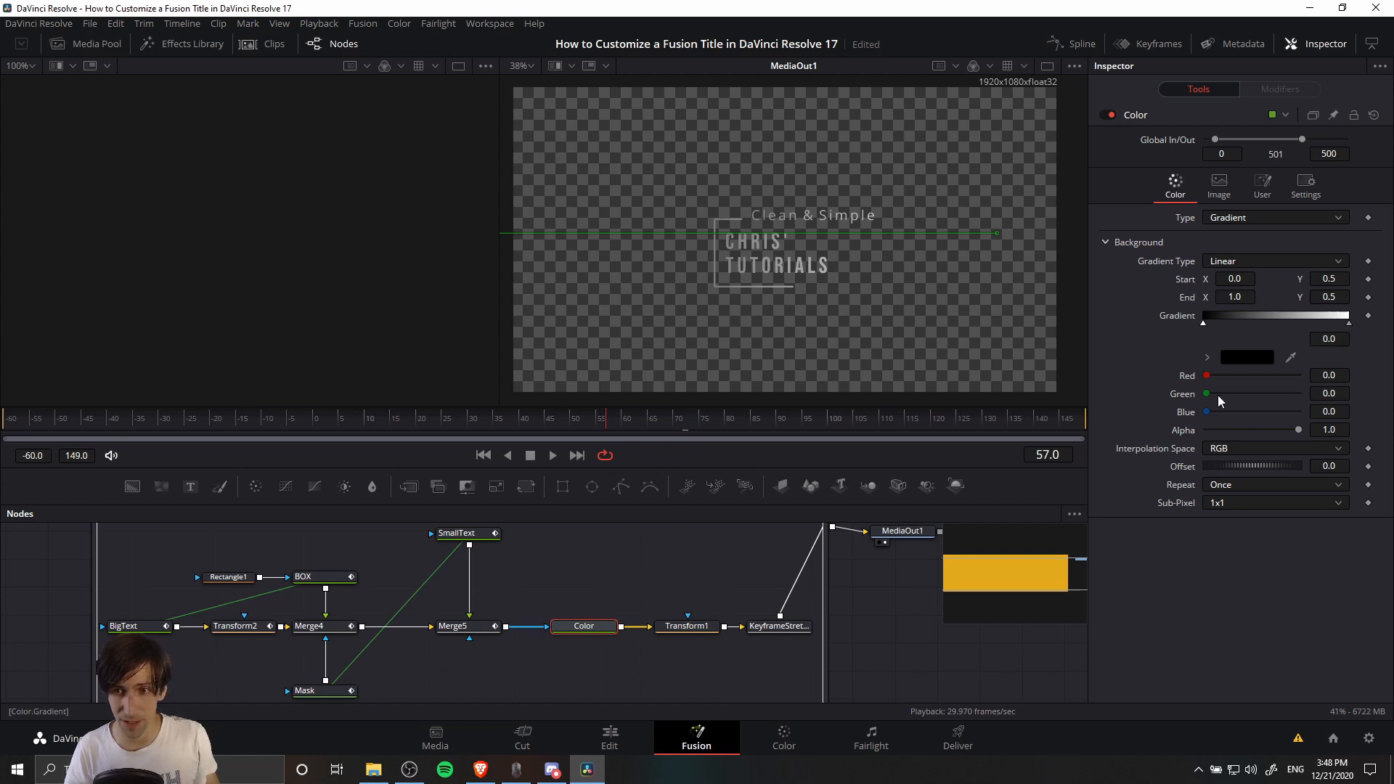
drag(1207, 375, 1255, 375)
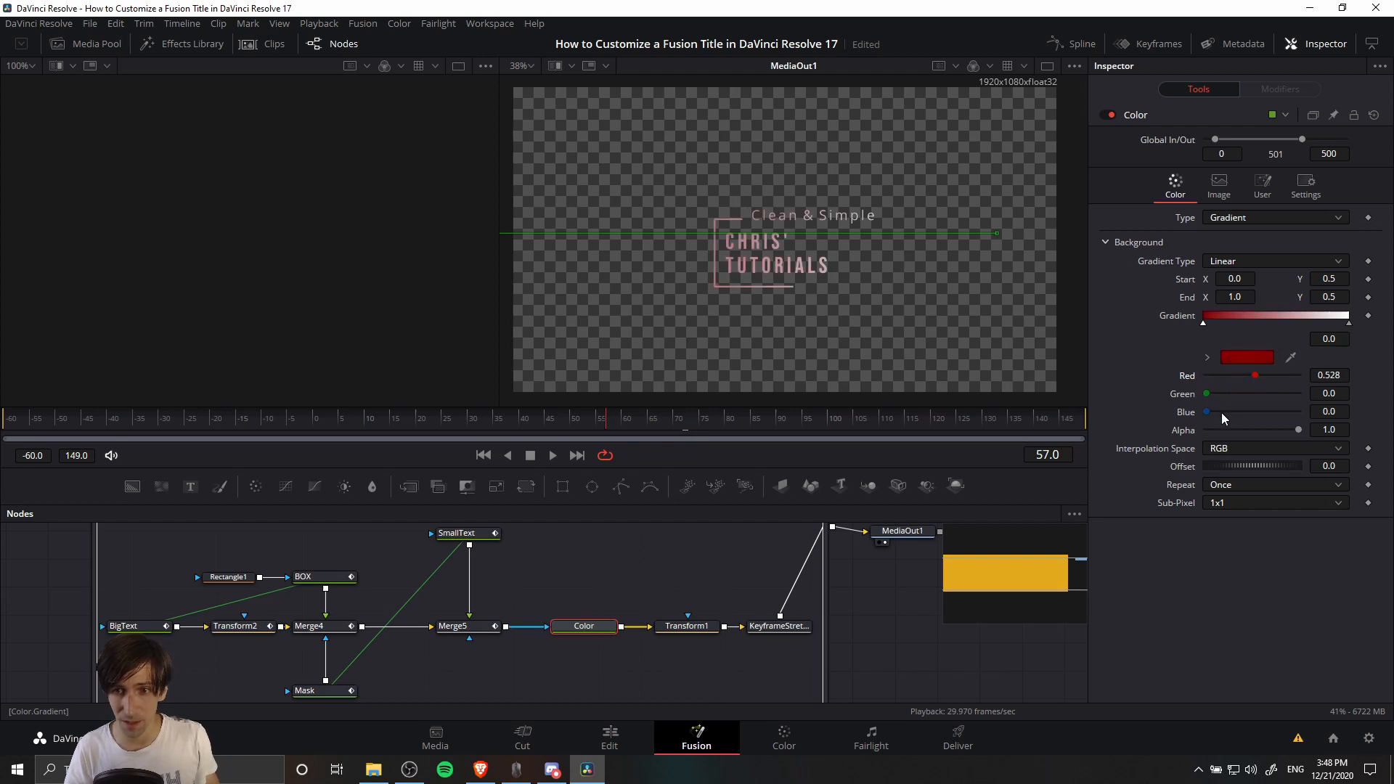
drag(1207, 411, 1224, 411)
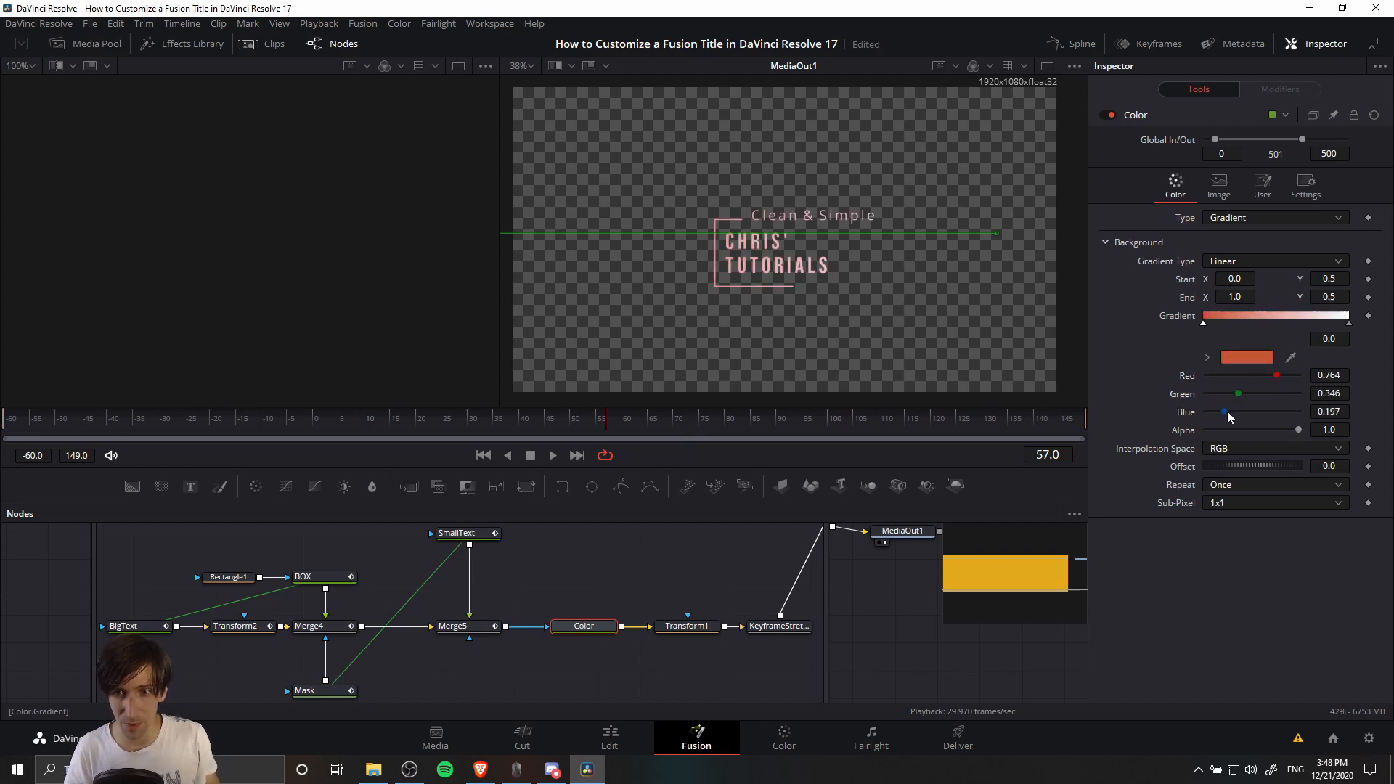
drag(1227, 411, 1249, 411)
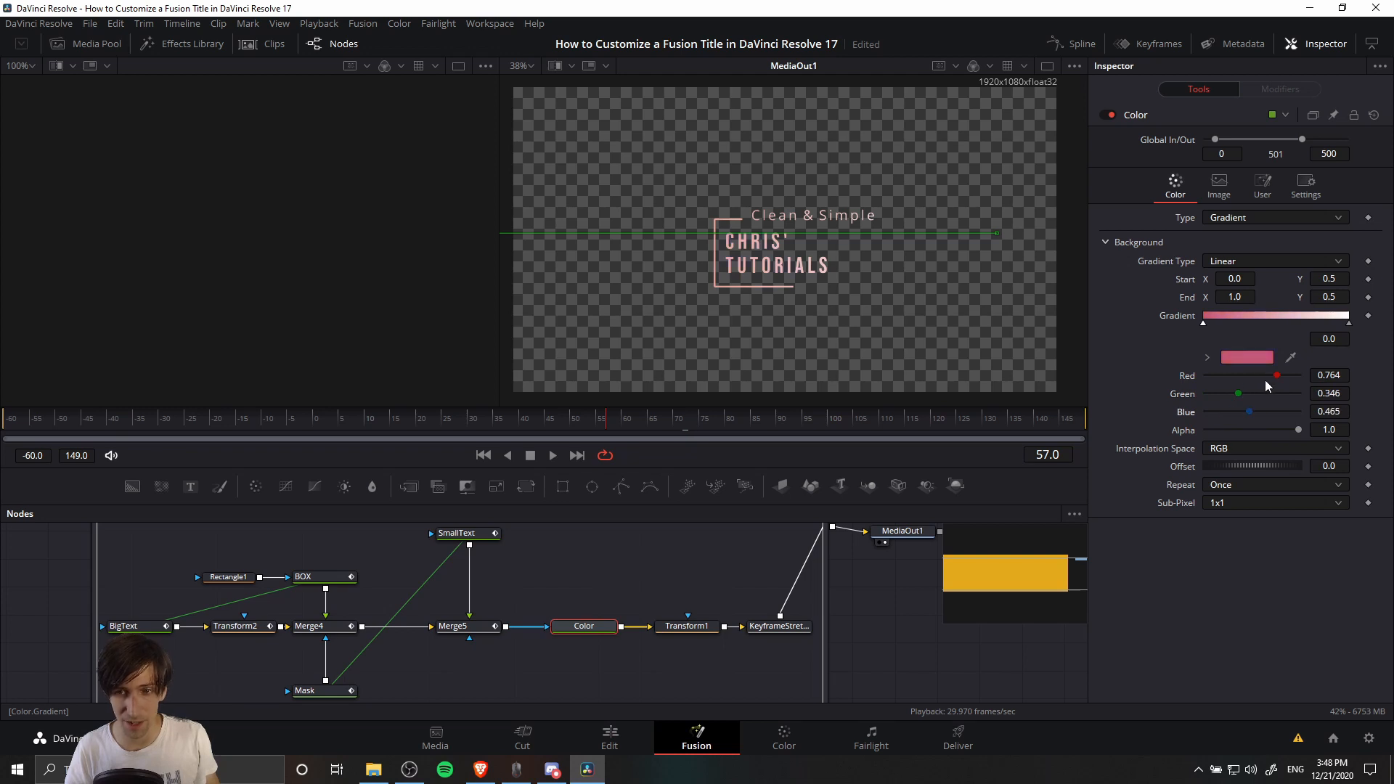
drag(1277, 375, 1289, 374)
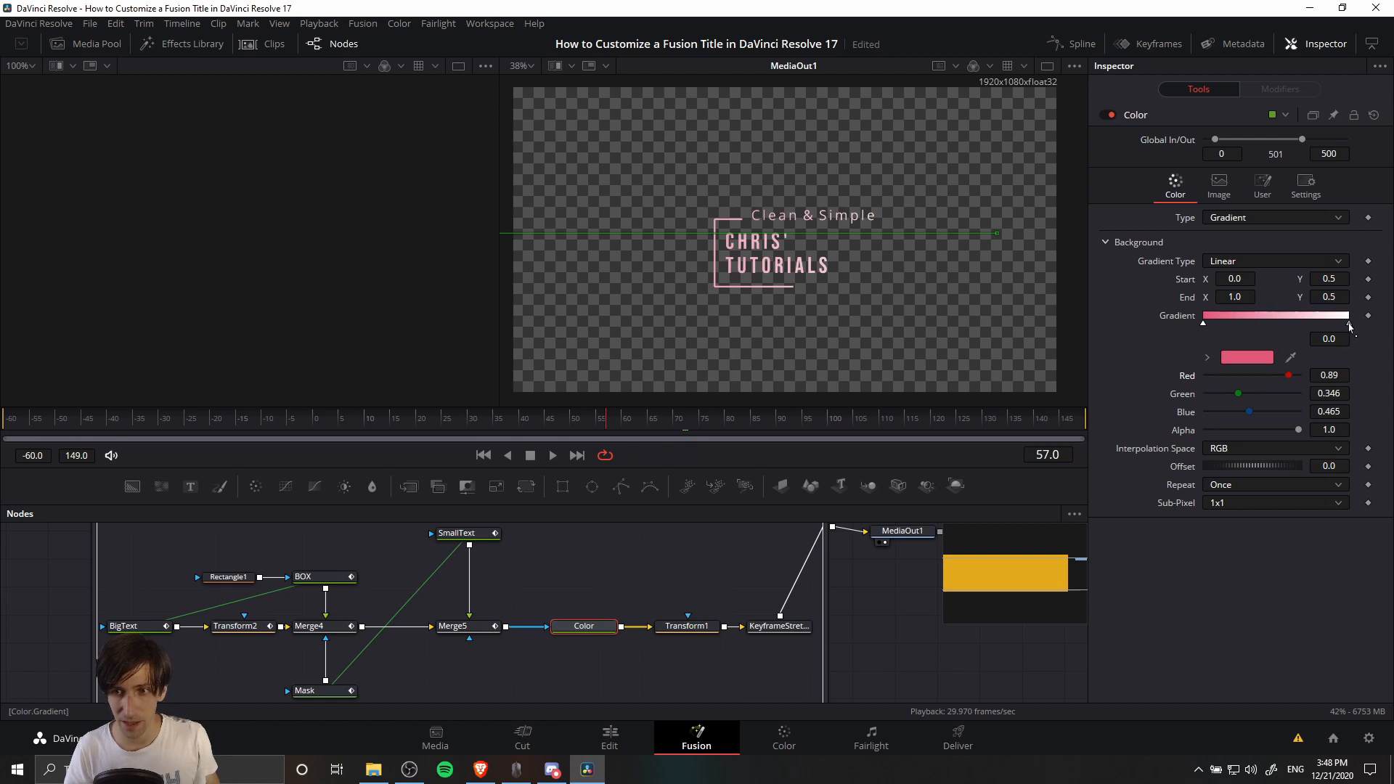
Step: Tint the second gradient stop toward a warm salmon pink
click(1348, 324)
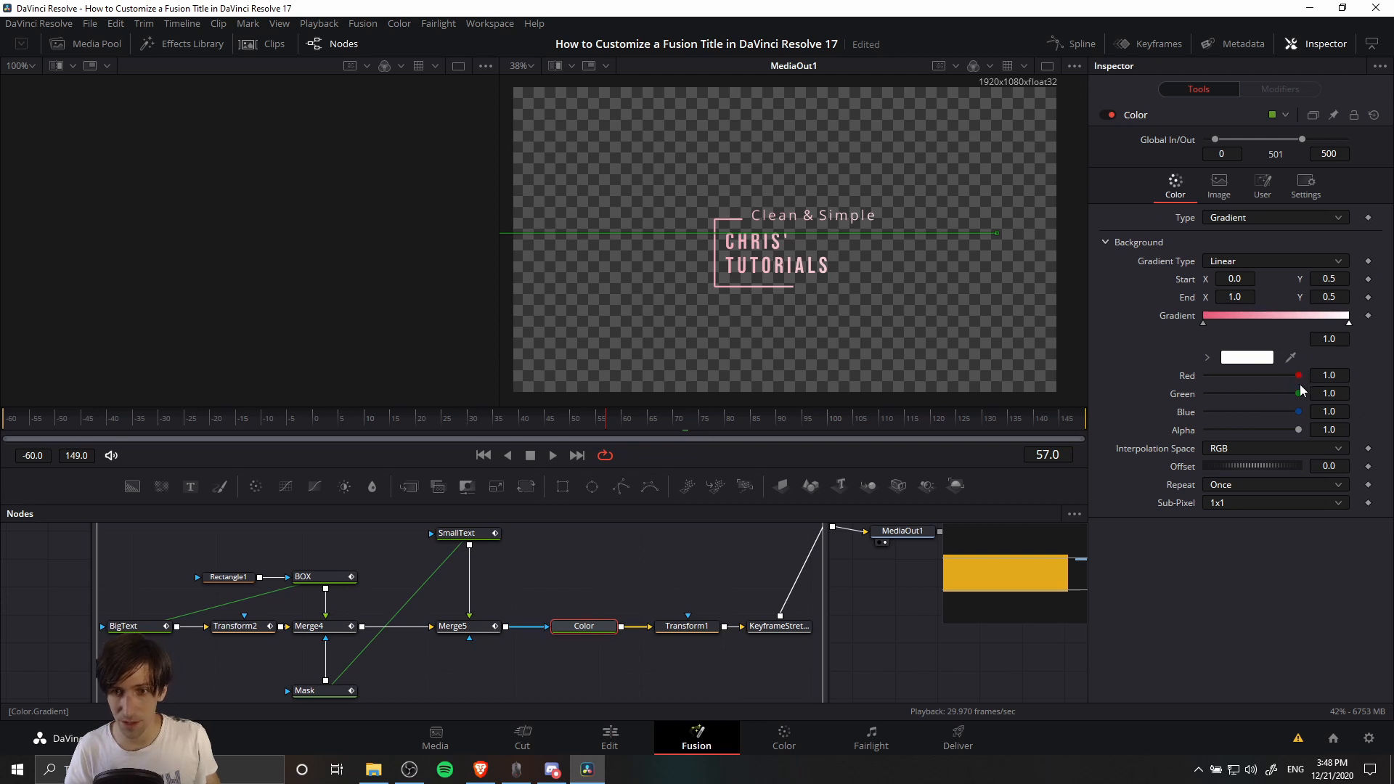
drag(1298, 393, 1279, 394)
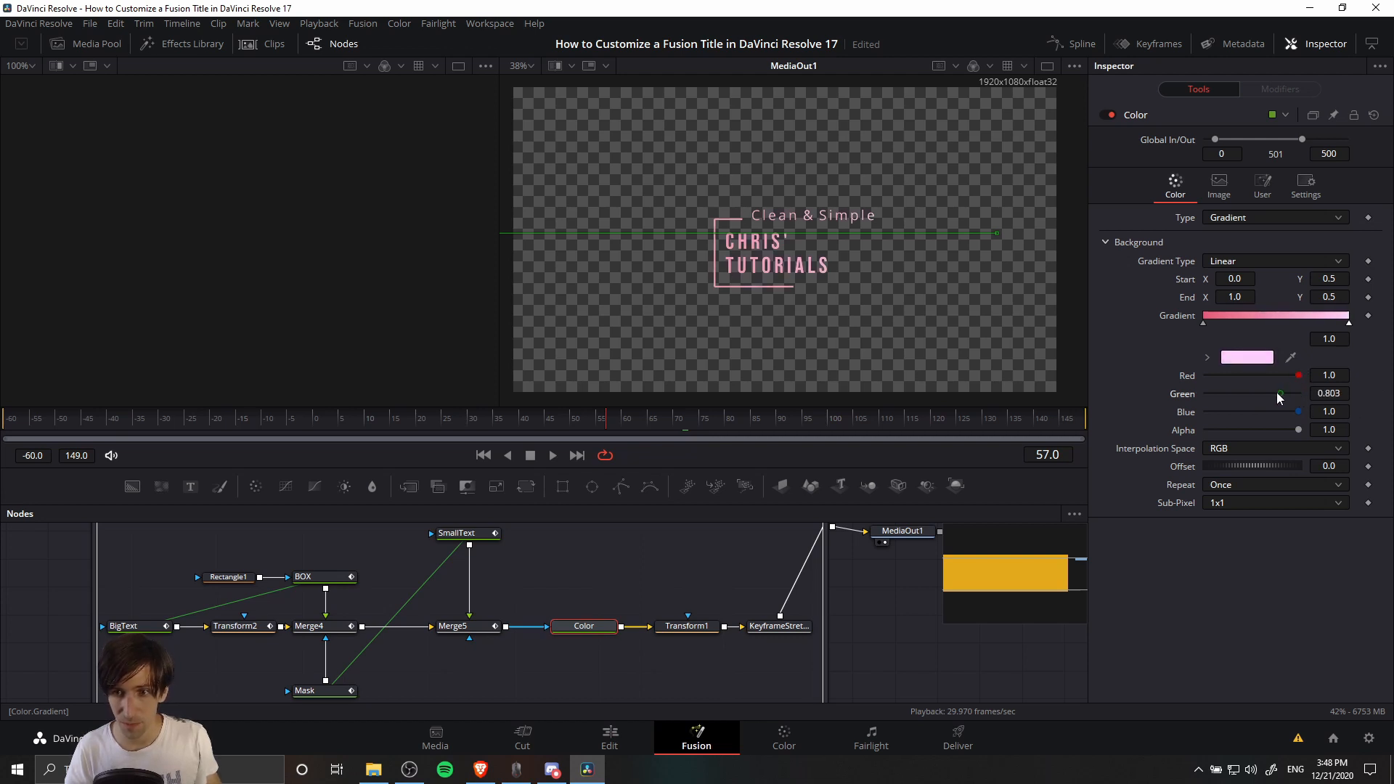
drag(1278, 393, 1262, 411)
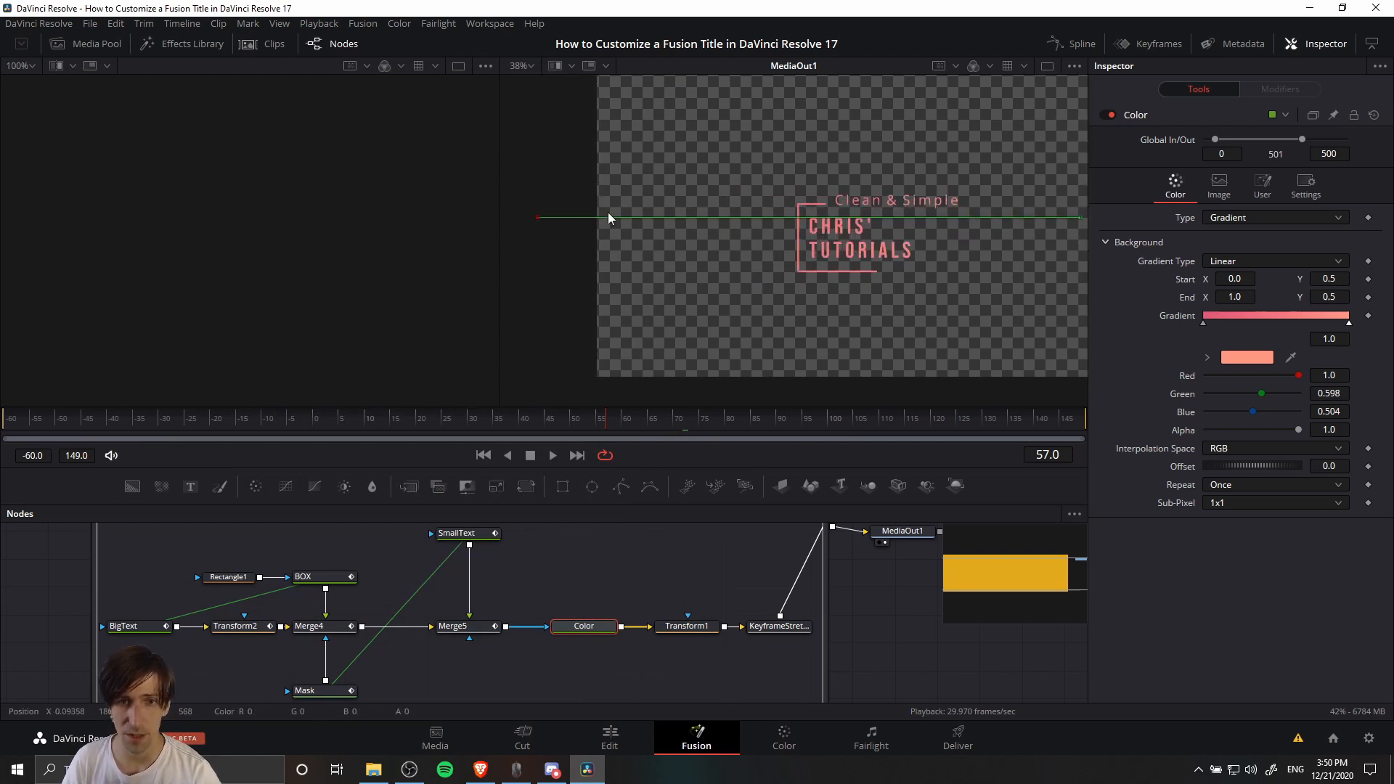
Step: Drag the gradient start and end points in the viewer onto the title text
drag(538, 220, 771, 247)
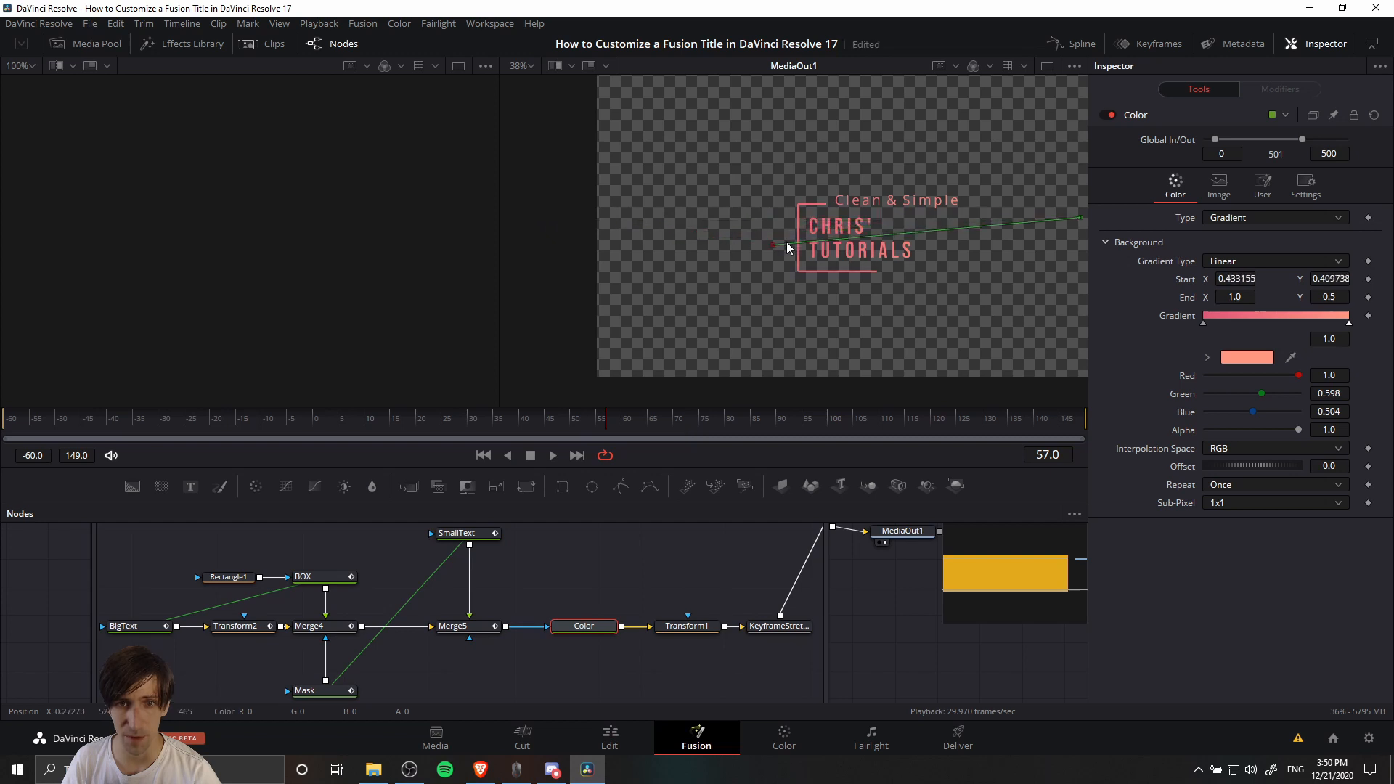
drag(772, 247, 1021, 185)
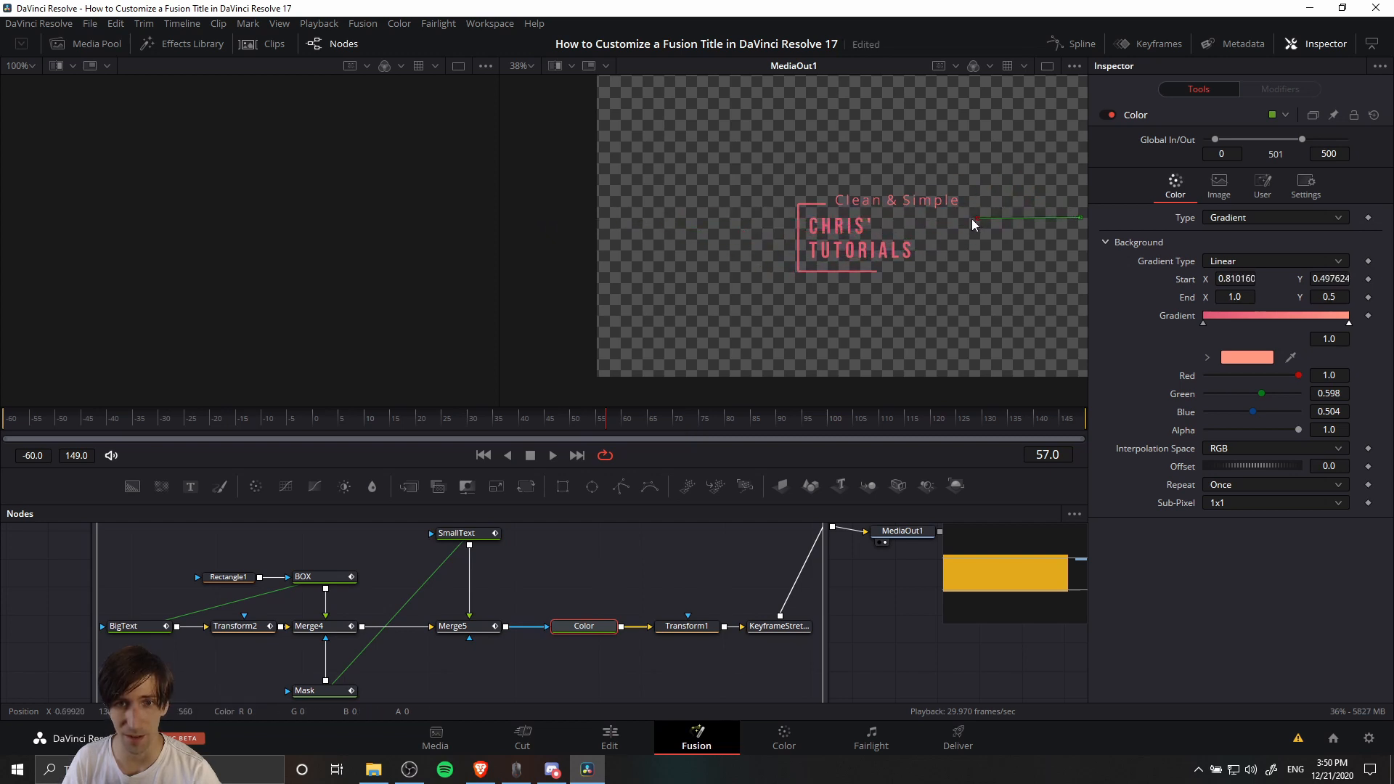
drag(973, 222, 893, 221)
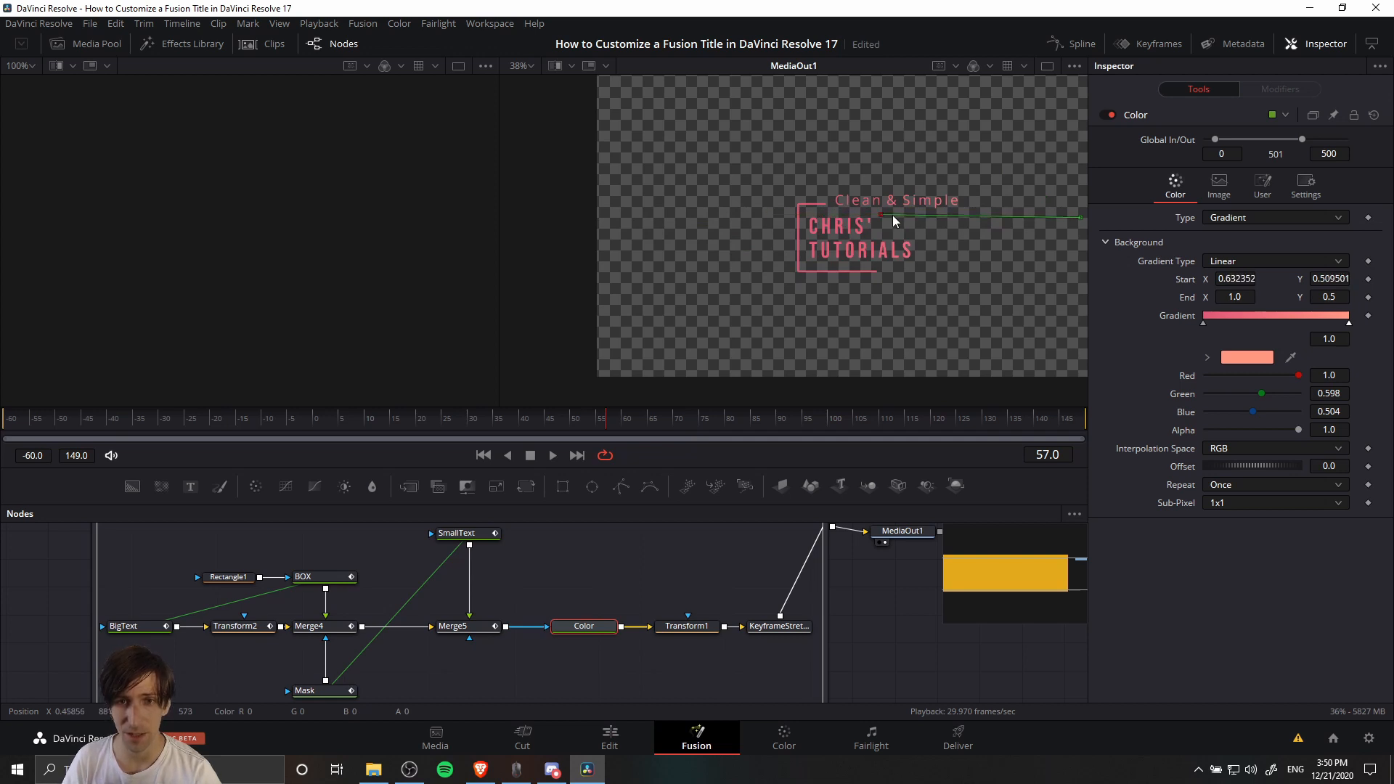
drag(893, 221, 801, 222)
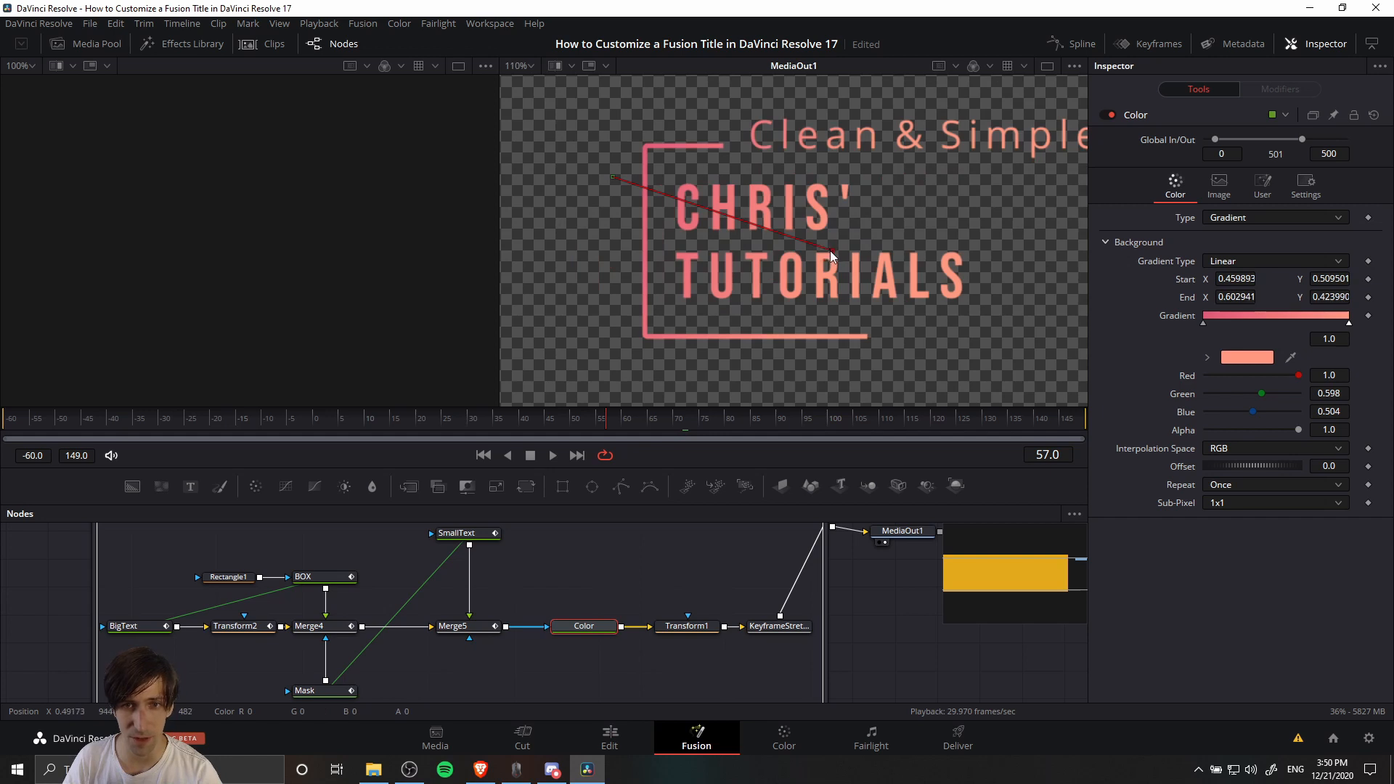
Step: Reposition the handles so the pink gradient runs diagonally across CHRIS' TUTORIALS
drag(831, 256, 645, 267)
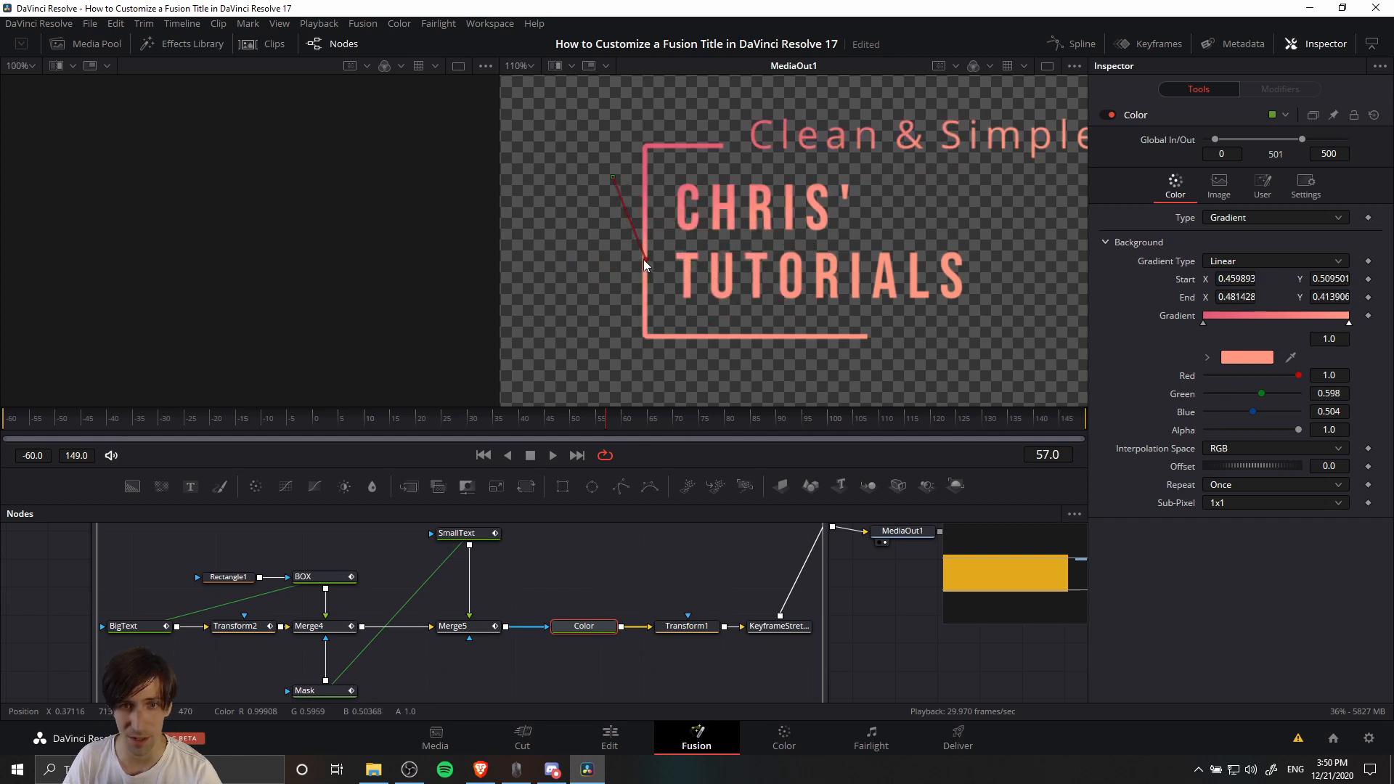
drag(647, 267, 615, 230)
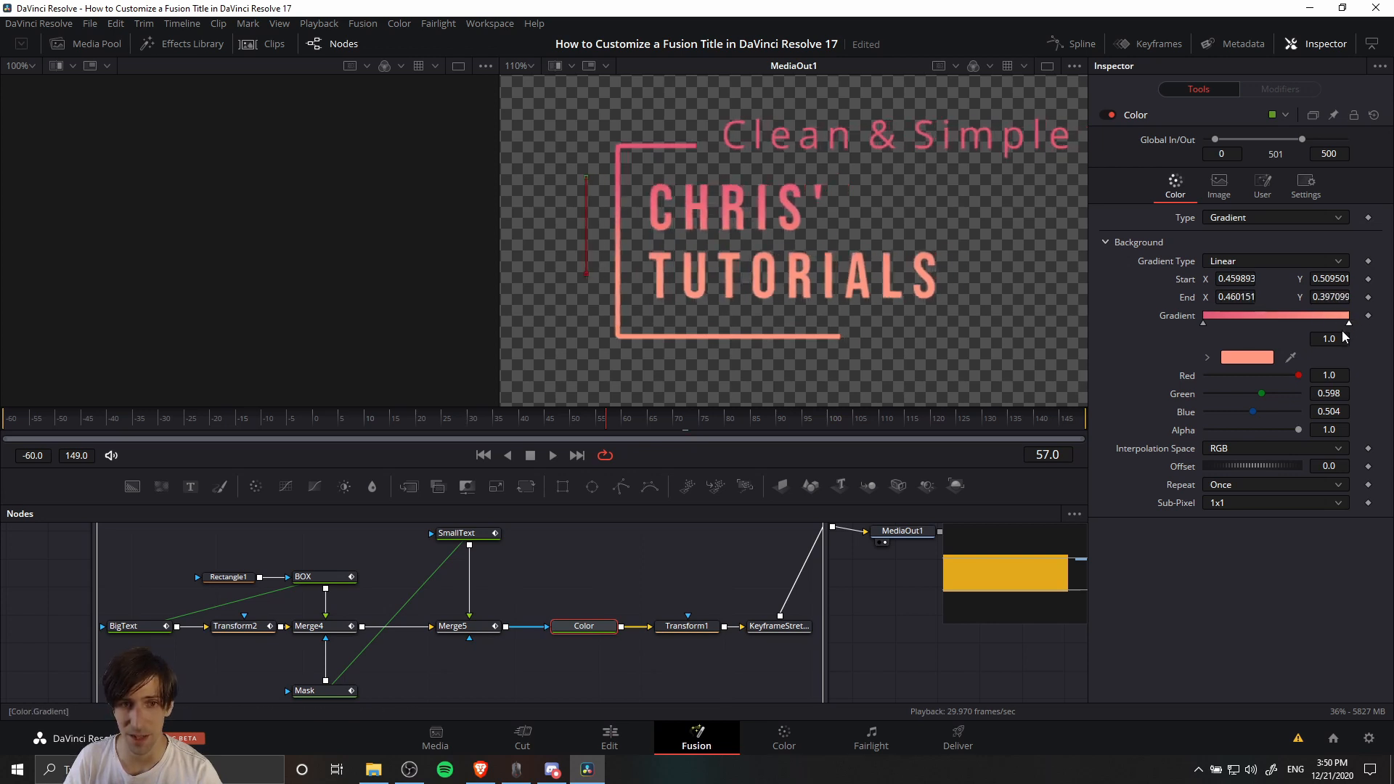
mouse_move(679, 274)
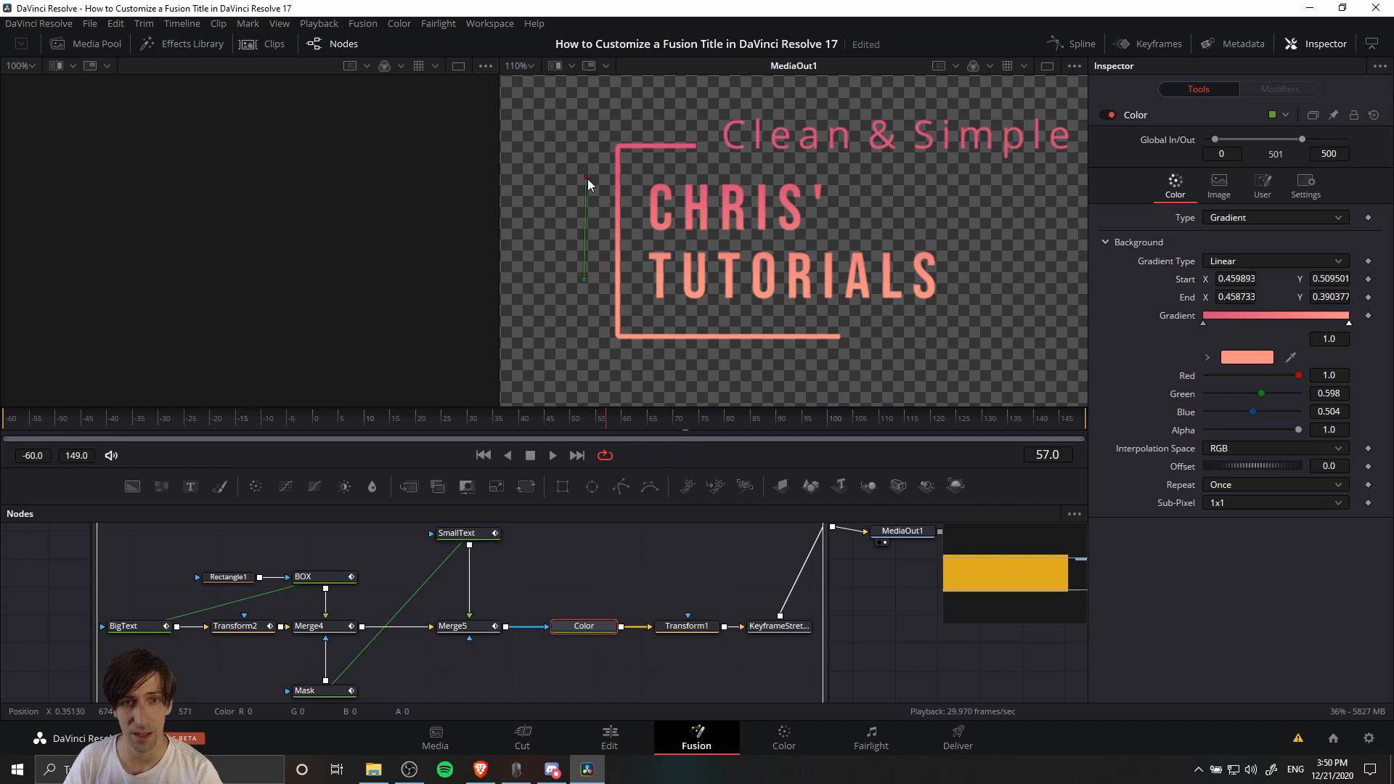
drag(584, 183, 585, 133)
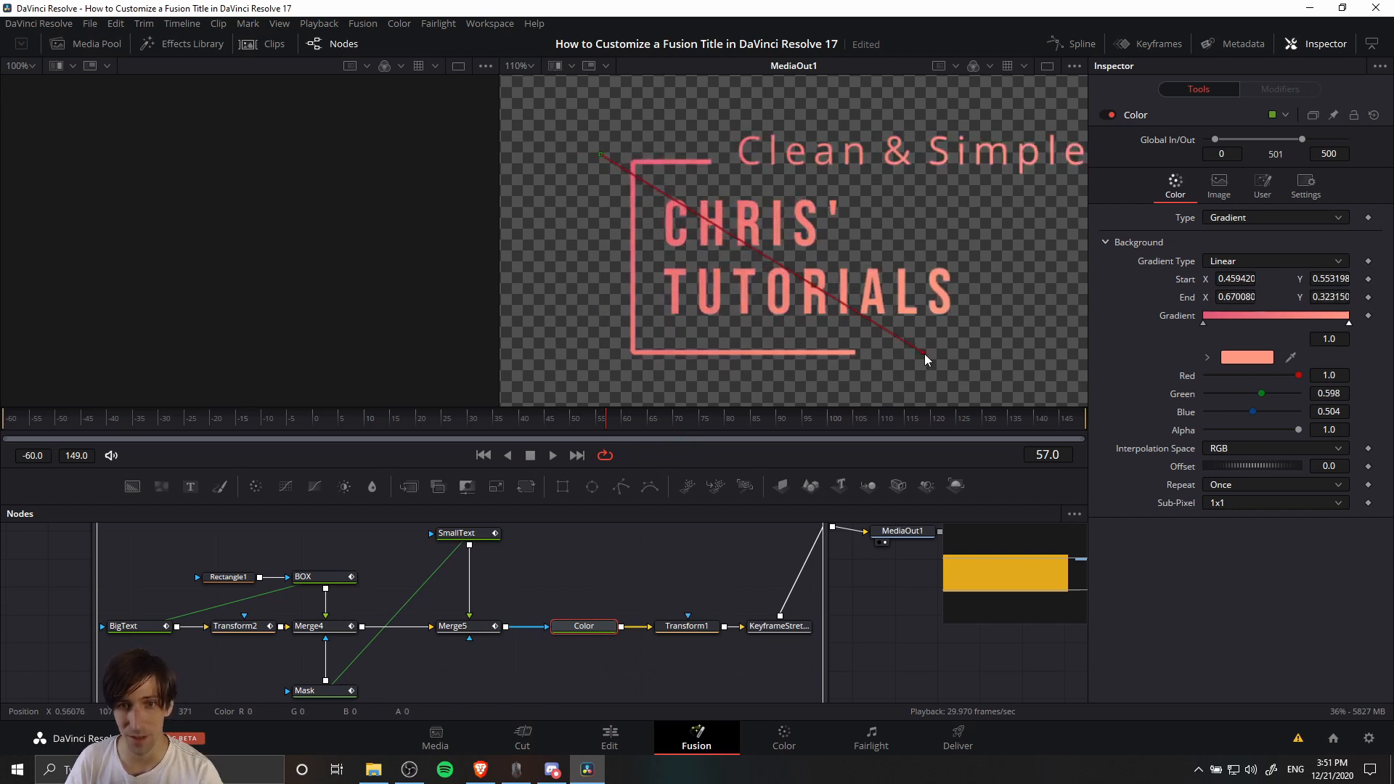
drag(925, 359, 934, 368)
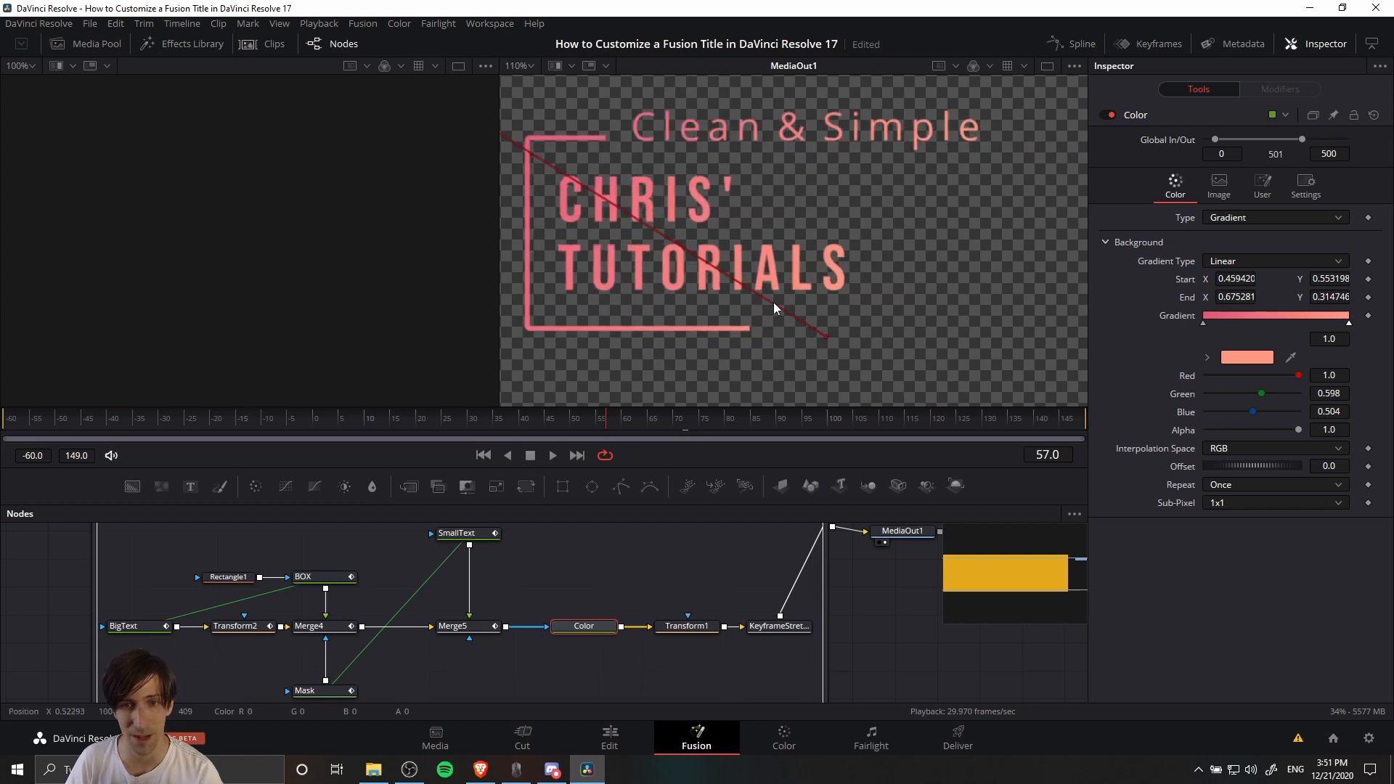
mouse_move(837, 258)
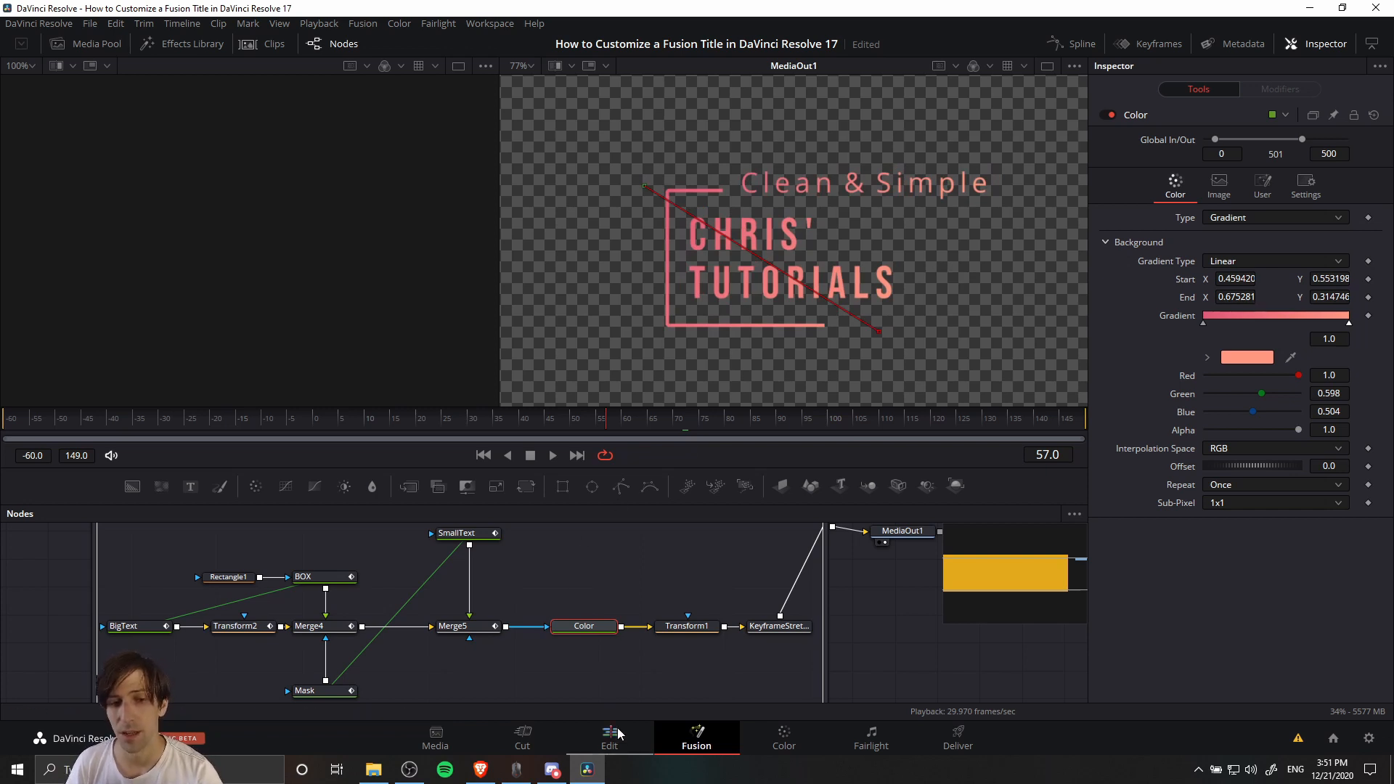
click(610, 736)
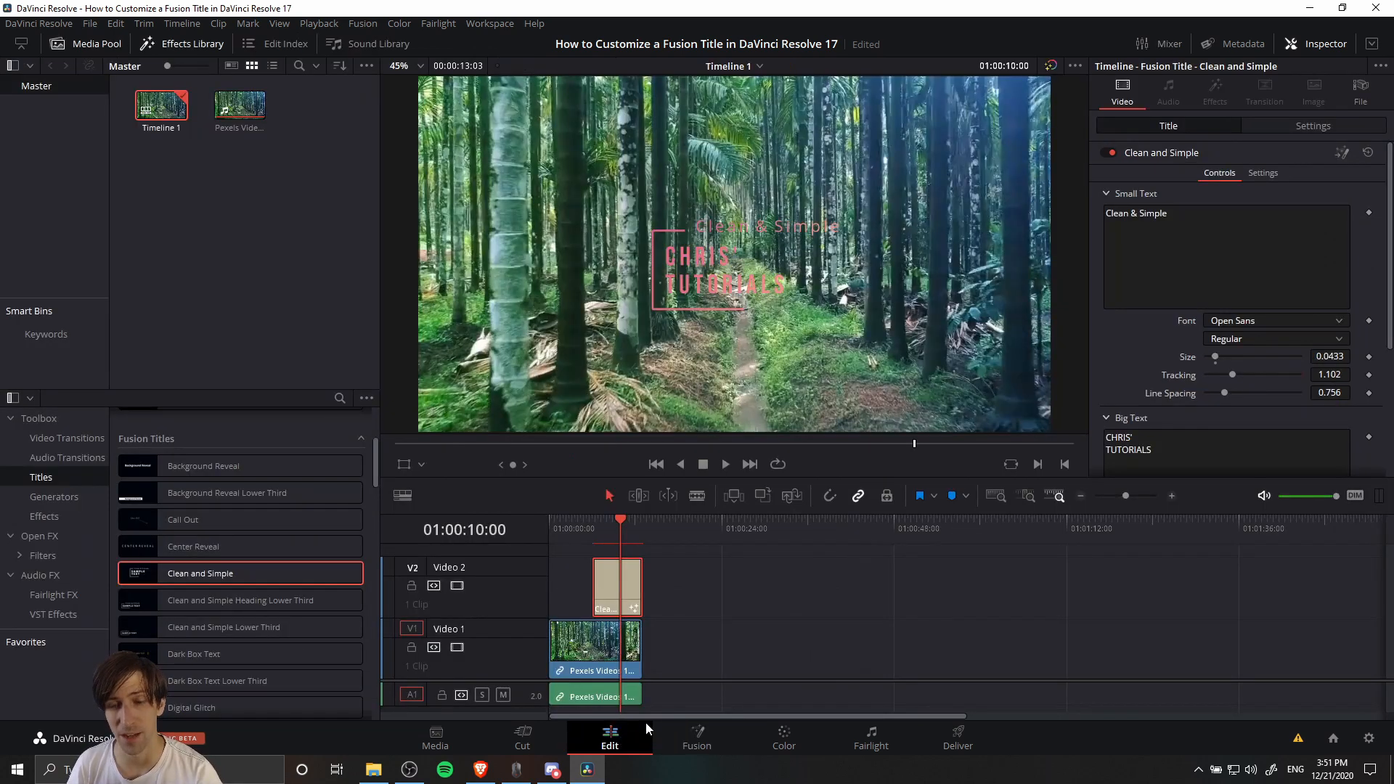
click(620, 587)
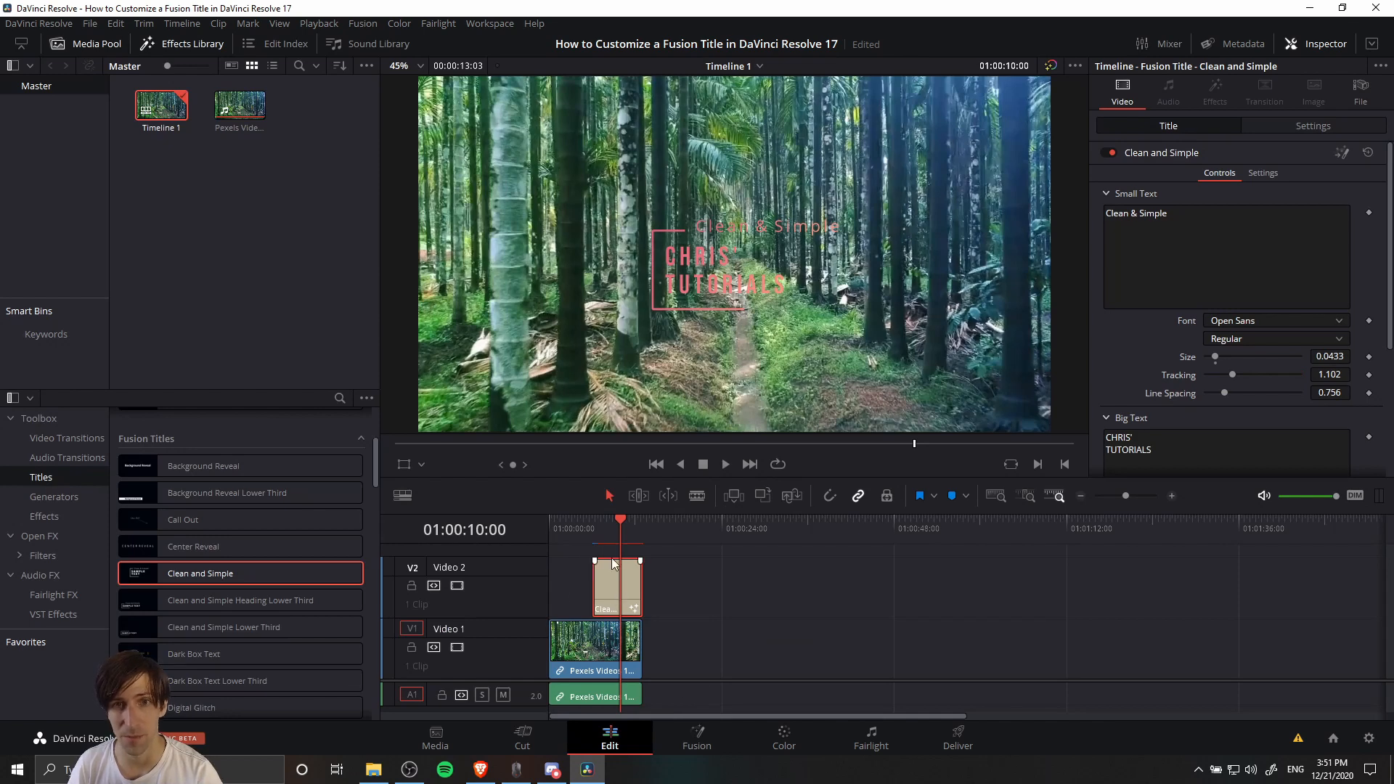
click(695, 736)
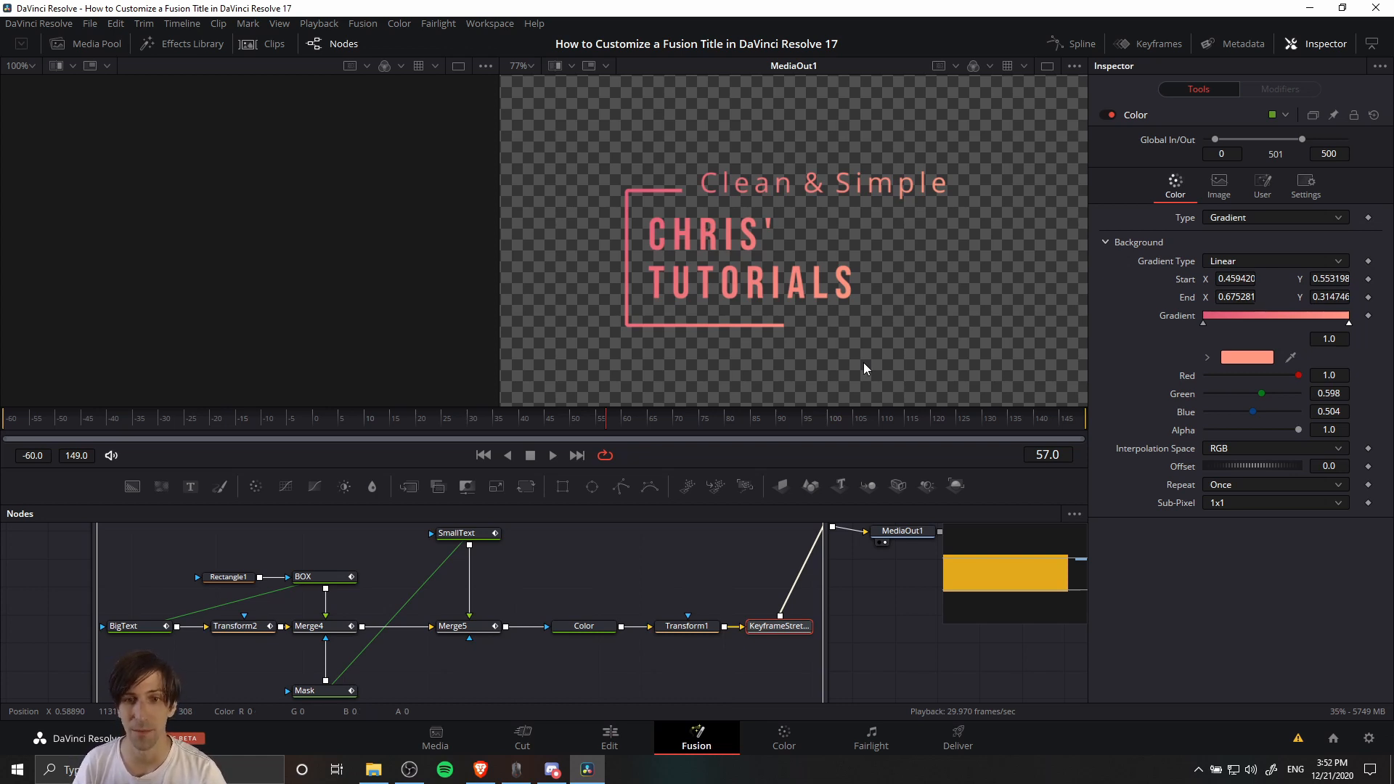
mouse_move(551, 556)
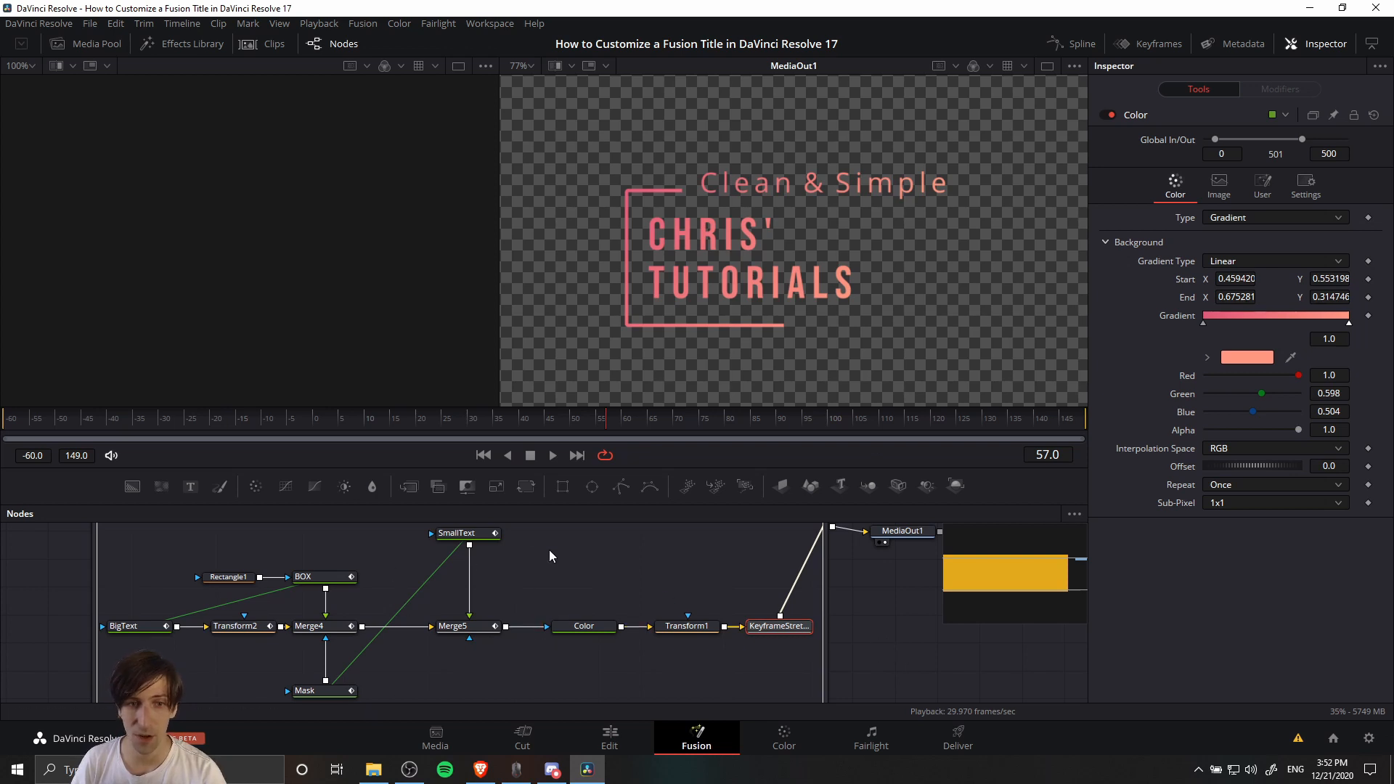
mouse_move(872, 587)
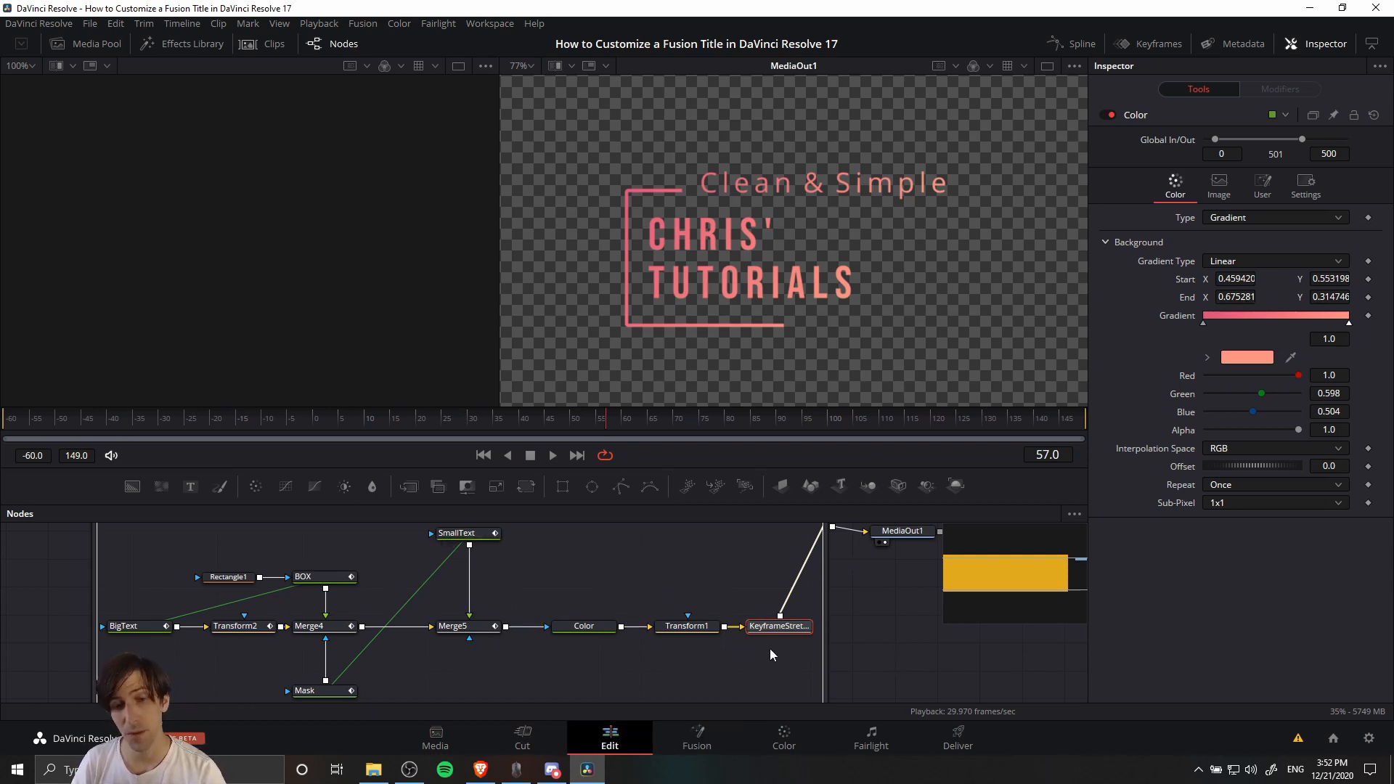
click(610, 736)
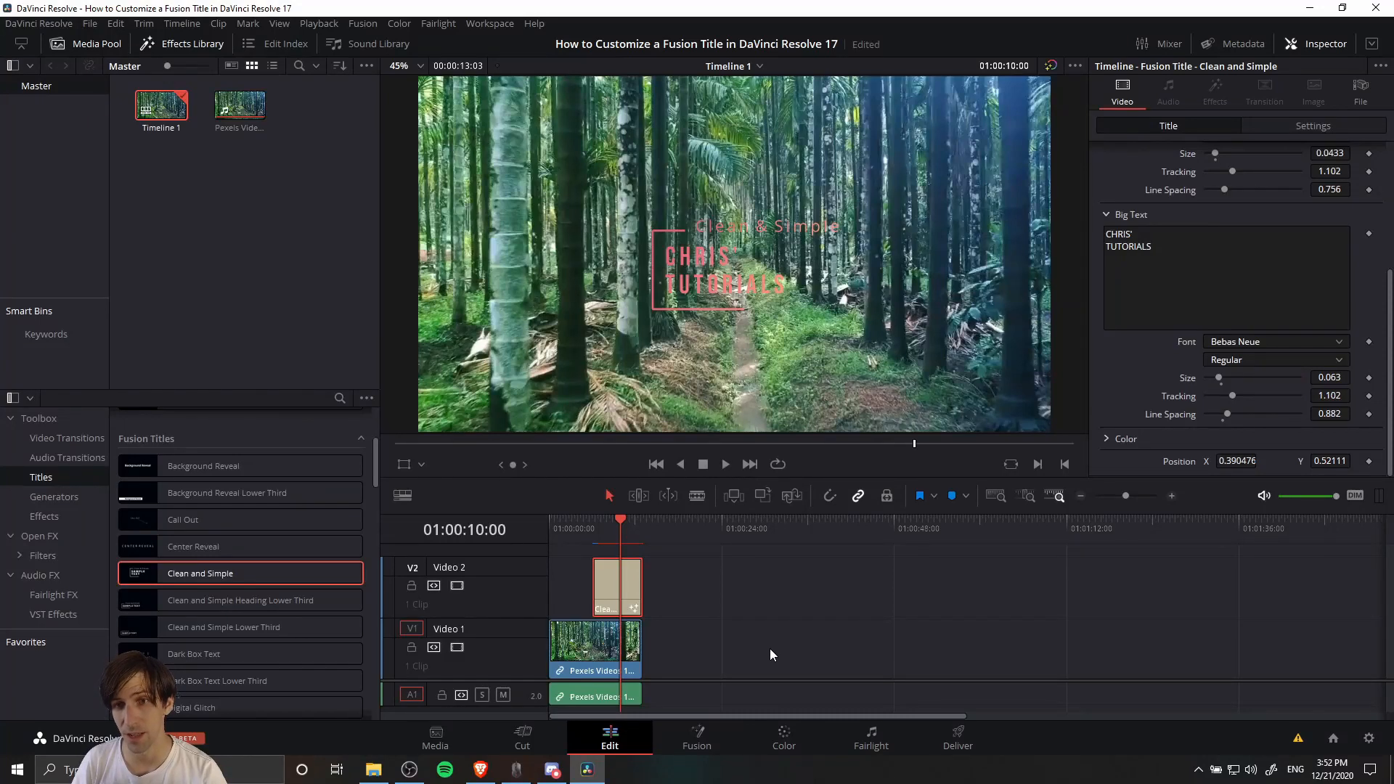
mouse_move(837, 602)
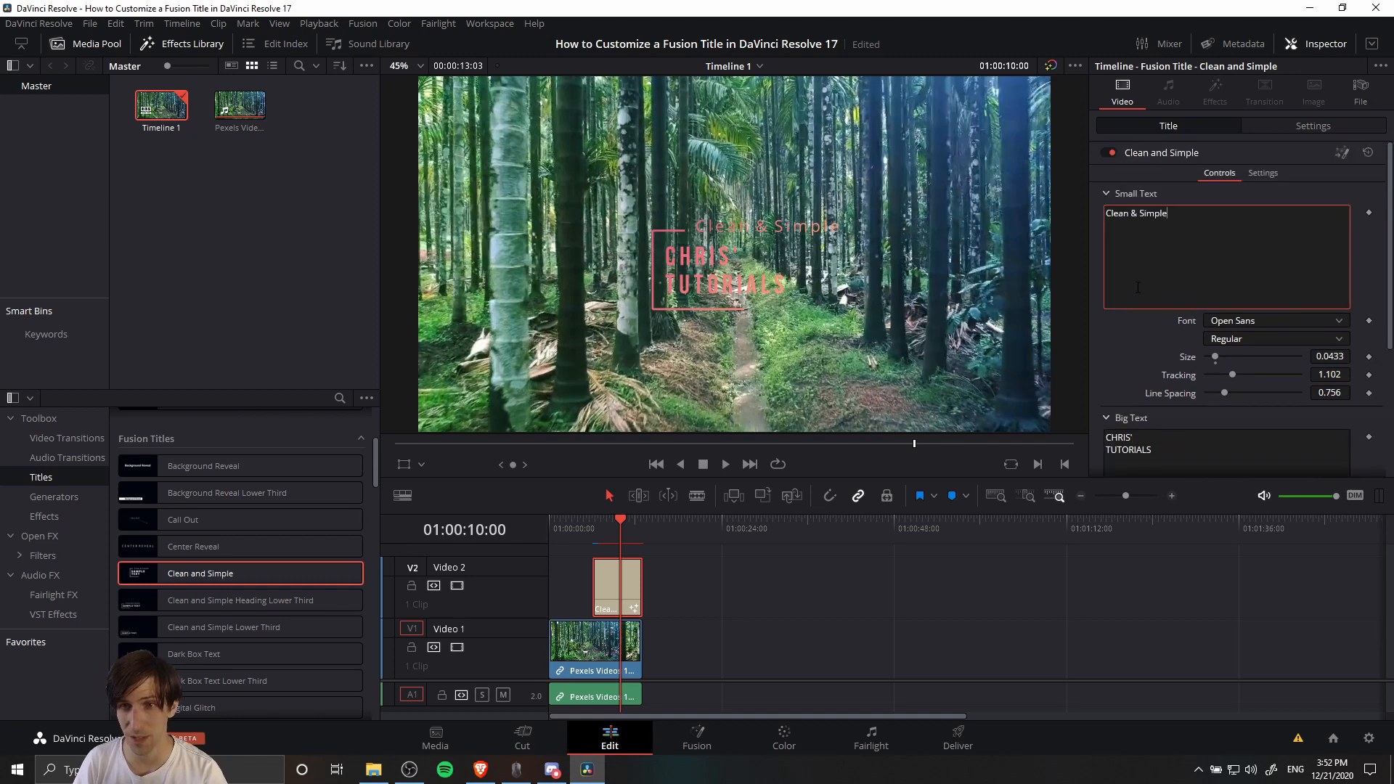
scroll(down, 3)
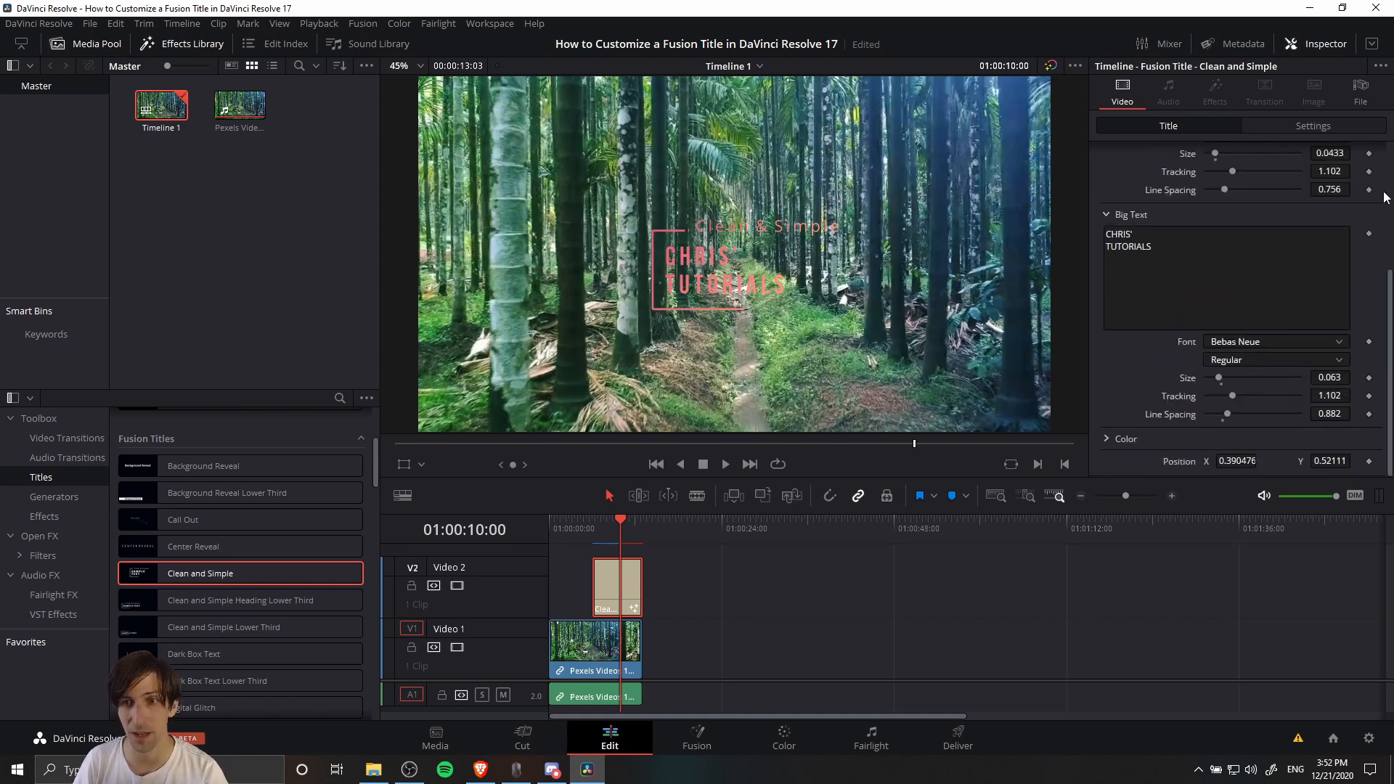
mouse_move(1381, 216)
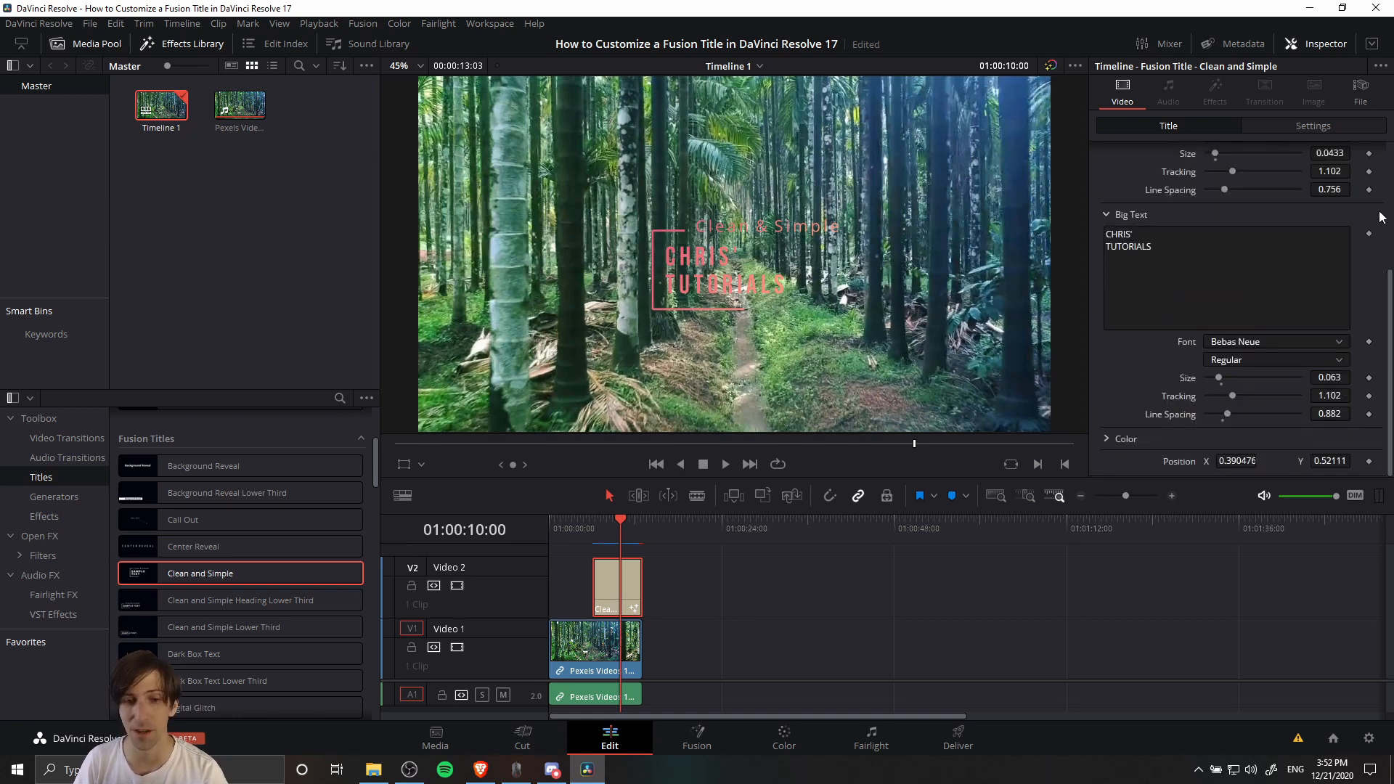
click(695, 736)
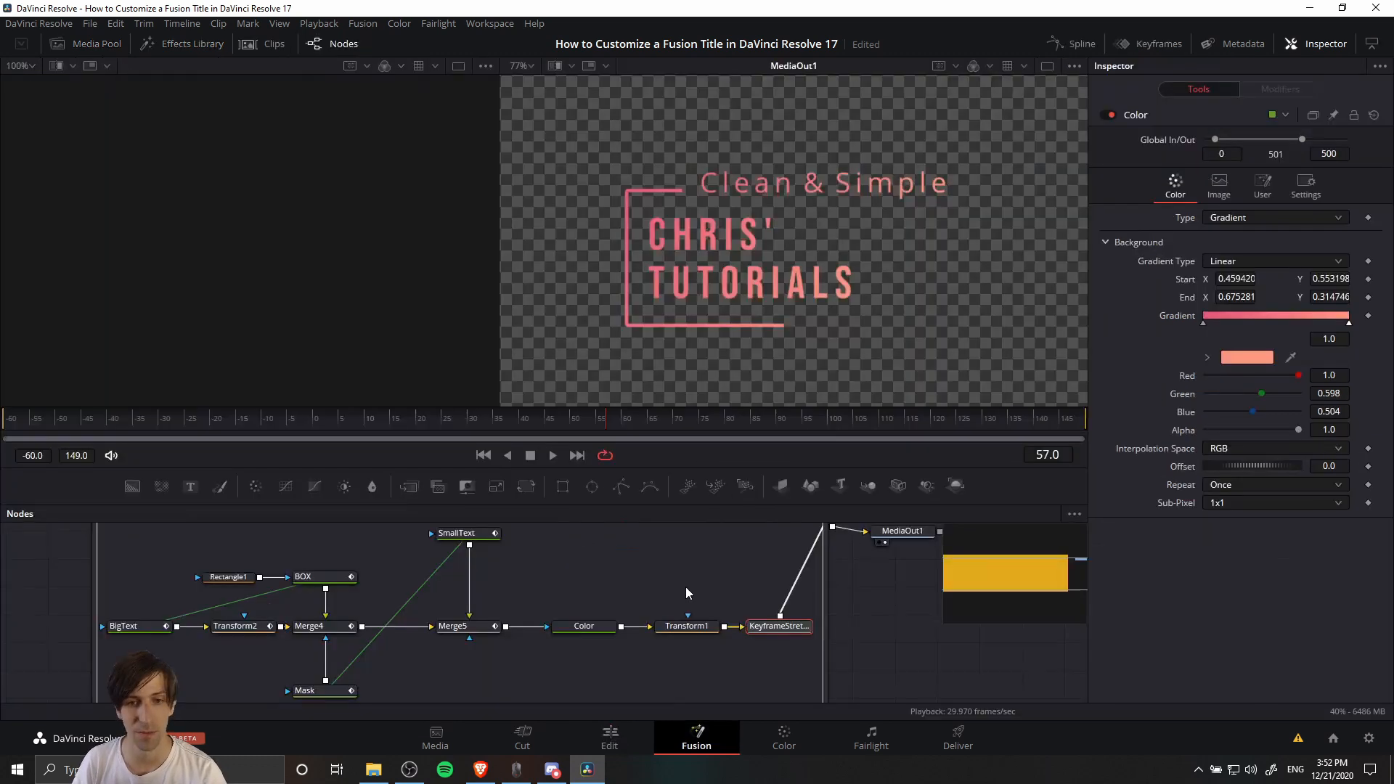